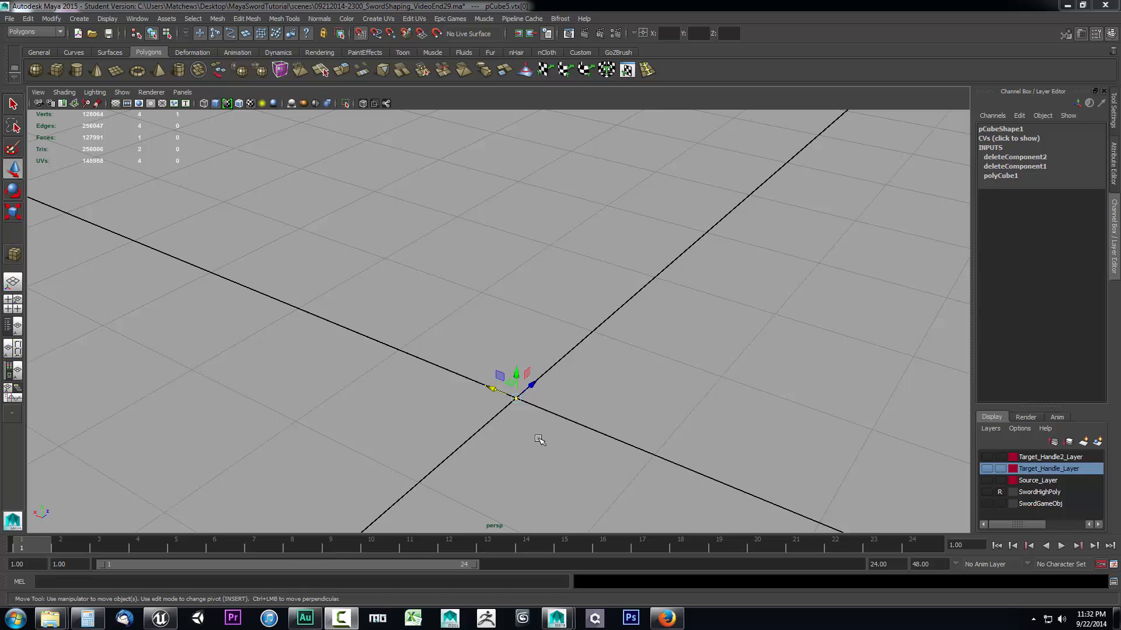
mouse_move(620, 473)
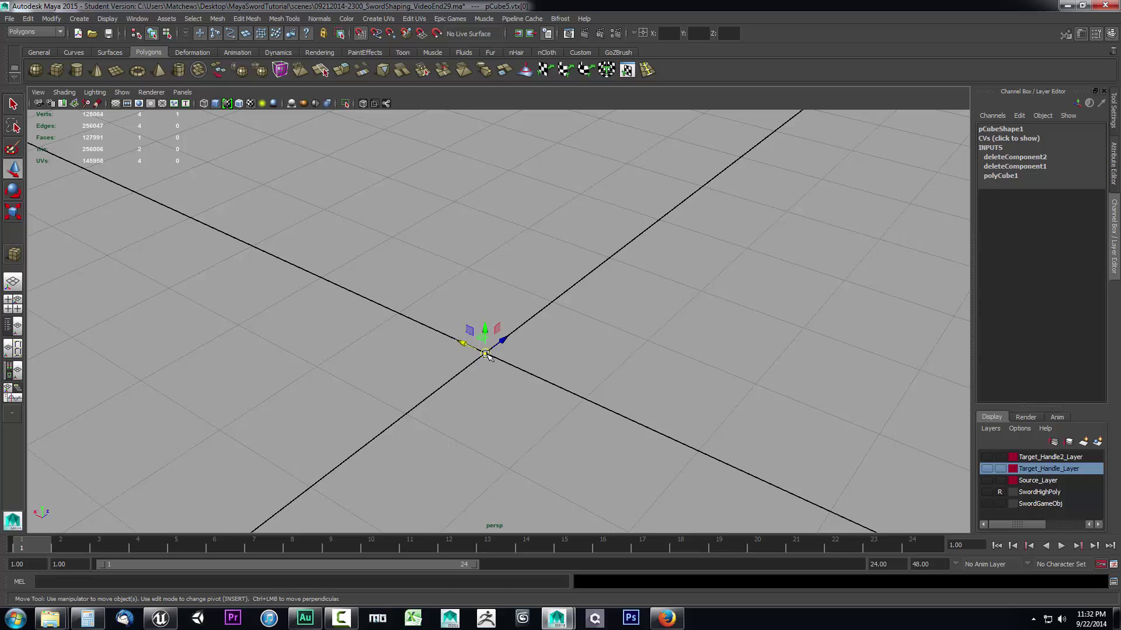
mouse_move(517, 419)
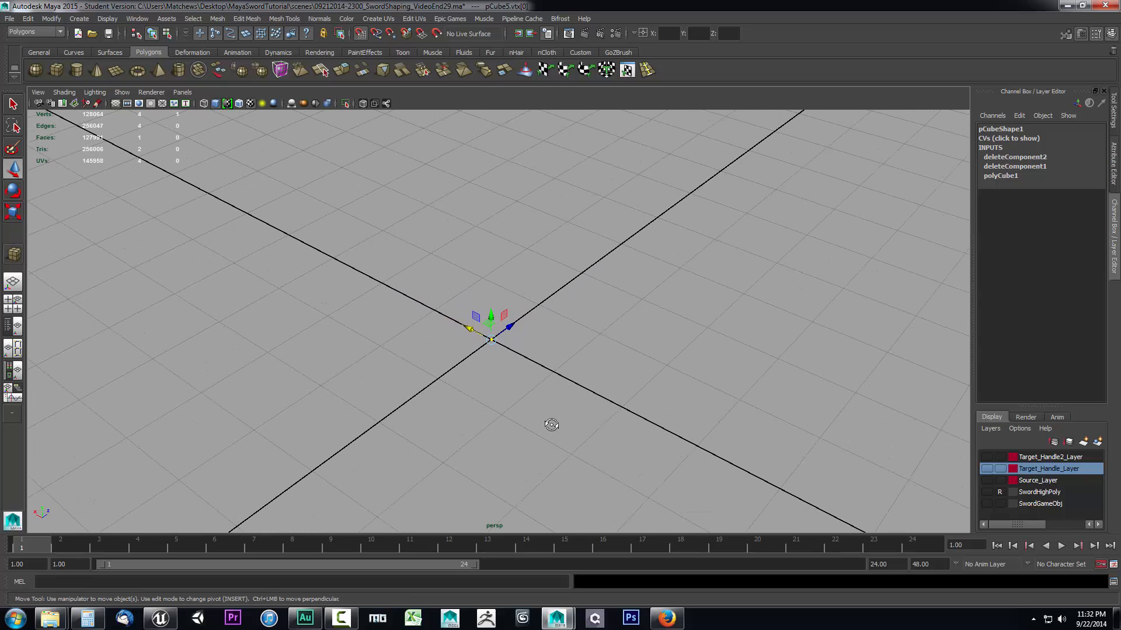
mouse_move(519, 409)
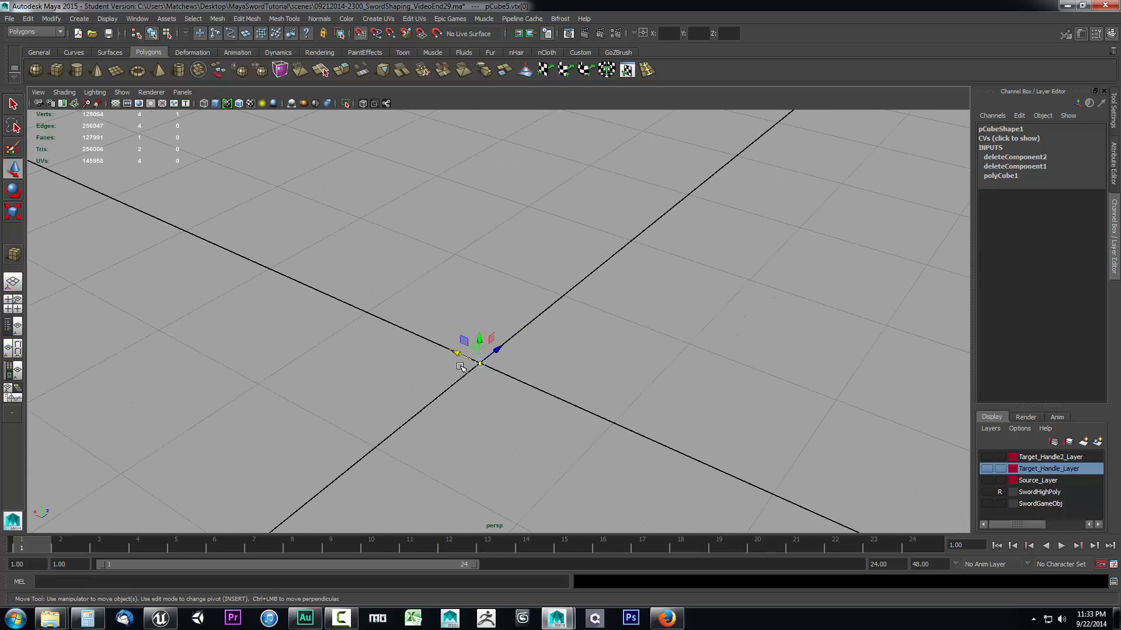
mouse_move(480, 365)
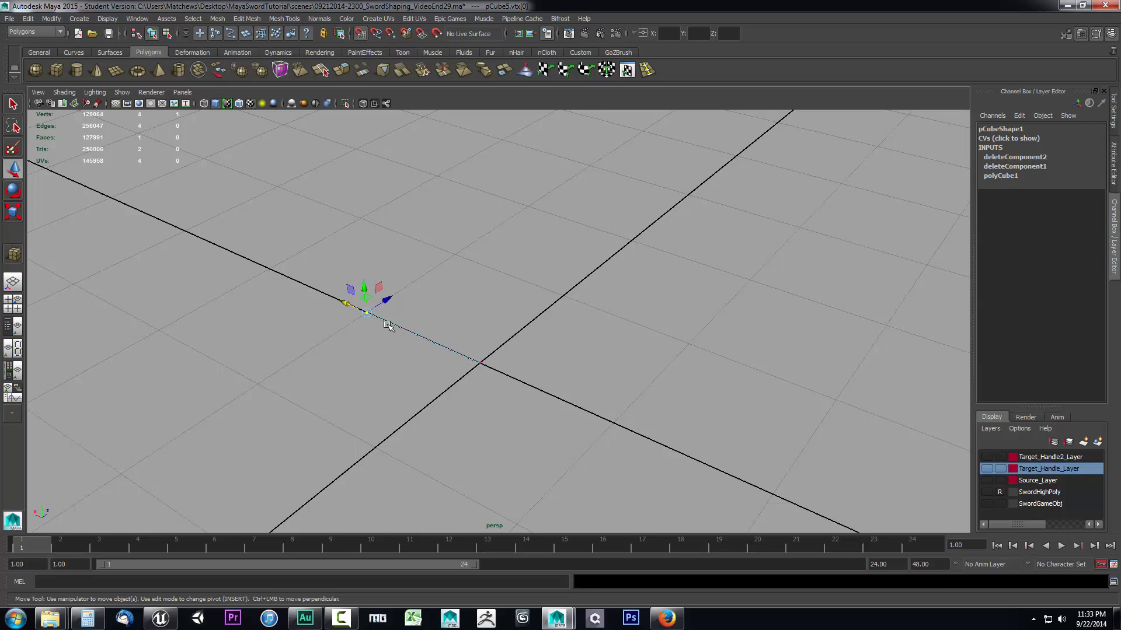
mouse_move(445, 351)
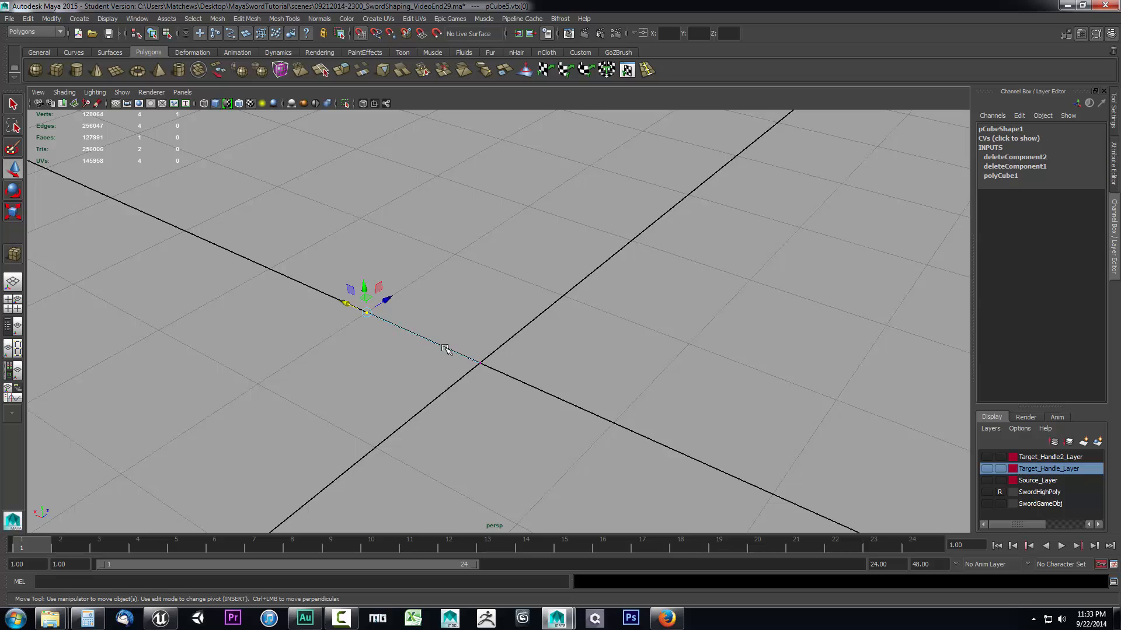
mouse_move(504, 339)
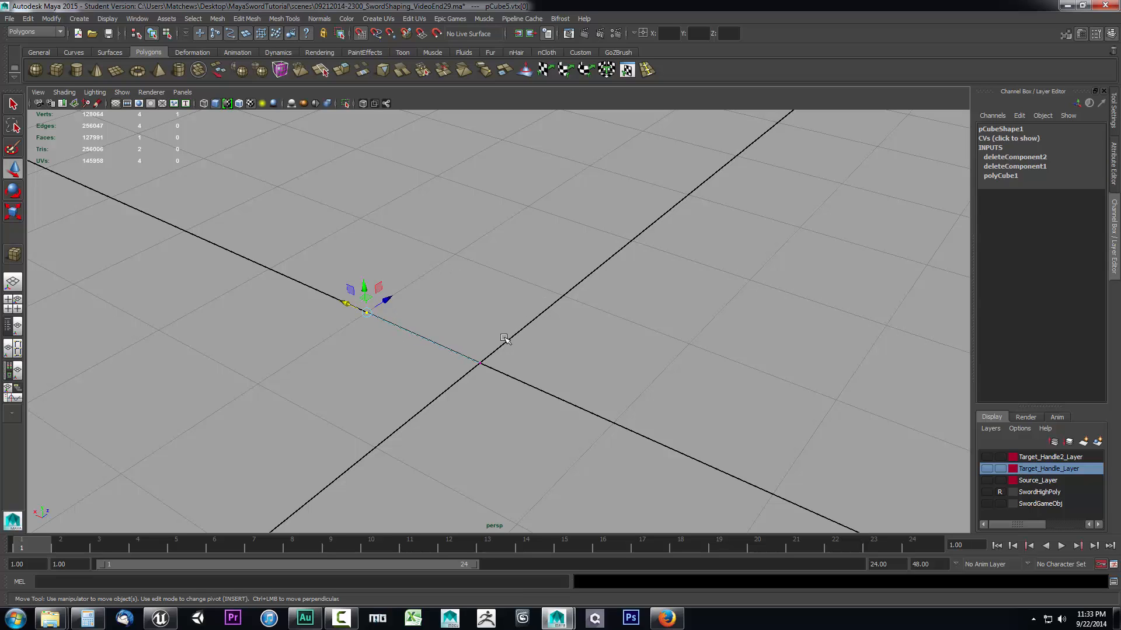
mouse_move(441, 324)
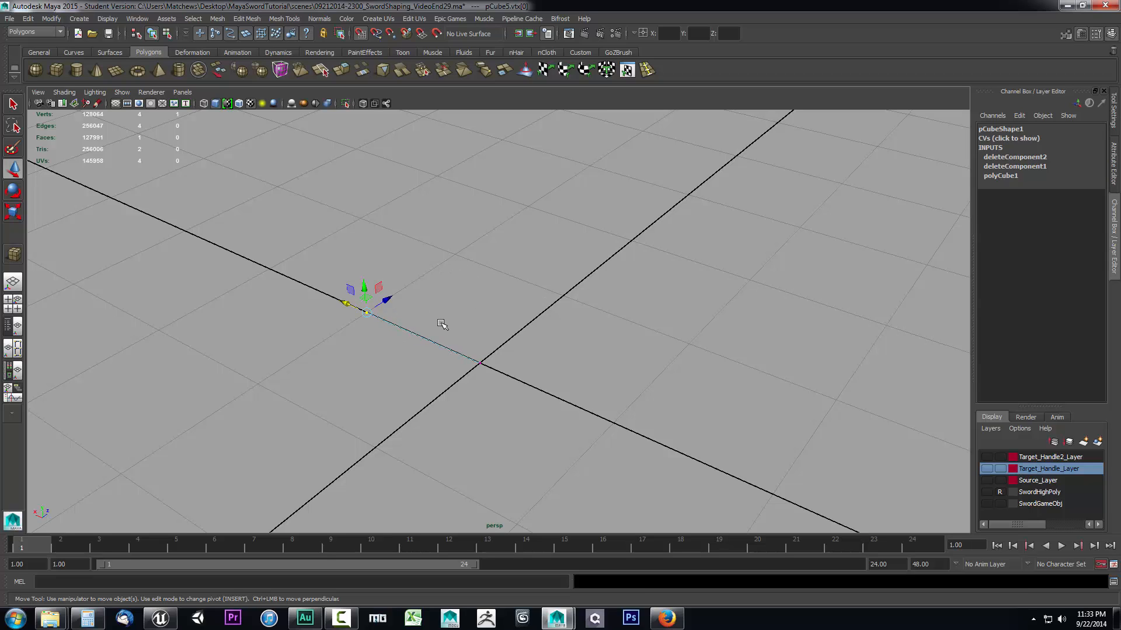
mouse_move(371, 316)
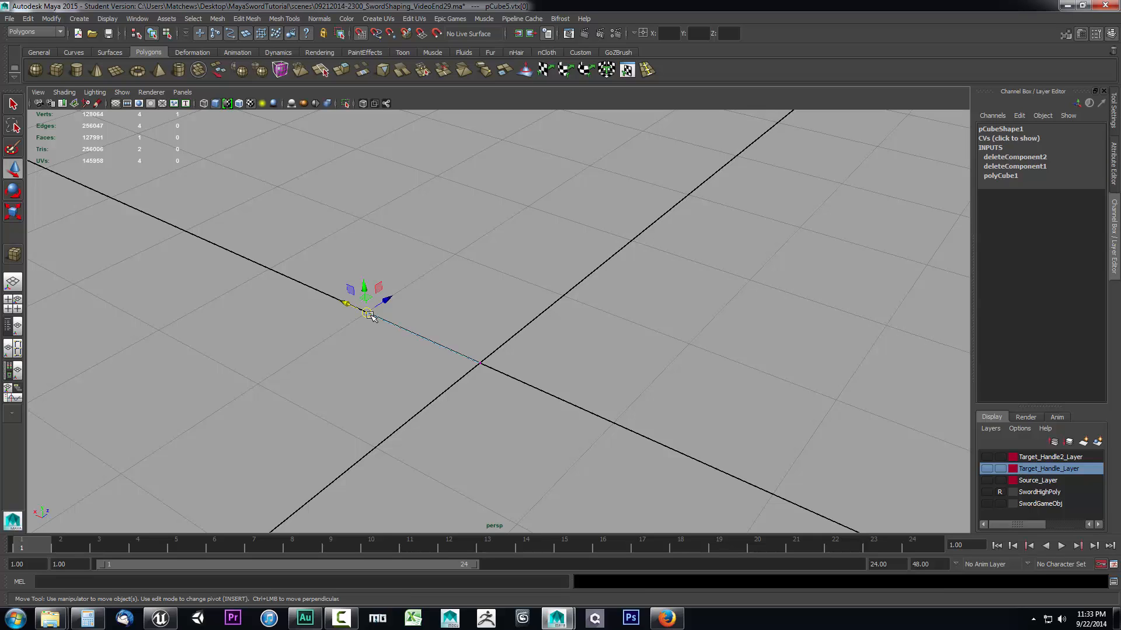
mouse_move(488, 298)
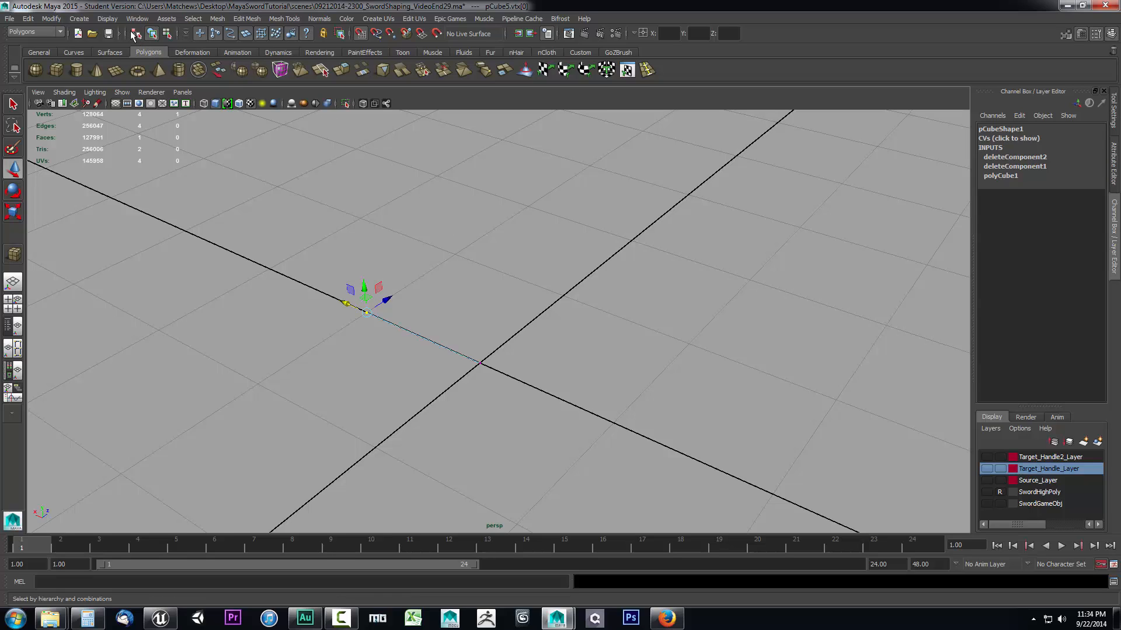
Step: Set Grid options to Length and width 487.68, lines every 487.68, 16 subdivisions, and apply
click(106, 17)
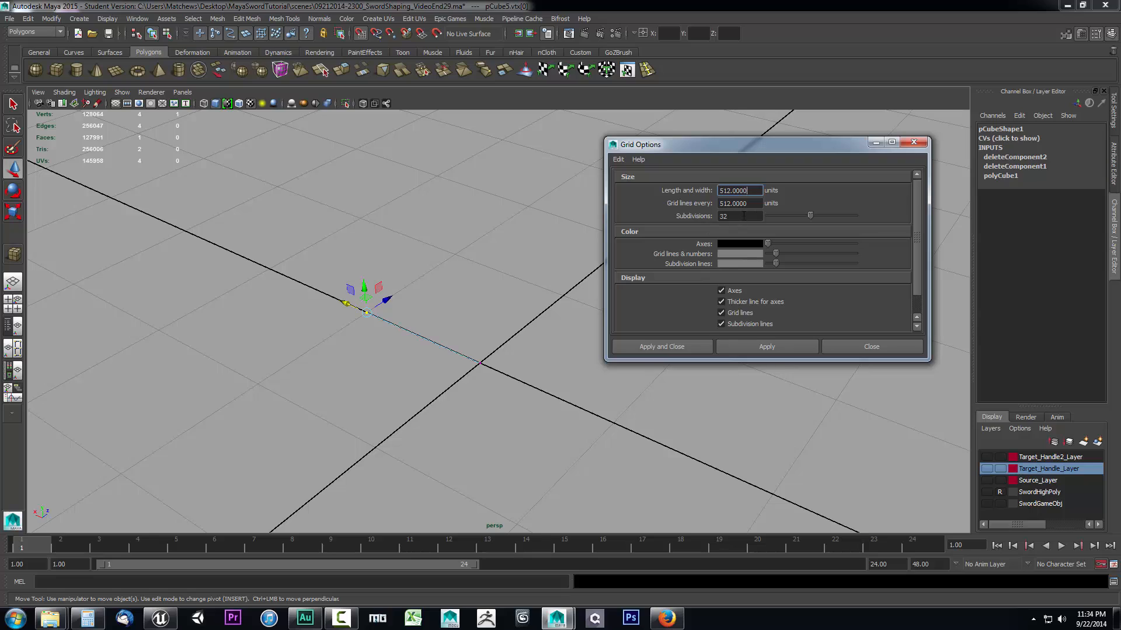
triple_click(740, 216)
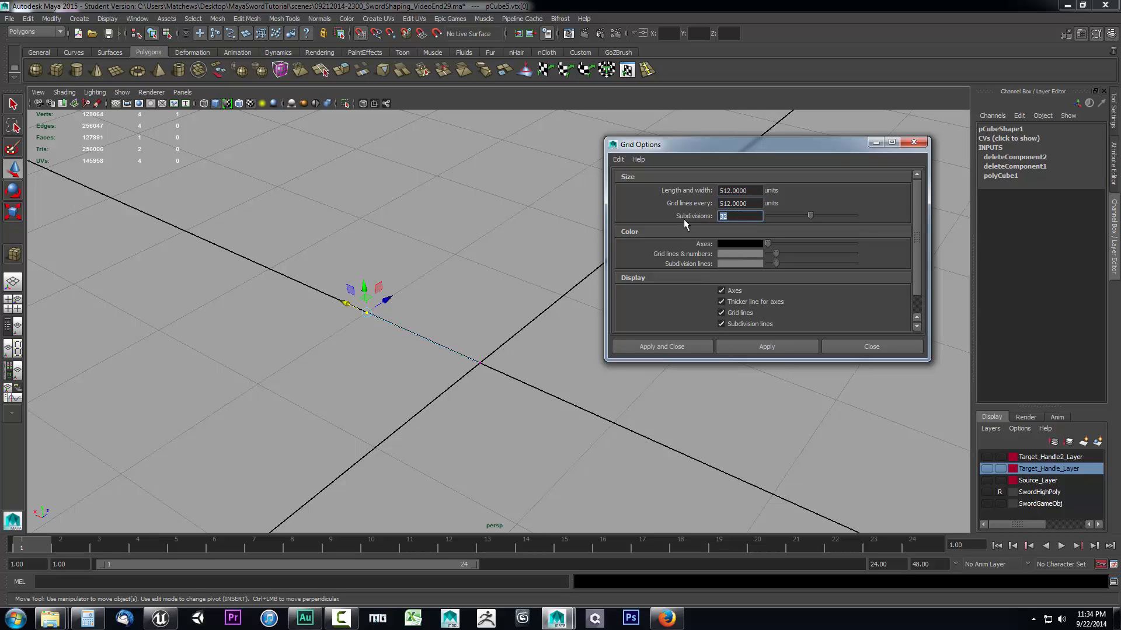
click(740, 191)
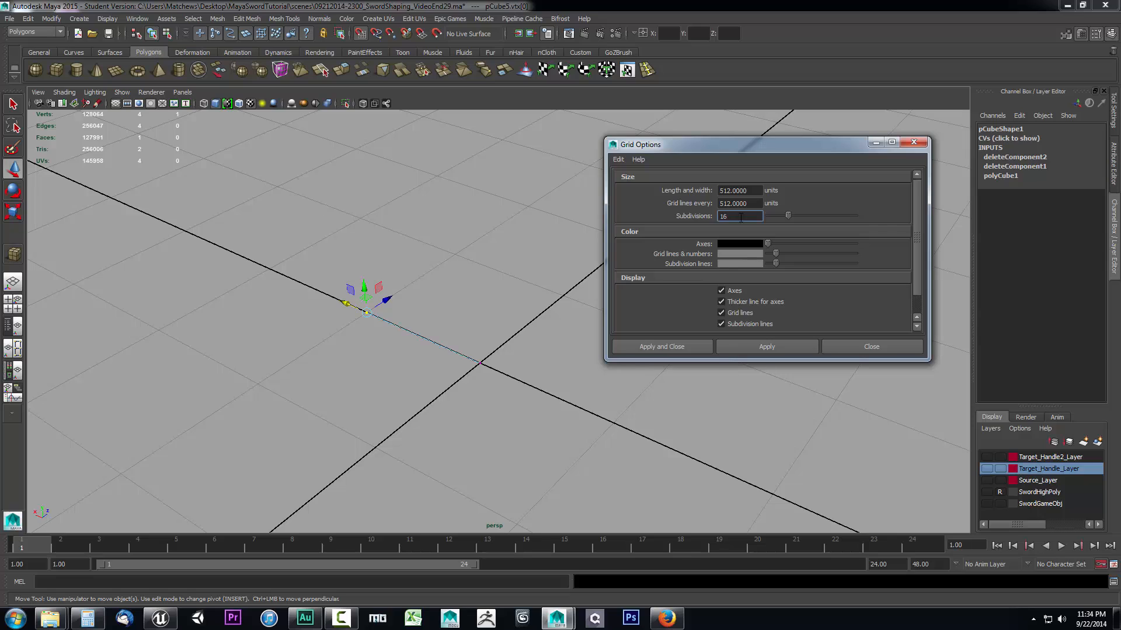
mouse_move(217, 525)
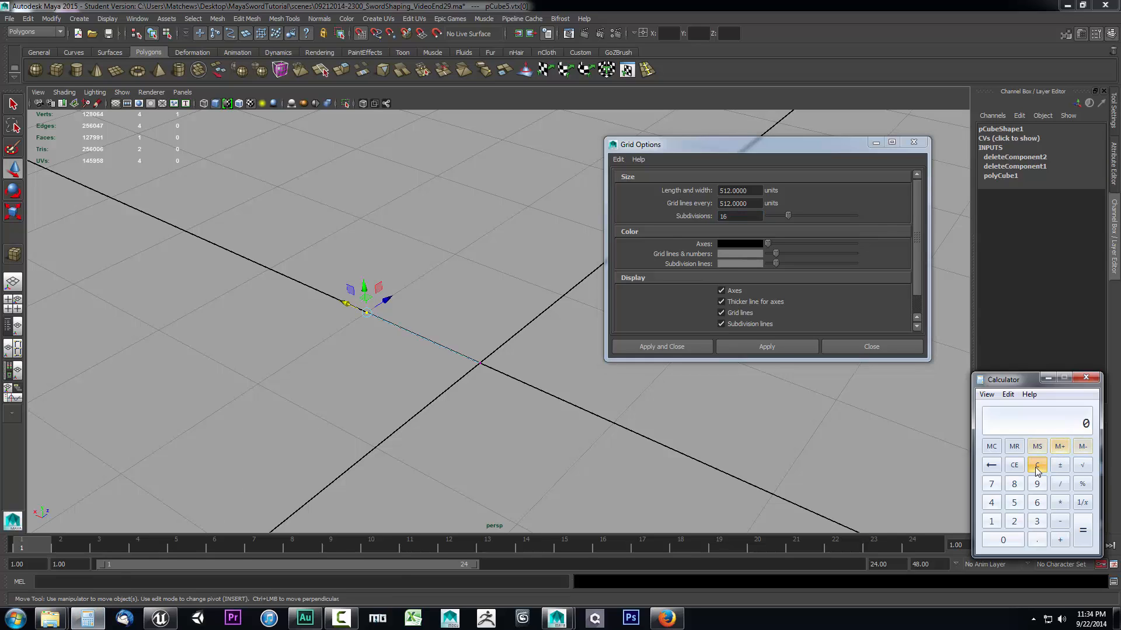
mouse_move(362, 323)
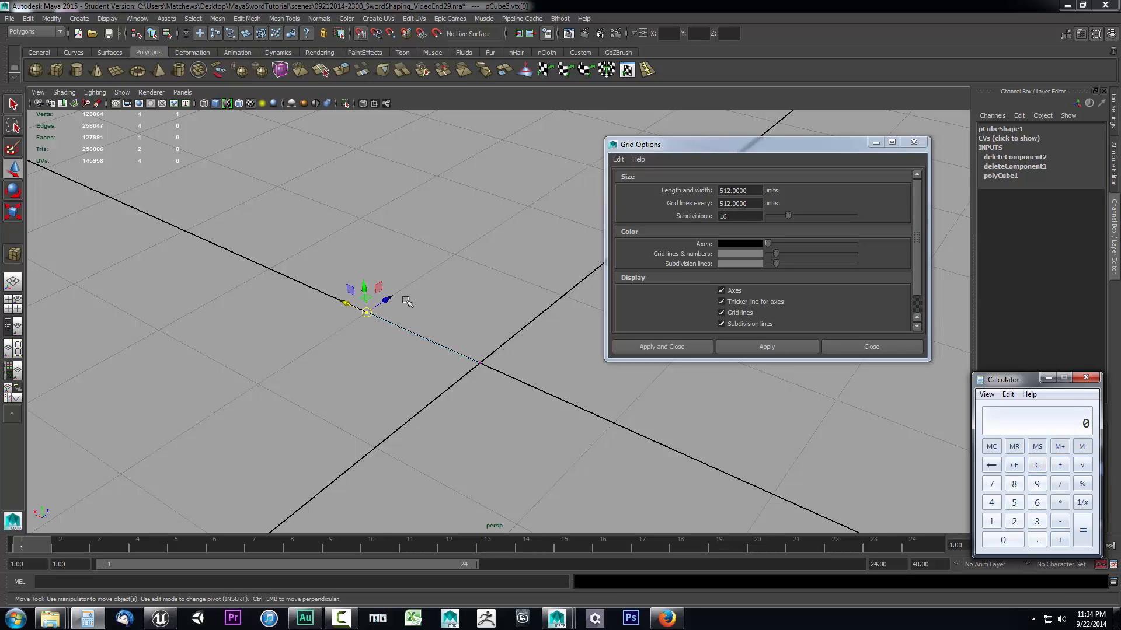
mouse_move(732, 225)
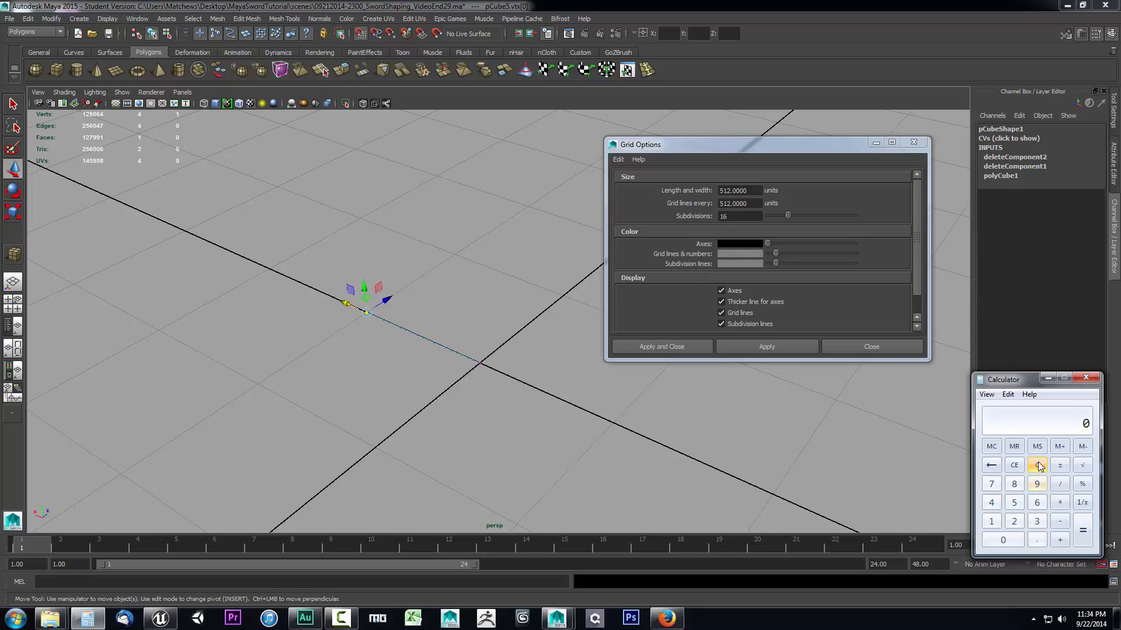
mouse_move(746, 353)
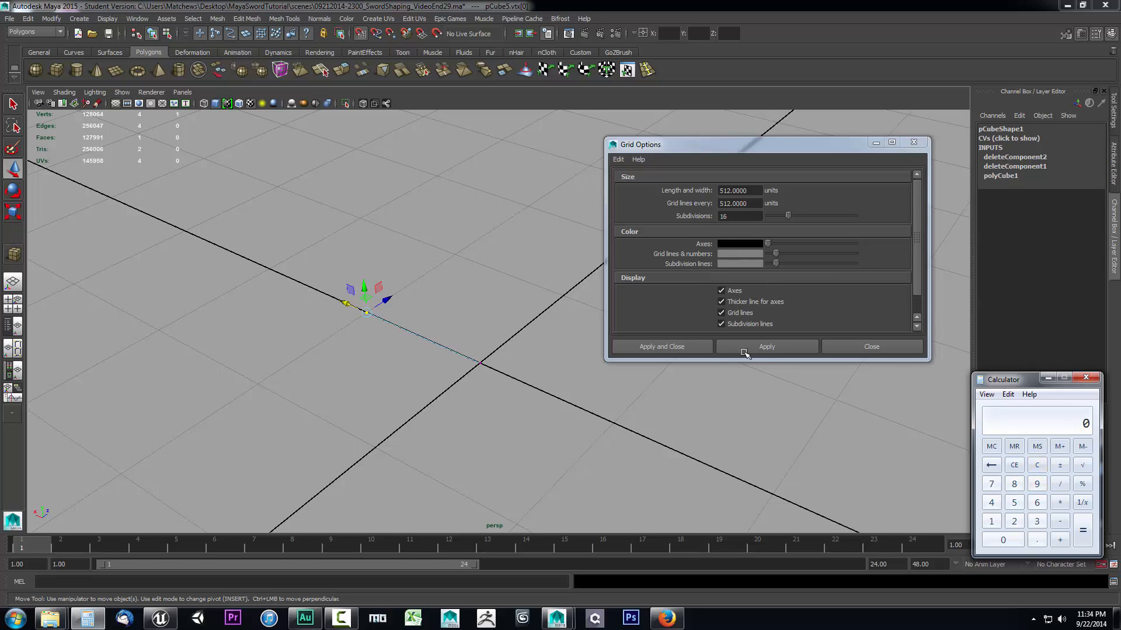
mouse_move(1081, 488)
text(487.68)
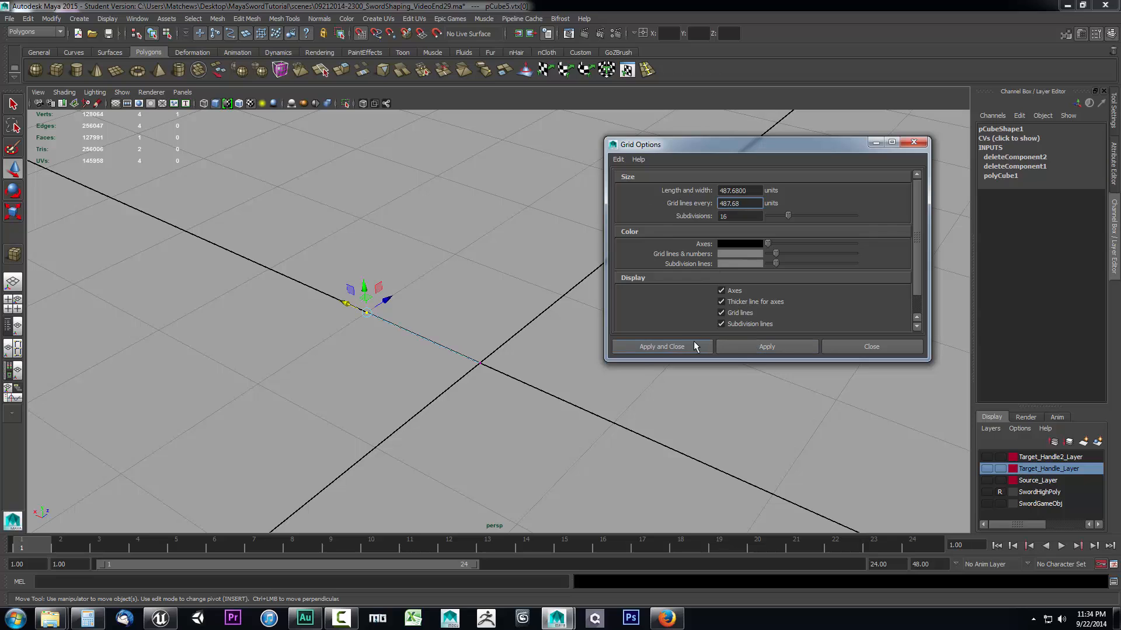
click(659, 347)
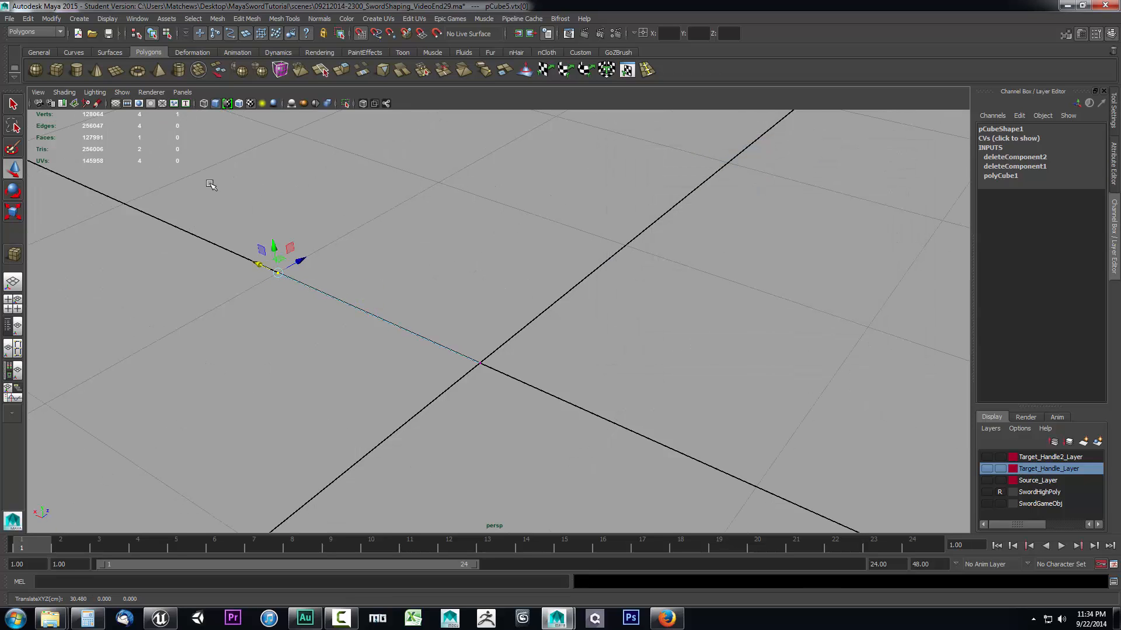
Step: Bring up the Component Editor to read the pulled vertex of pCubeShape1 at 30.48 on X
click(106, 17)
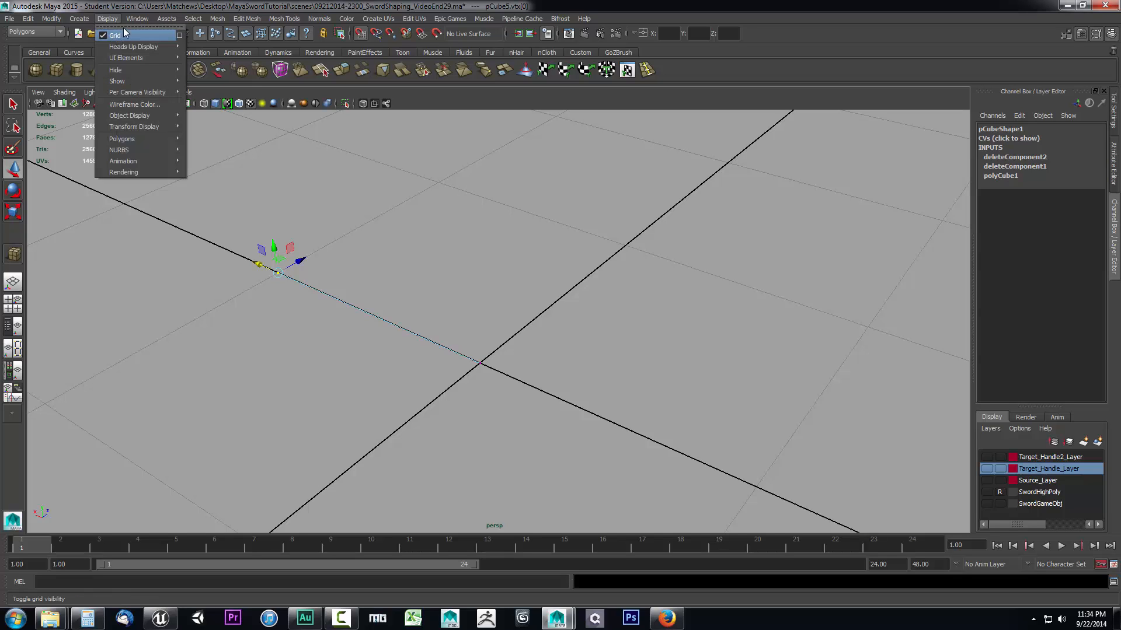
click(137, 18)
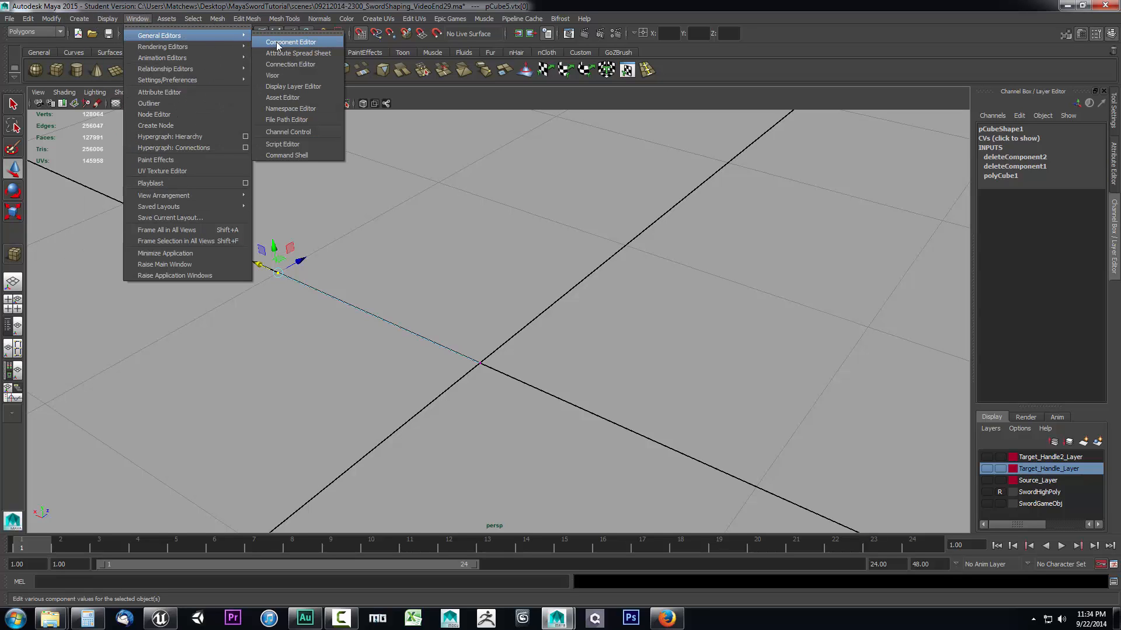
click(291, 42)
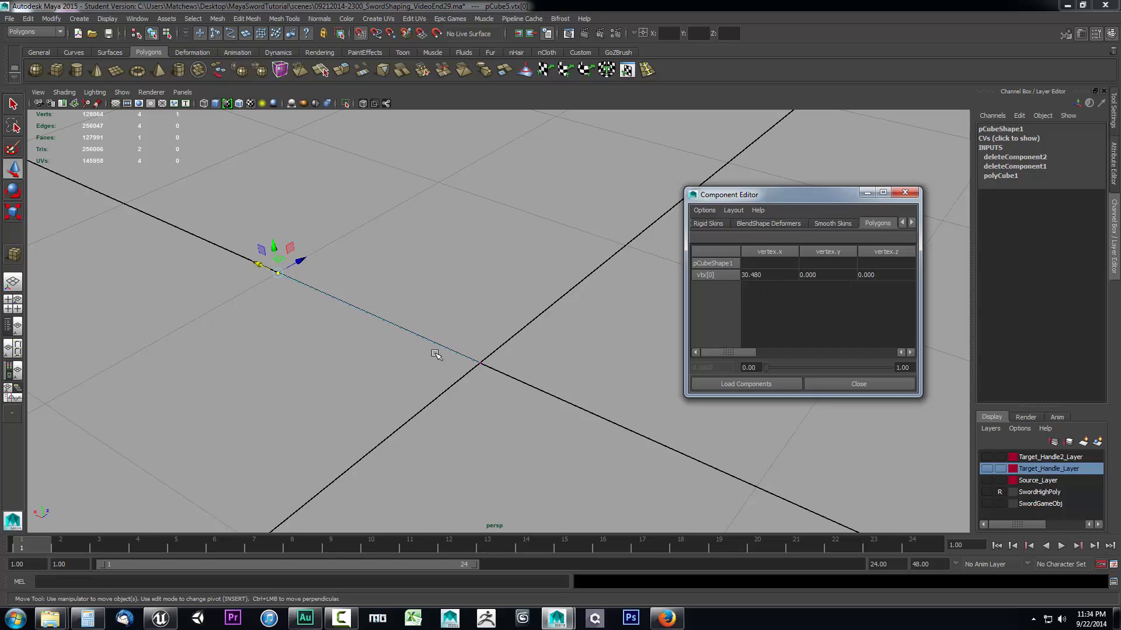
mouse_move(284, 279)
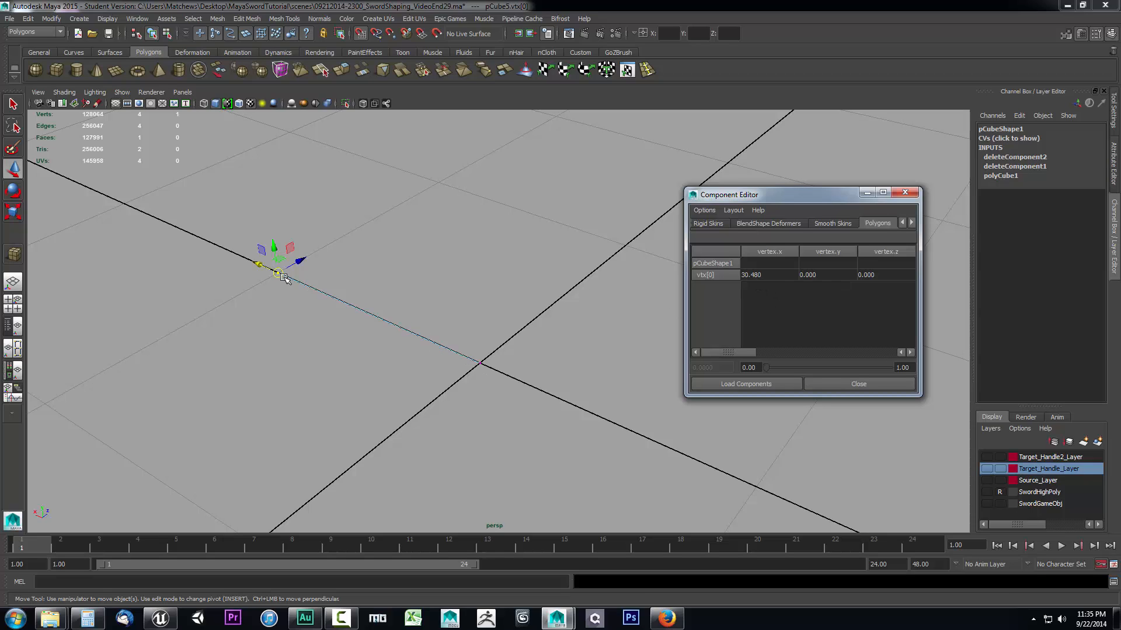
mouse_move(440, 344)
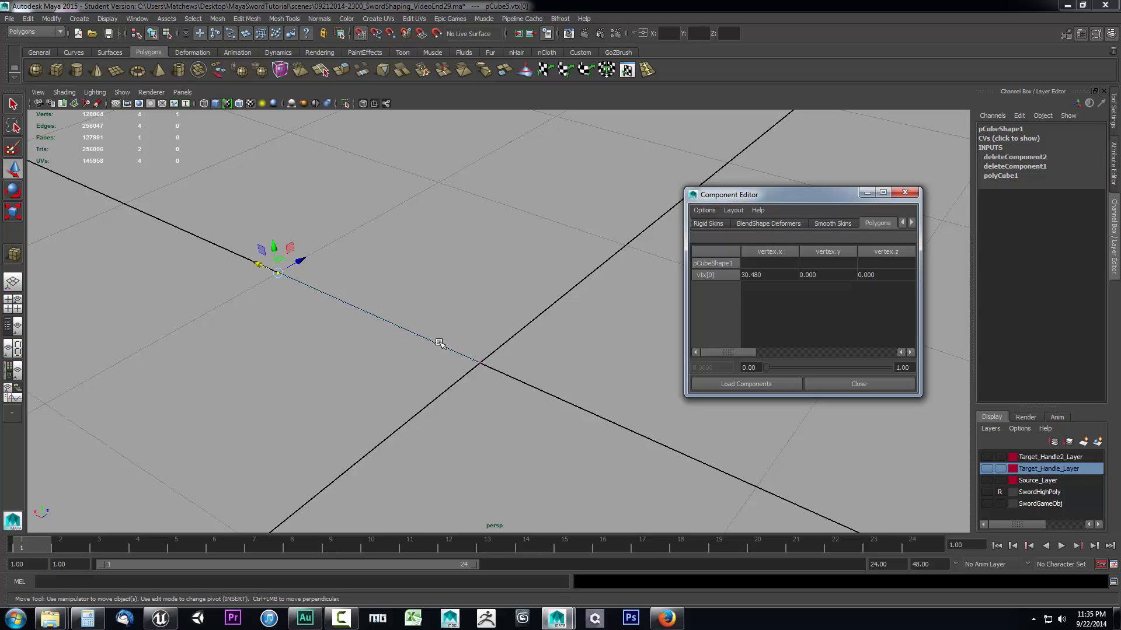
mouse_move(344, 332)
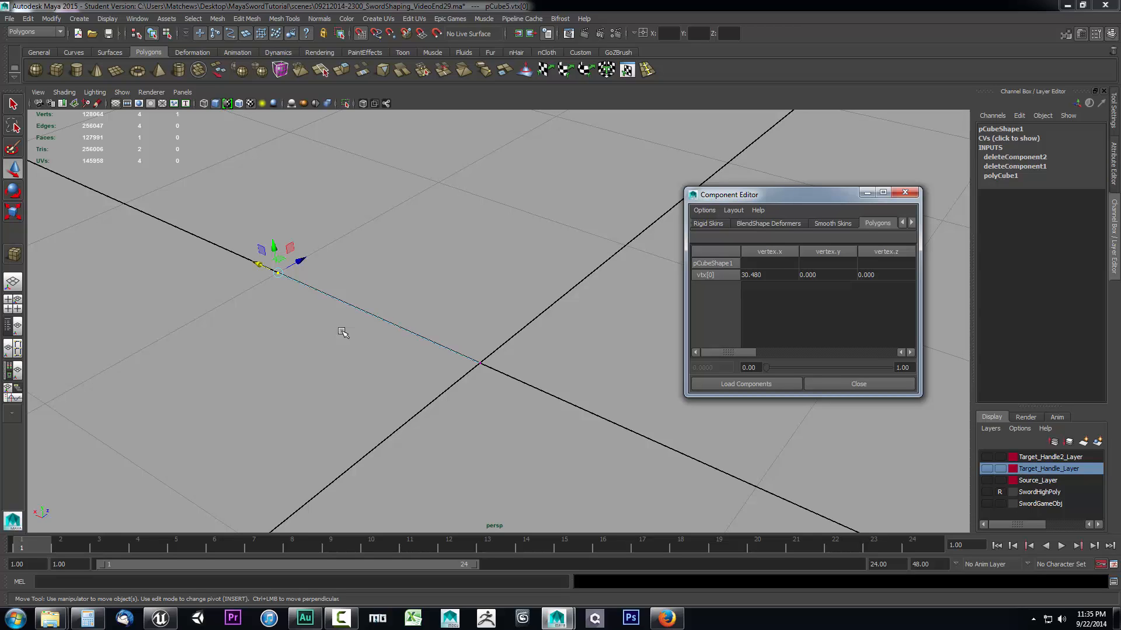
mouse_move(376, 298)
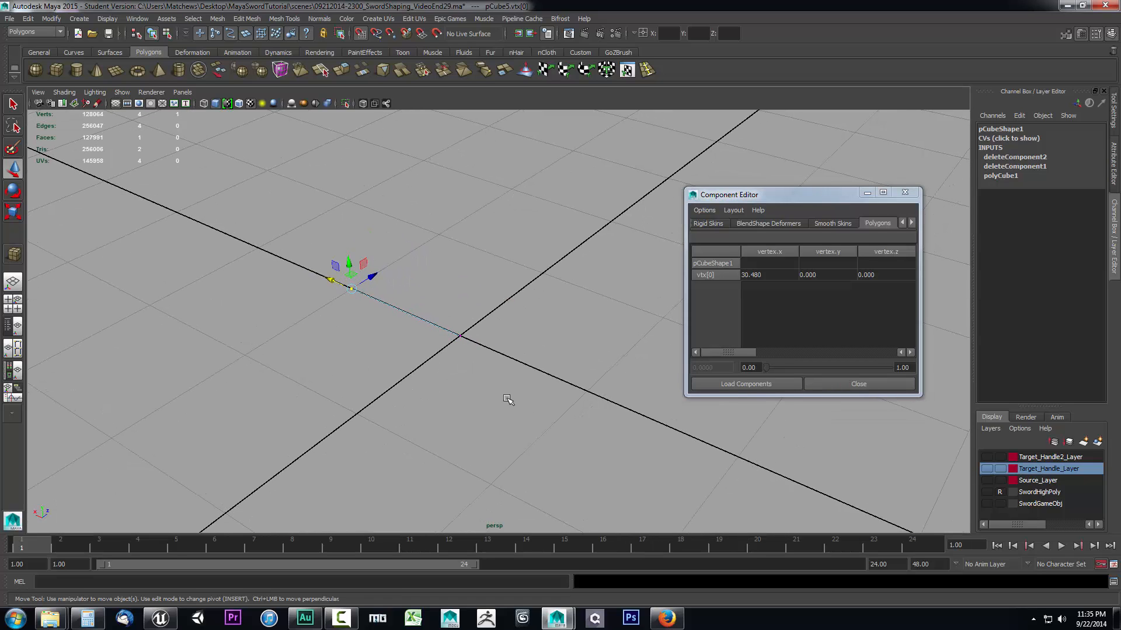
mouse_move(532, 333)
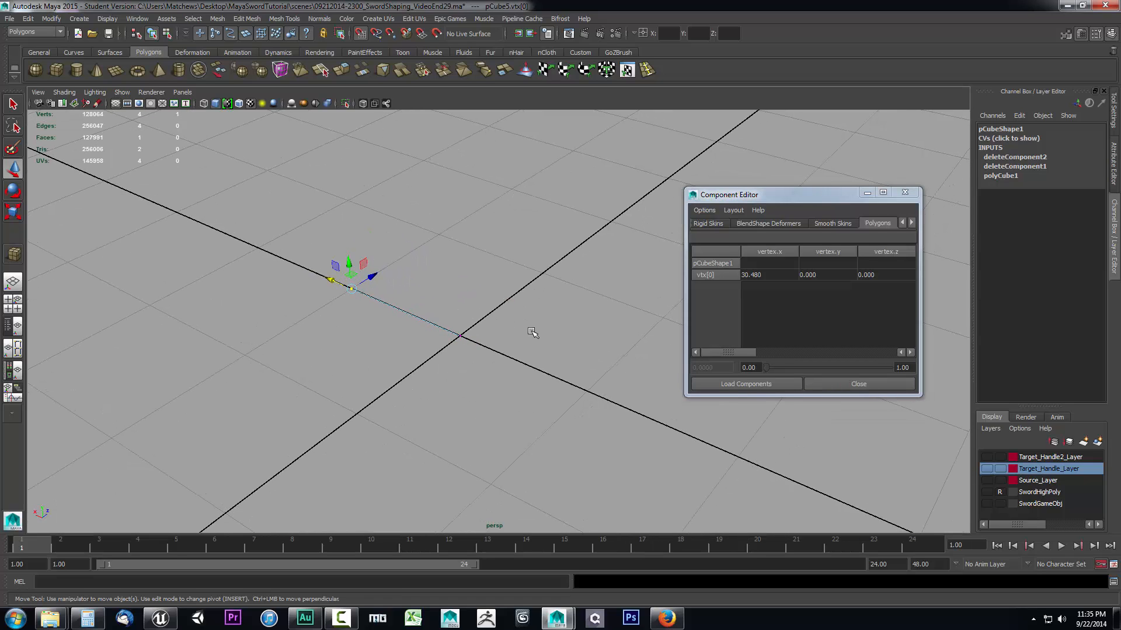
mouse_move(443, 390)
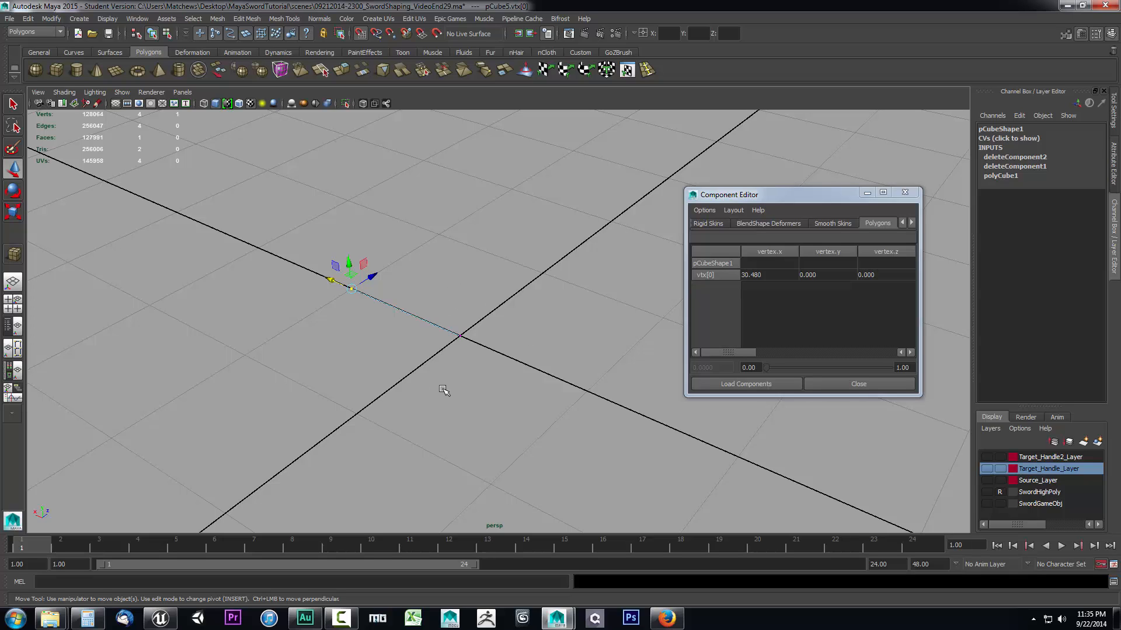
mouse_move(725, 308)
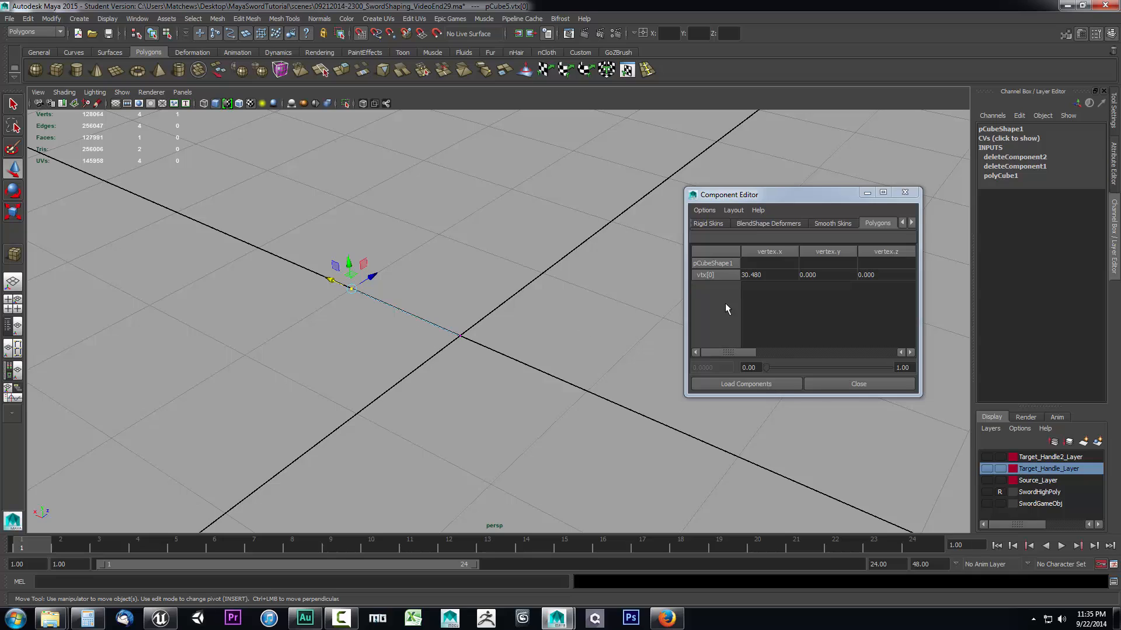
mouse_move(758, 283)
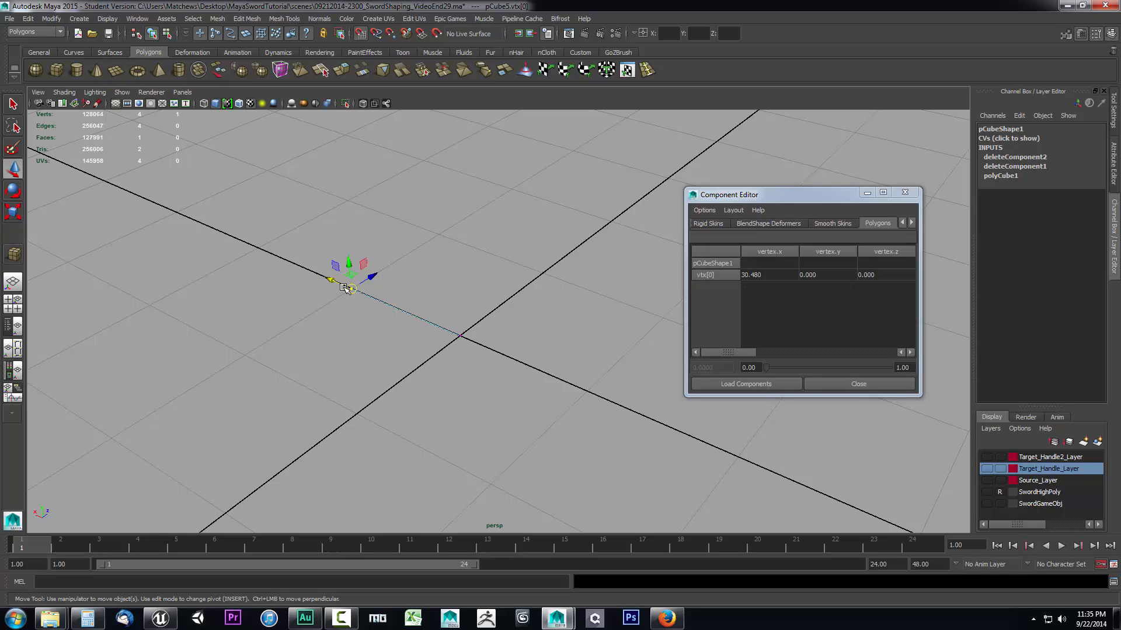
mouse_move(444, 323)
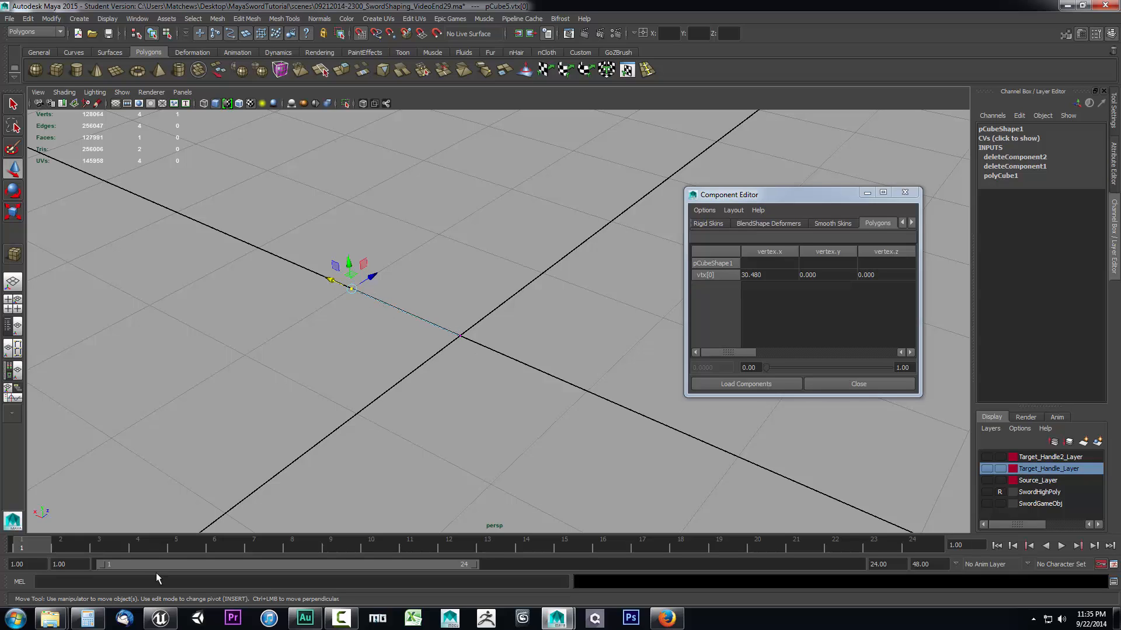
mouse_move(159, 616)
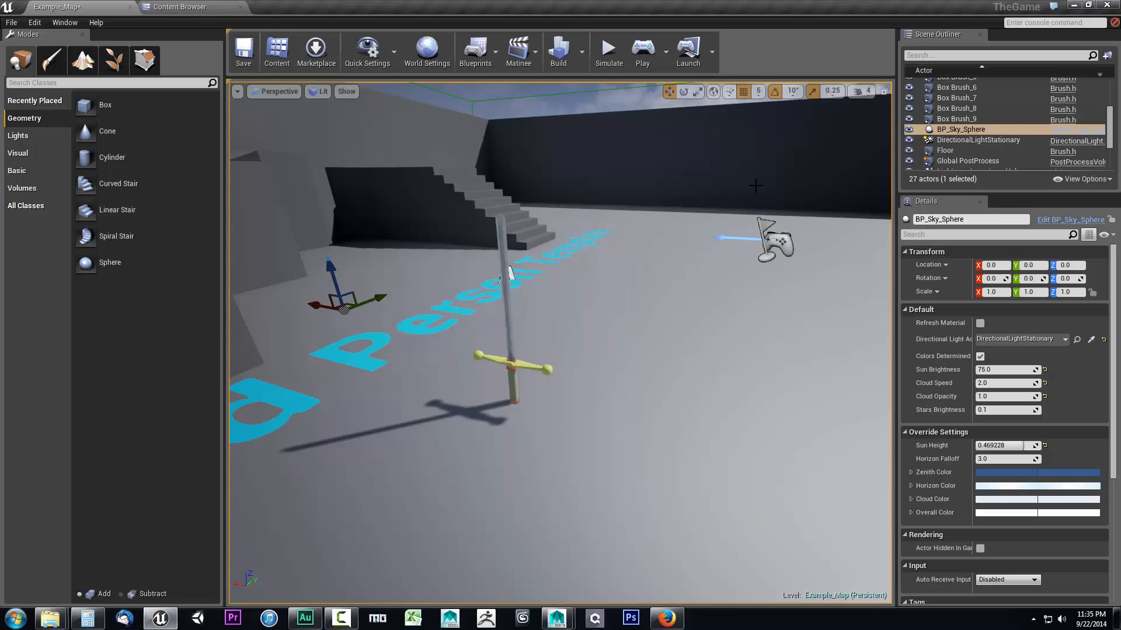
Step: Change the Unreal viewport grid snap size from 5 to 10 units
click(759, 91)
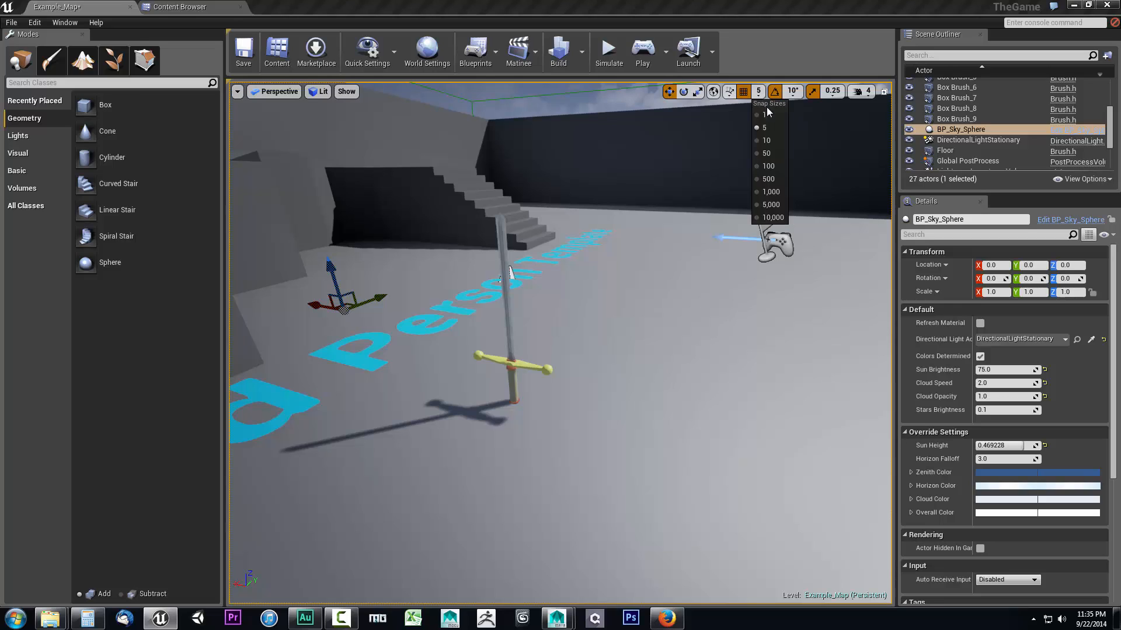
mouse_move(763, 114)
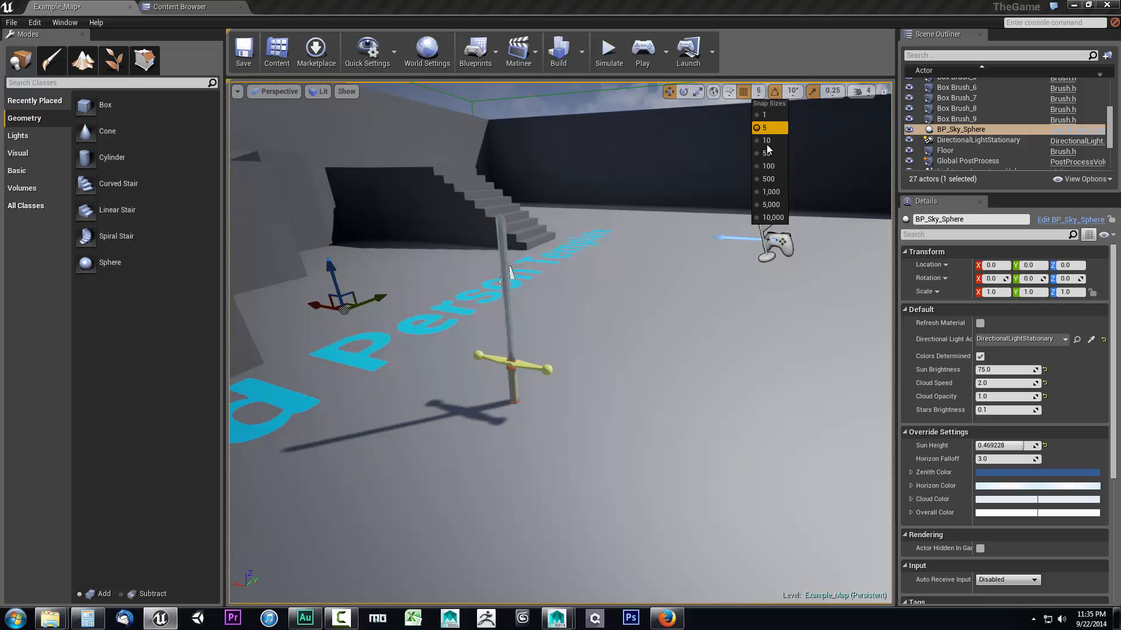
mouse_move(764, 128)
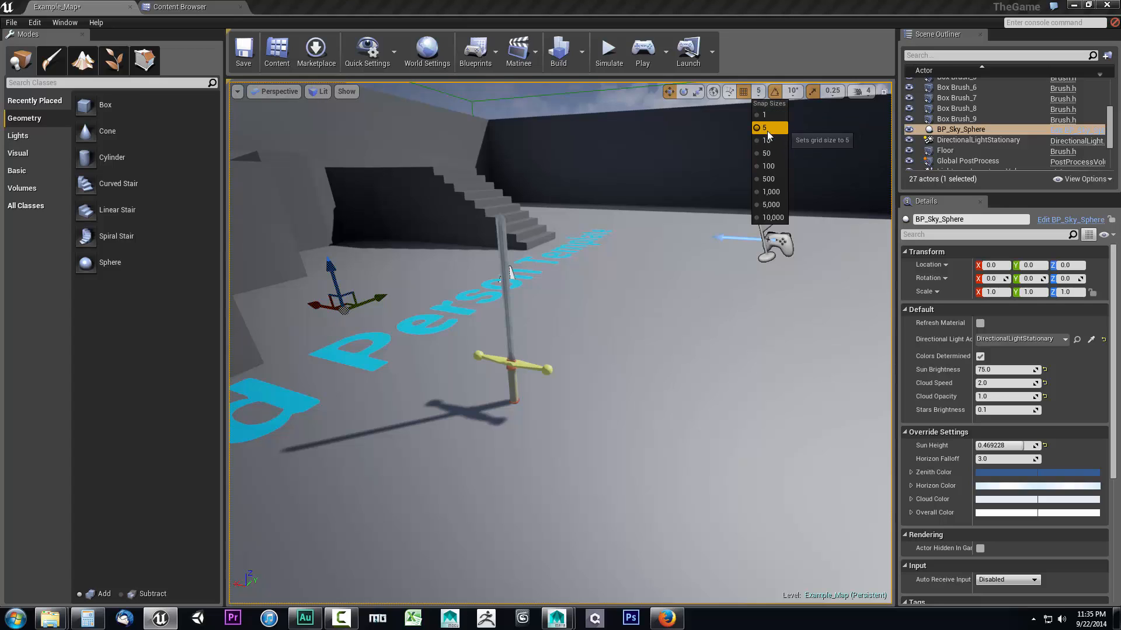
click(763, 127)
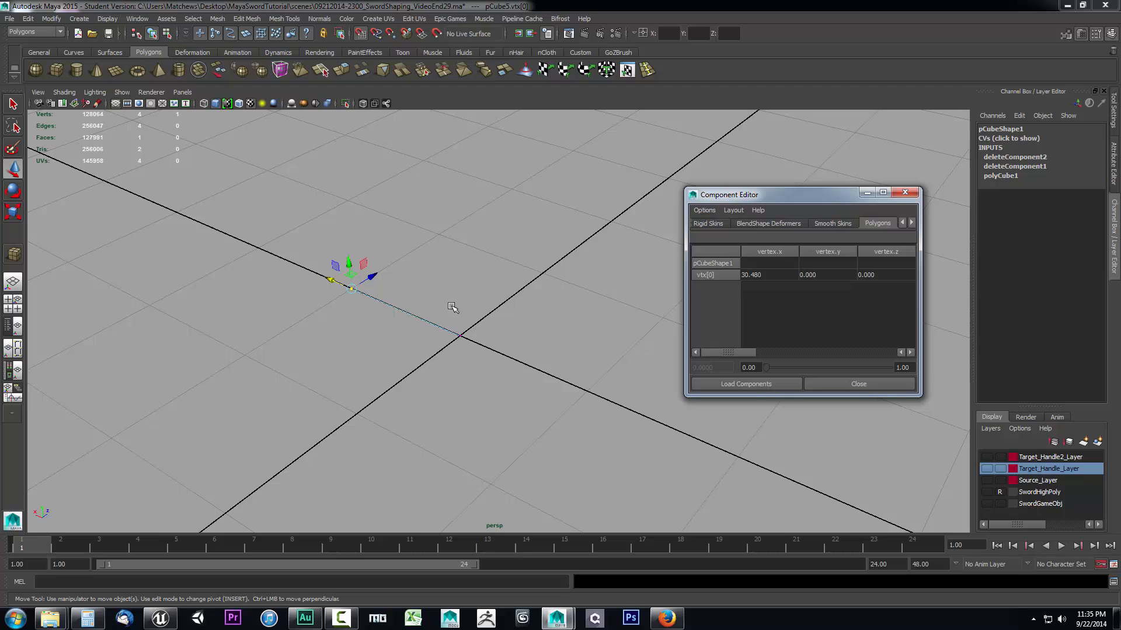
mouse_move(439, 326)
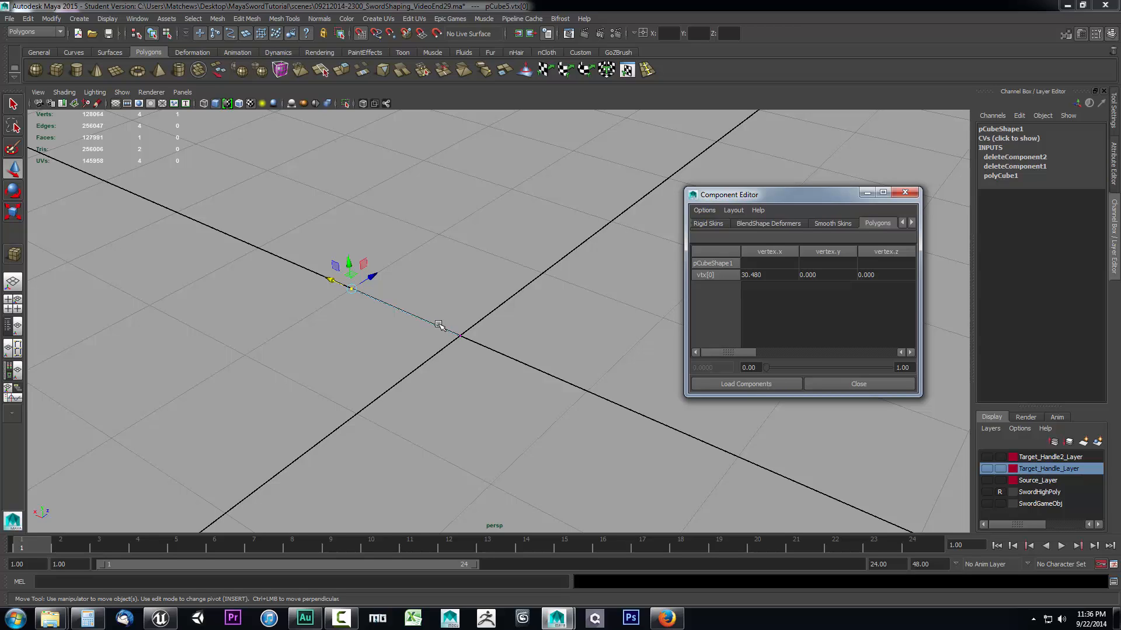
mouse_move(765, 283)
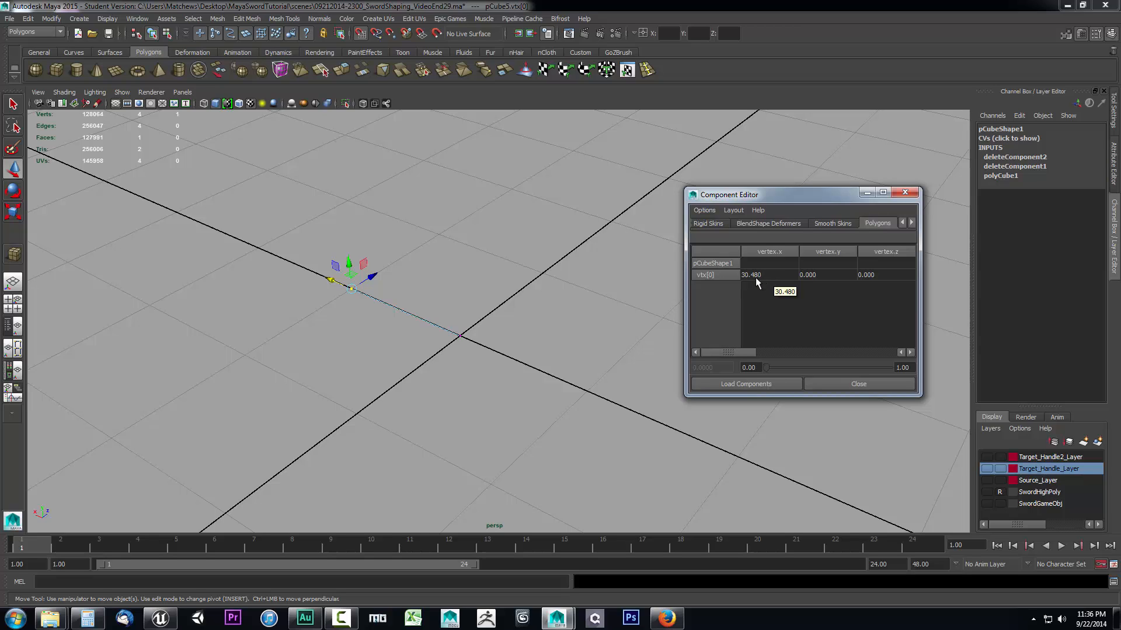
mouse_move(749, 283)
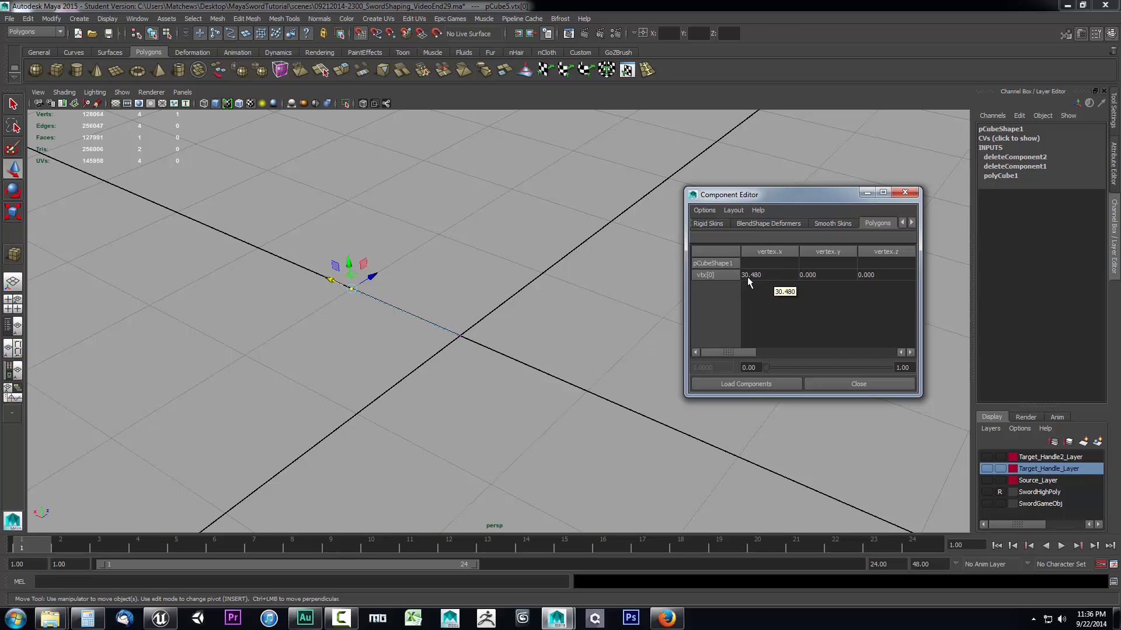
mouse_move(791, 288)
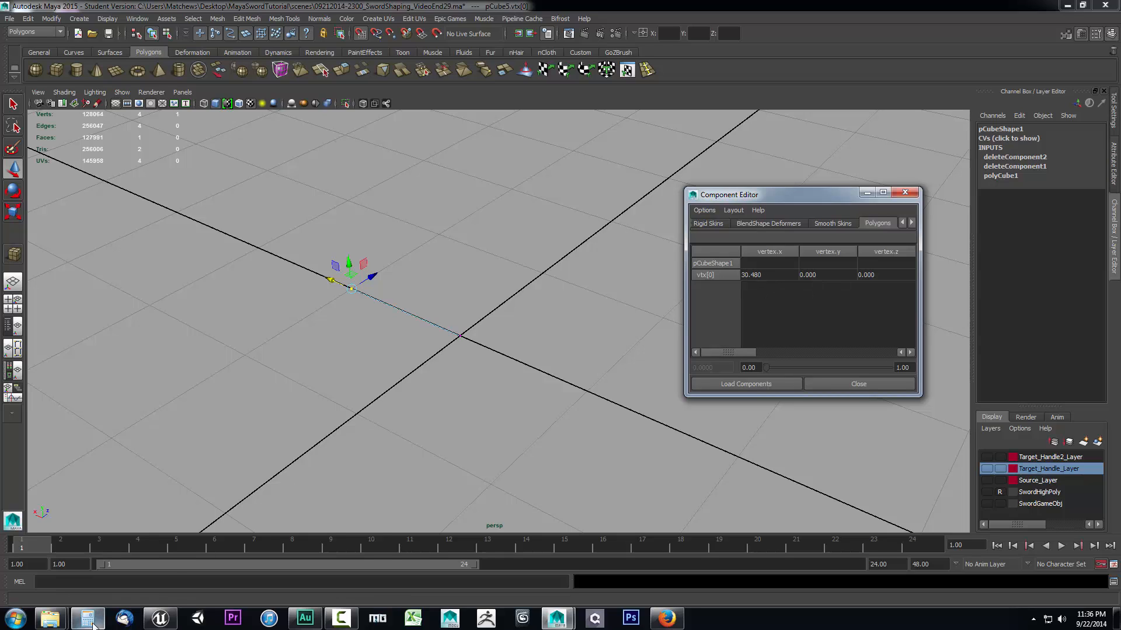
Step: With the calculator alongside, set the grid Length and width to 160 units in Grid options
click(87, 619)
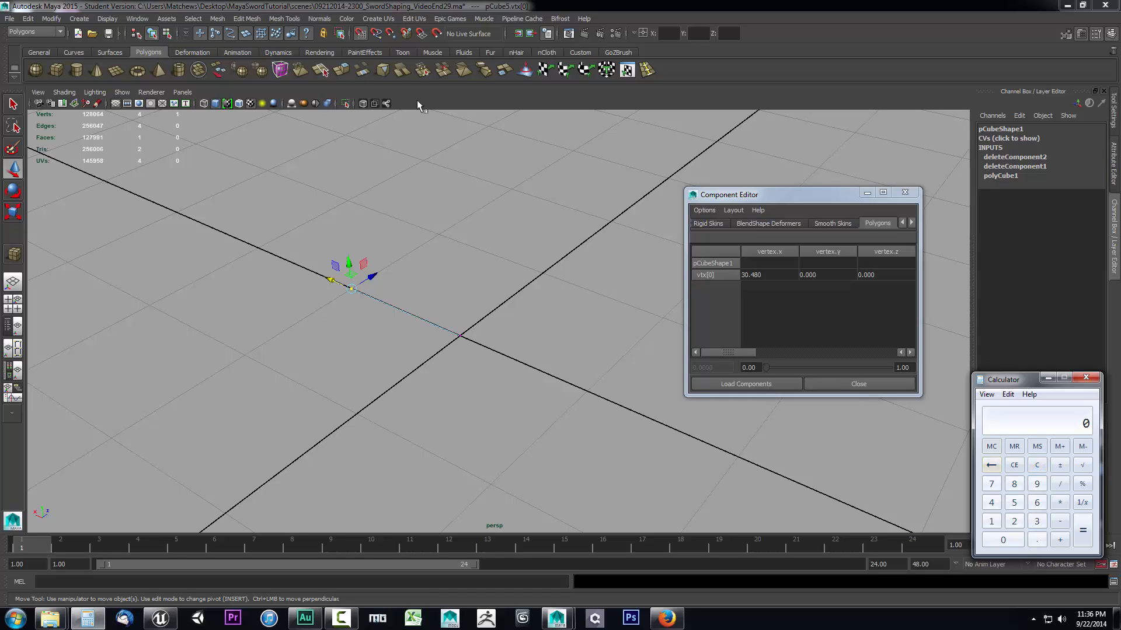
click(108, 17)
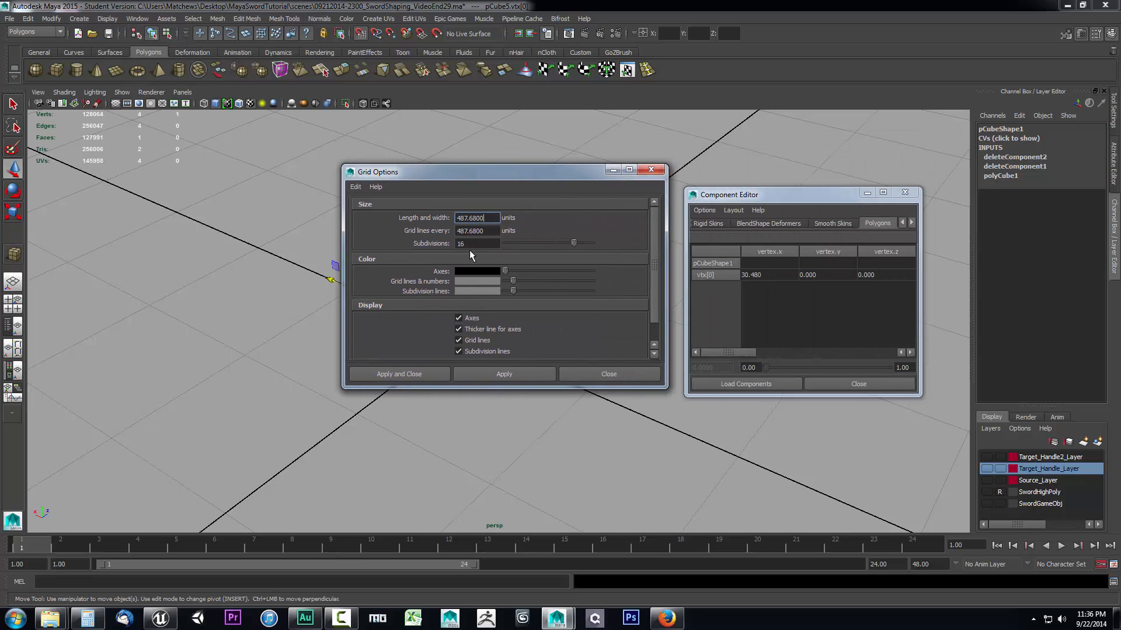
mouse_move(113, 619)
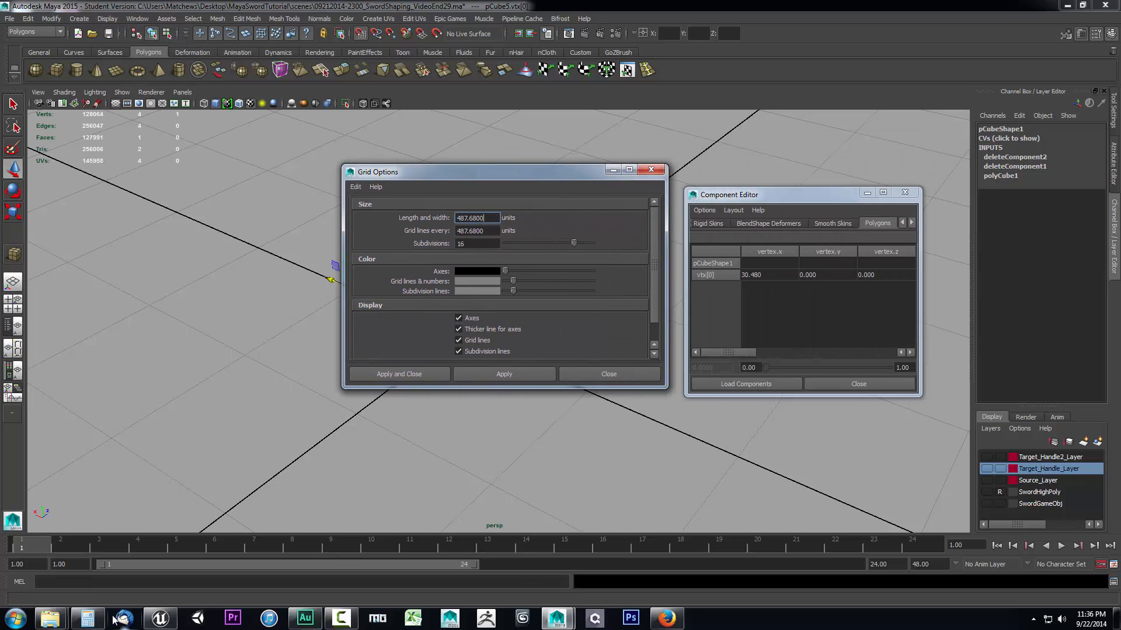
click(88, 618)
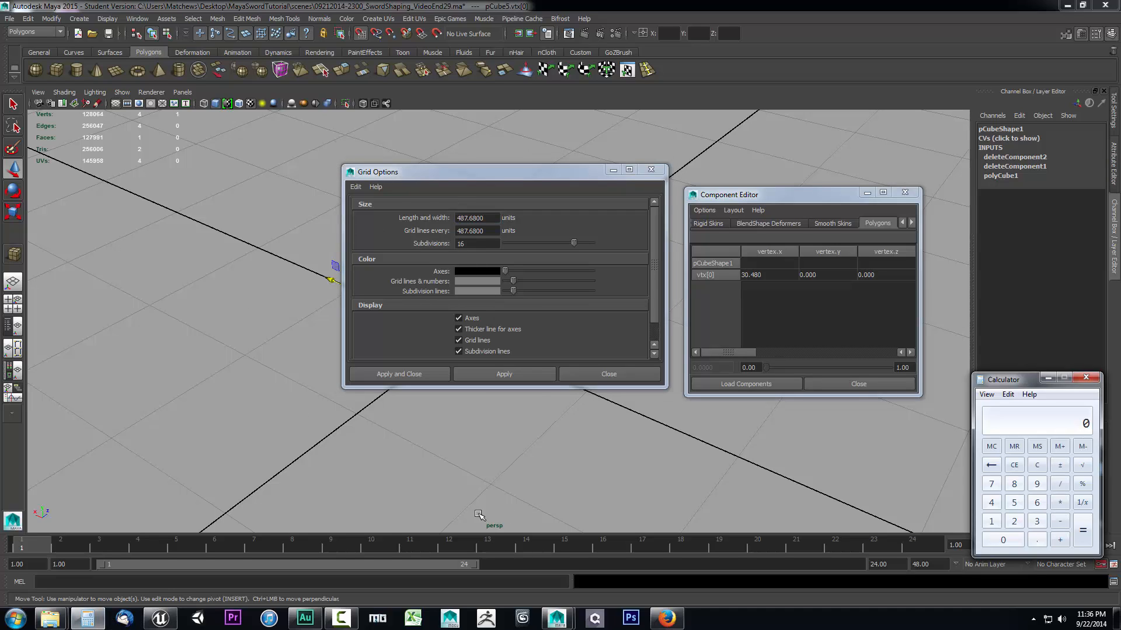
mouse_move(208, 300)
text(1648)
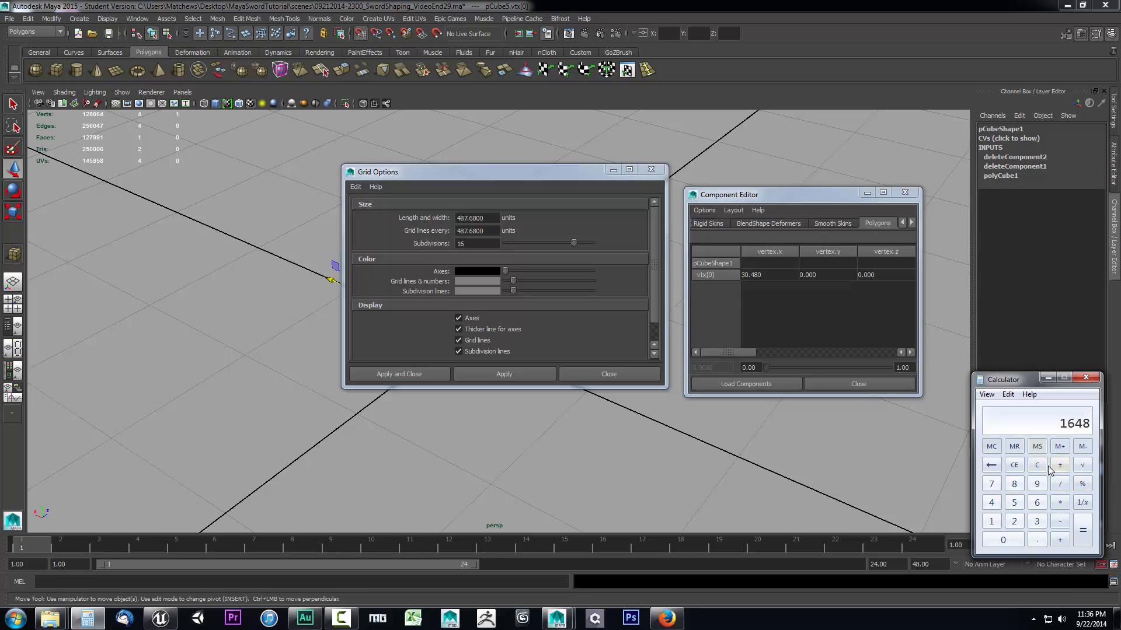
click(1036, 465)
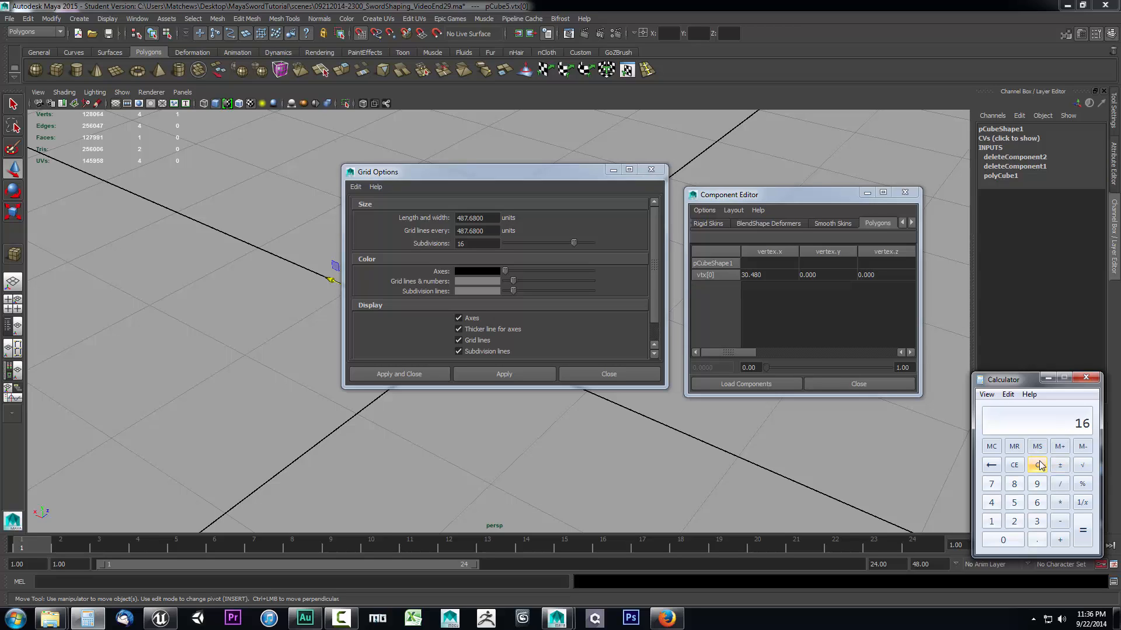
click(1002, 540)
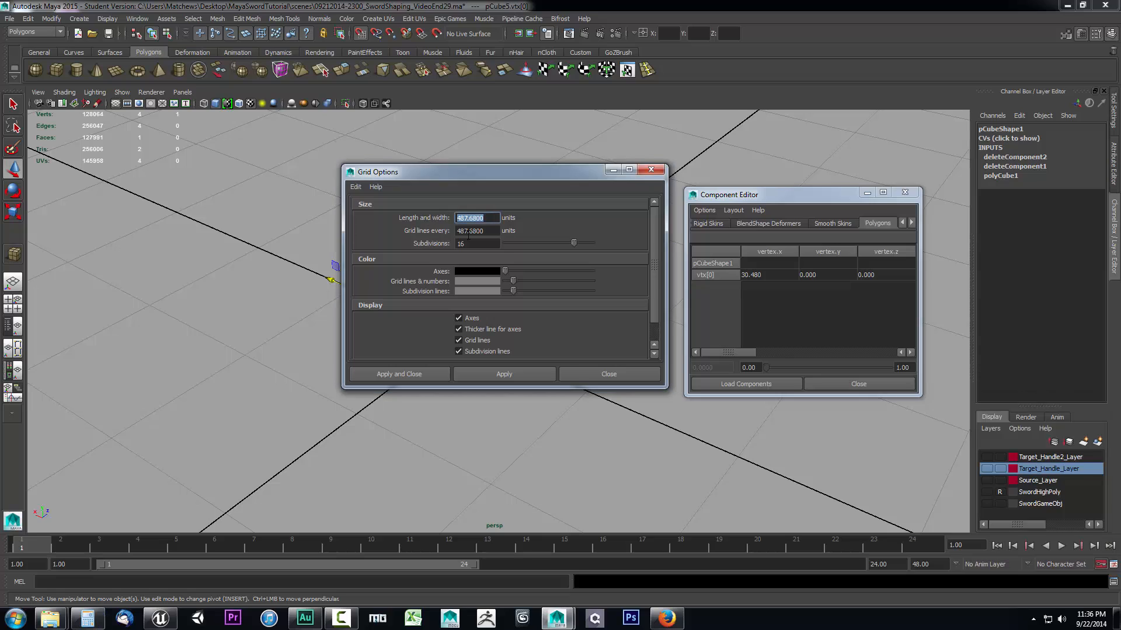
text(160)
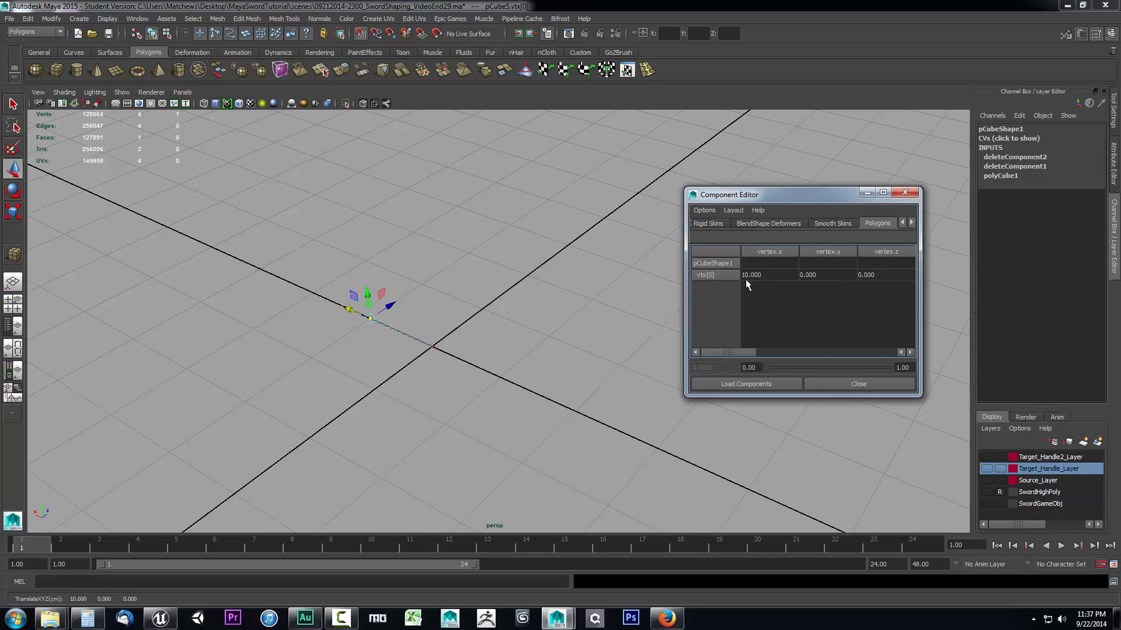
mouse_move(353, 332)
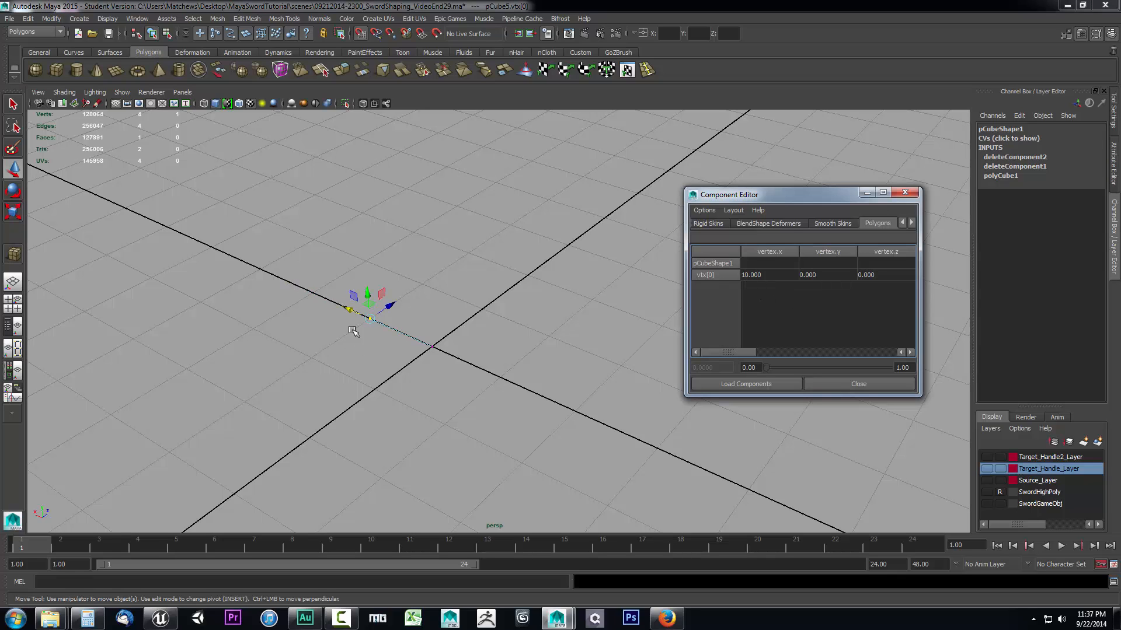
Step: Drag the vertex along X until the Component Editor reads 20.000
drag(367, 300, 307, 279)
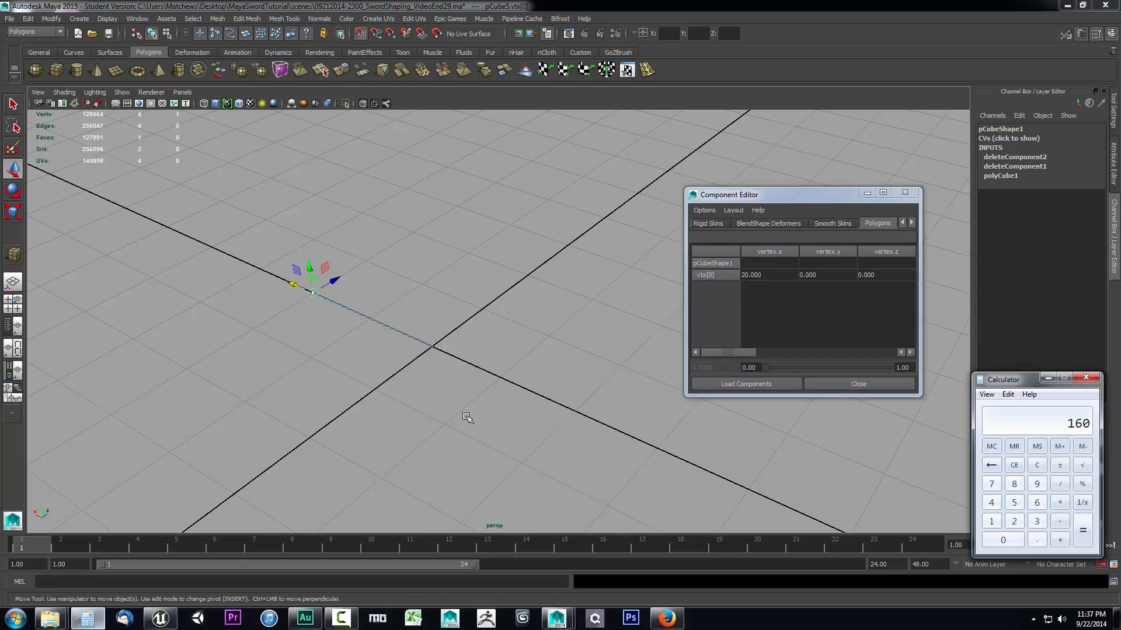
click(160, 618)
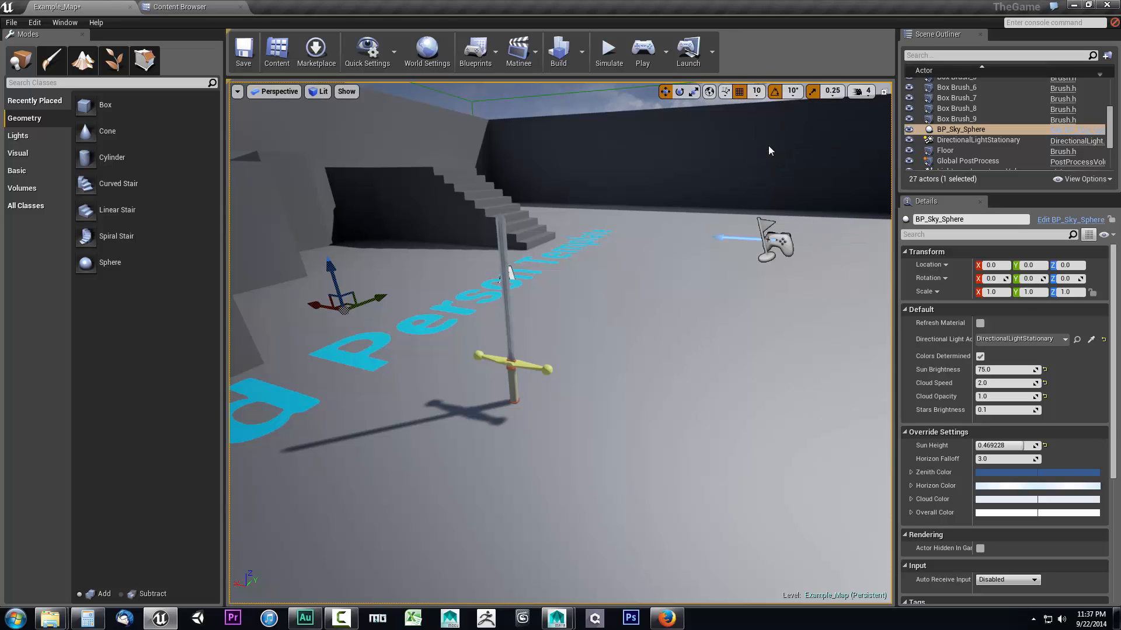
mouse_move(657, 396)
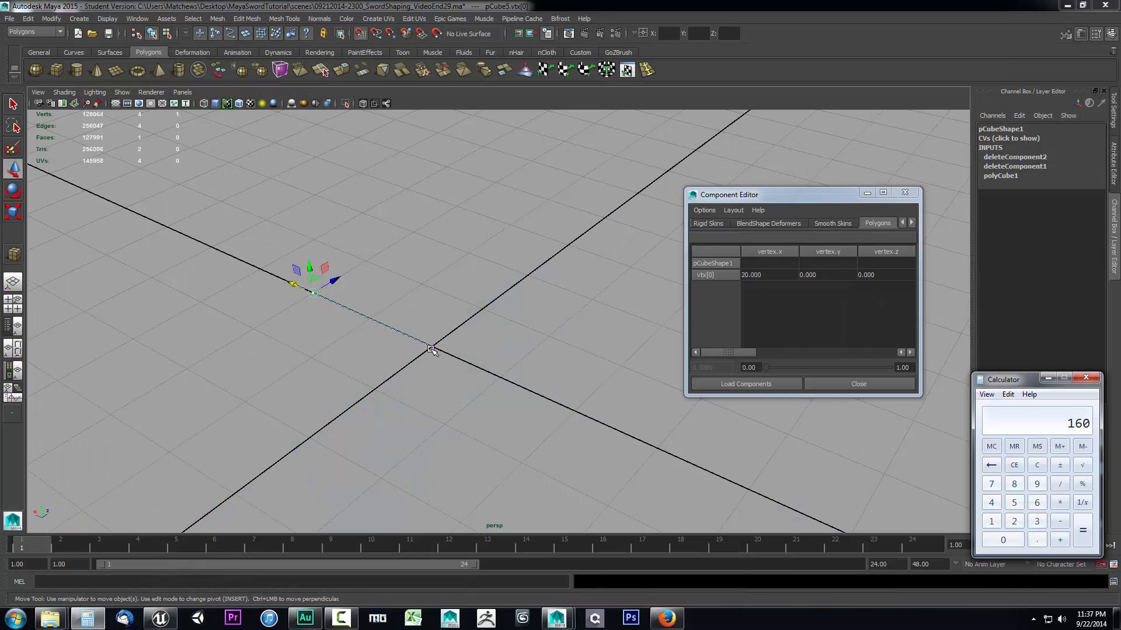
mouse_move(943, 454)
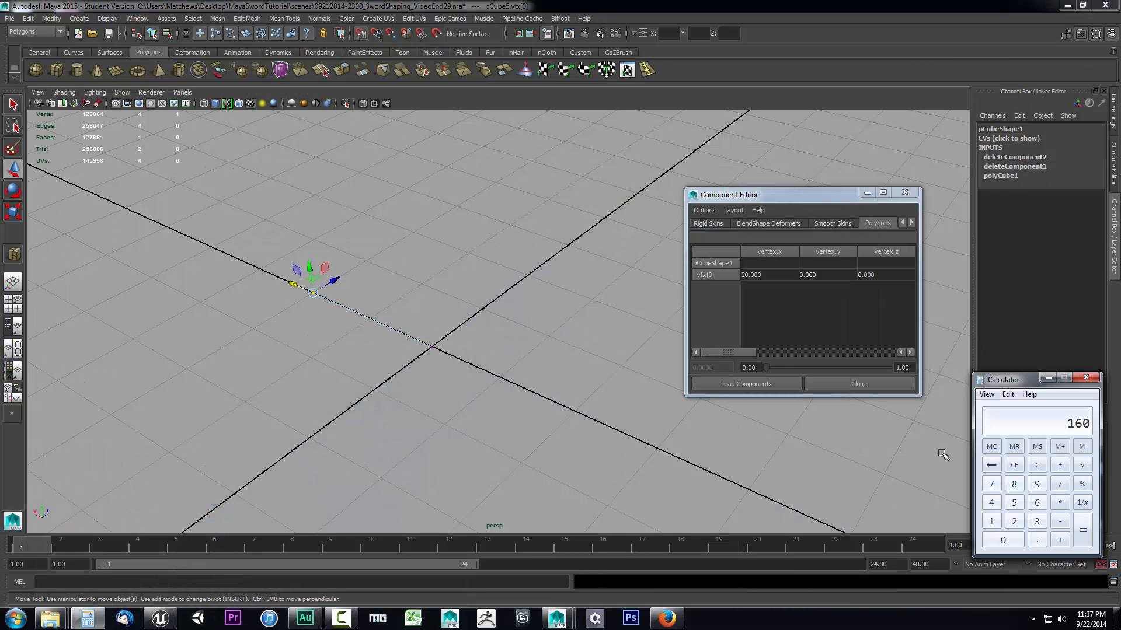
Step: Multiply 16 by 30.48 on the calculator to get 487.68 cm
click(1037, 464)
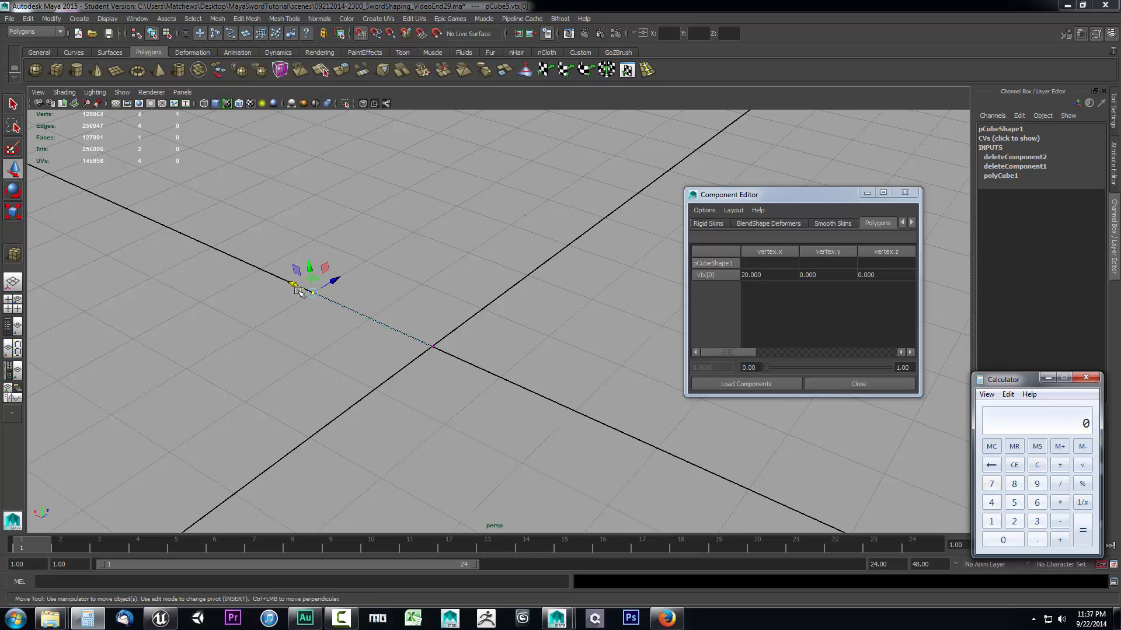
mouse_move(445, 357)
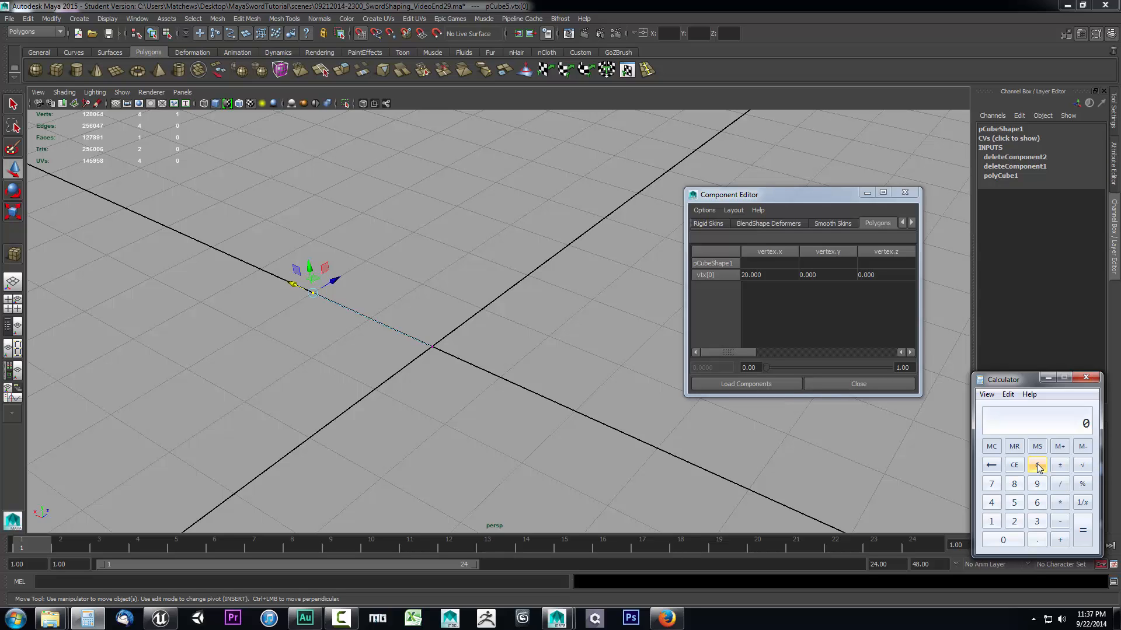
mouse_move(381, 339)
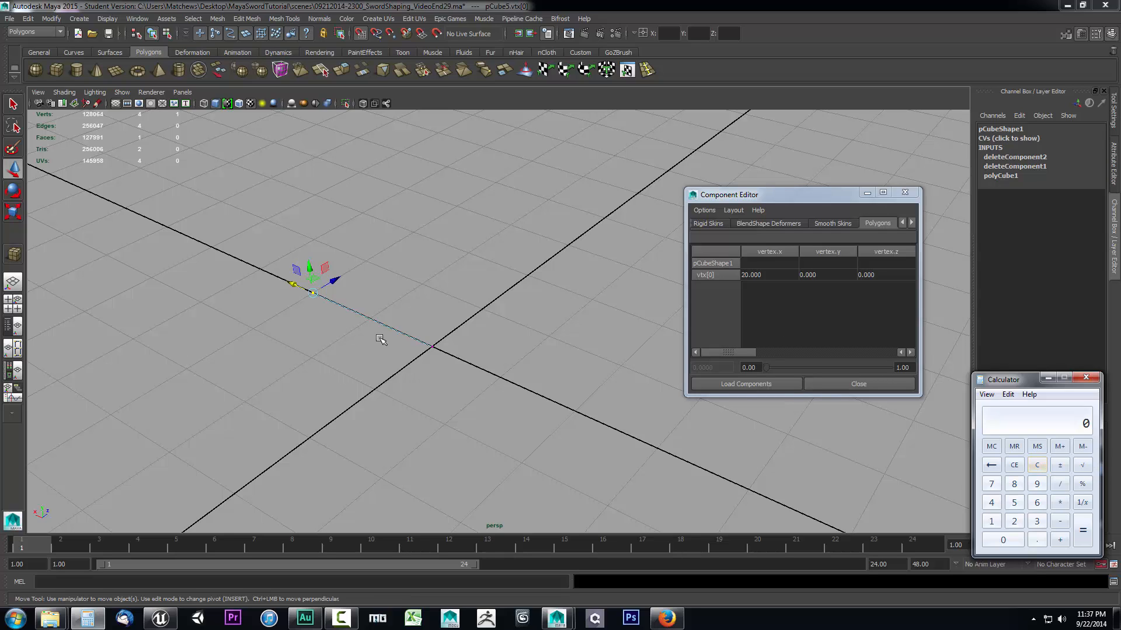
mouse_move(594, 341)
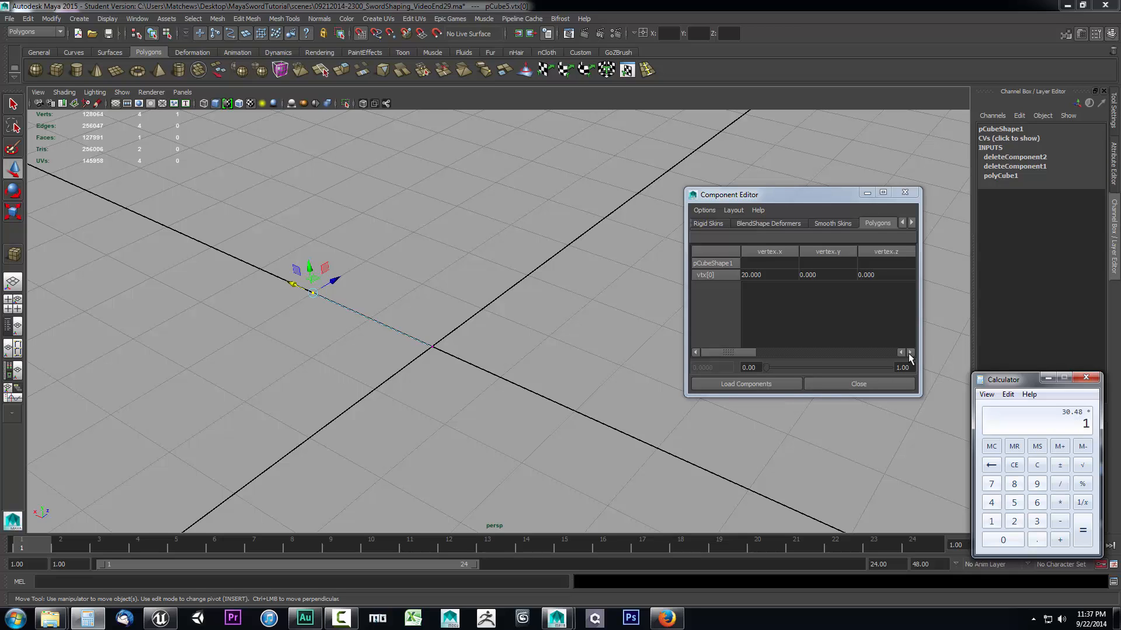
click(1037, 484)
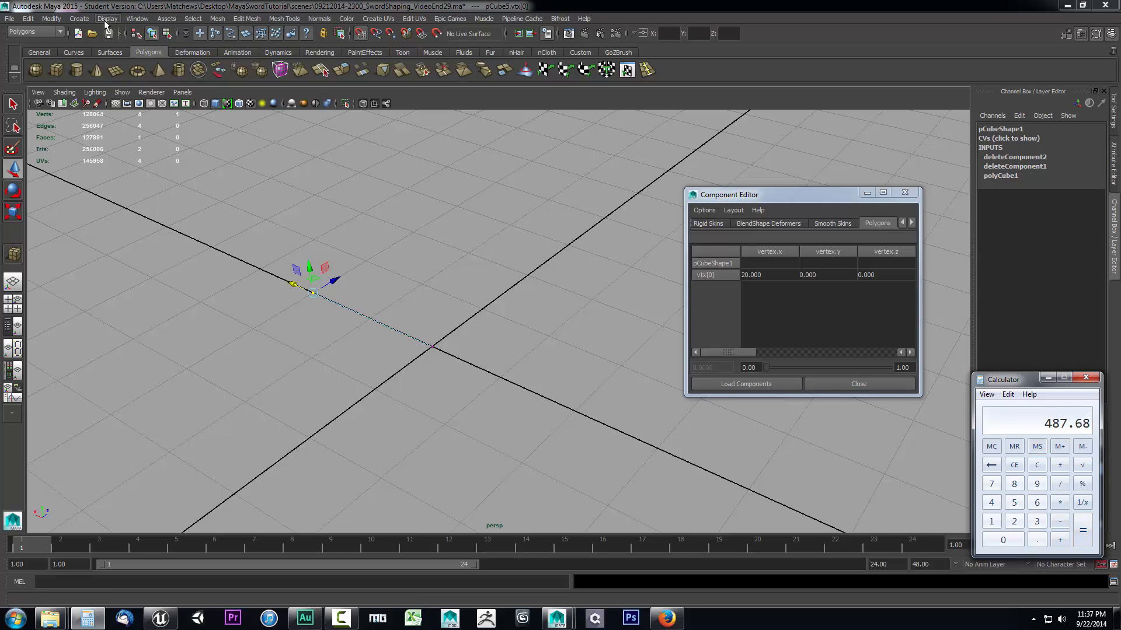
Step: Apply a 487.68-unit grid with lines every 487.68 and 16 subdivisions, then close the helper windows
click(106, 18)
text(487.68)
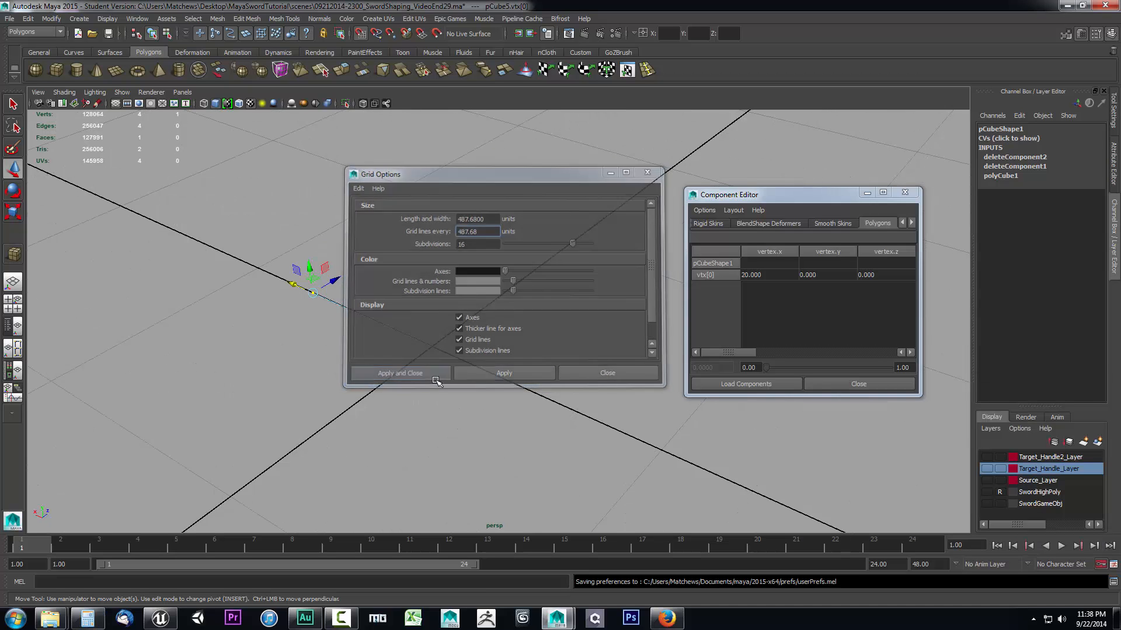
click(399, 372)
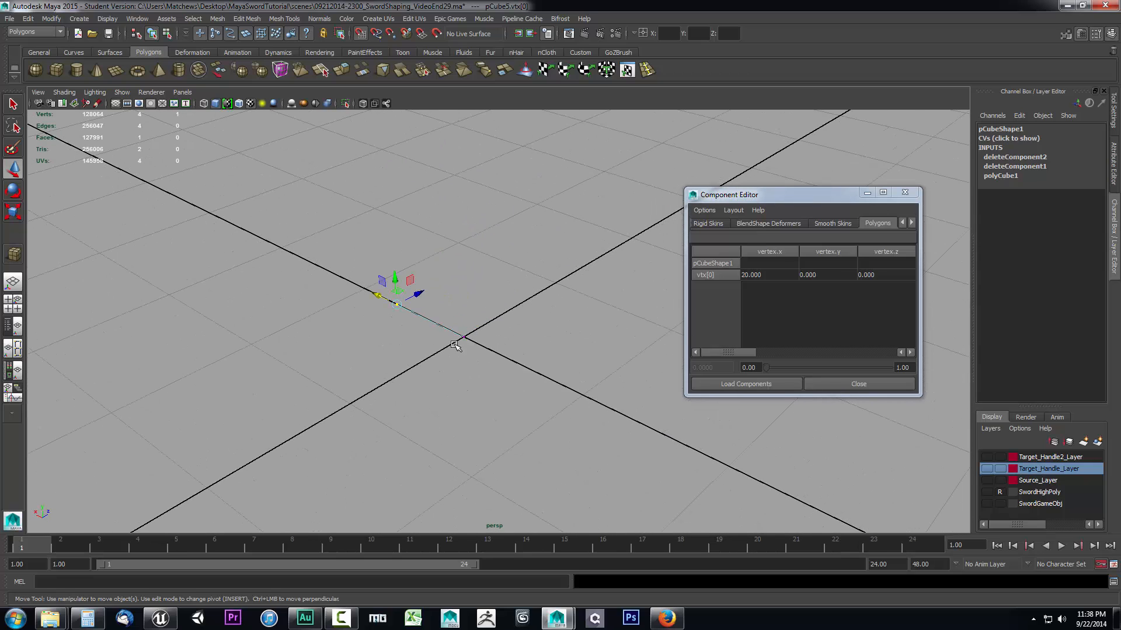
mouse_move(441, 334)
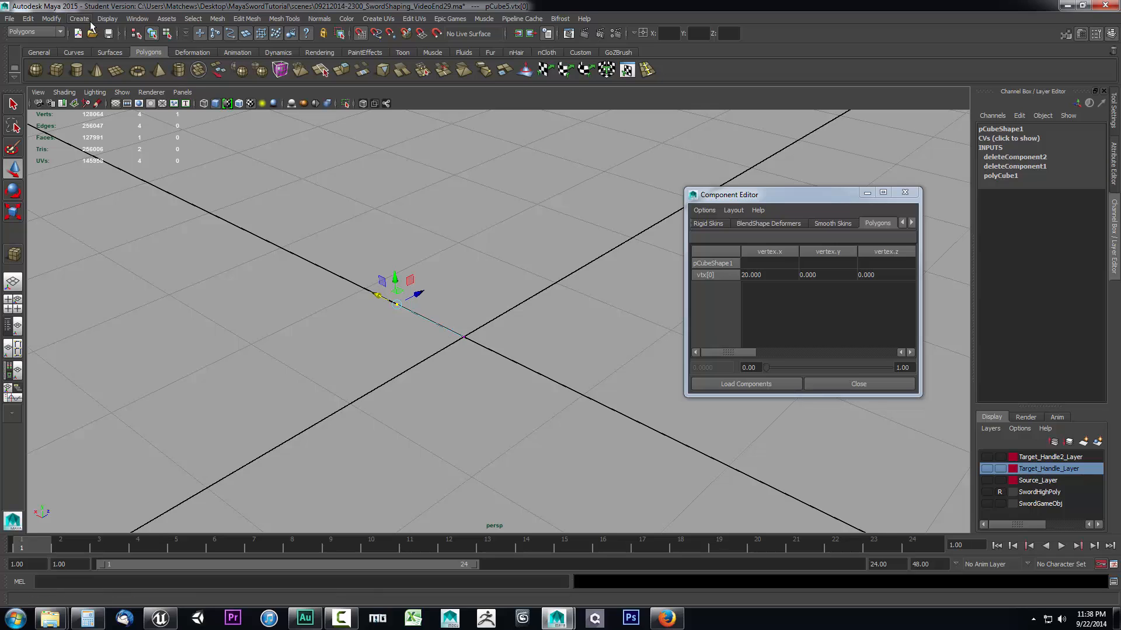
click(106, 18)
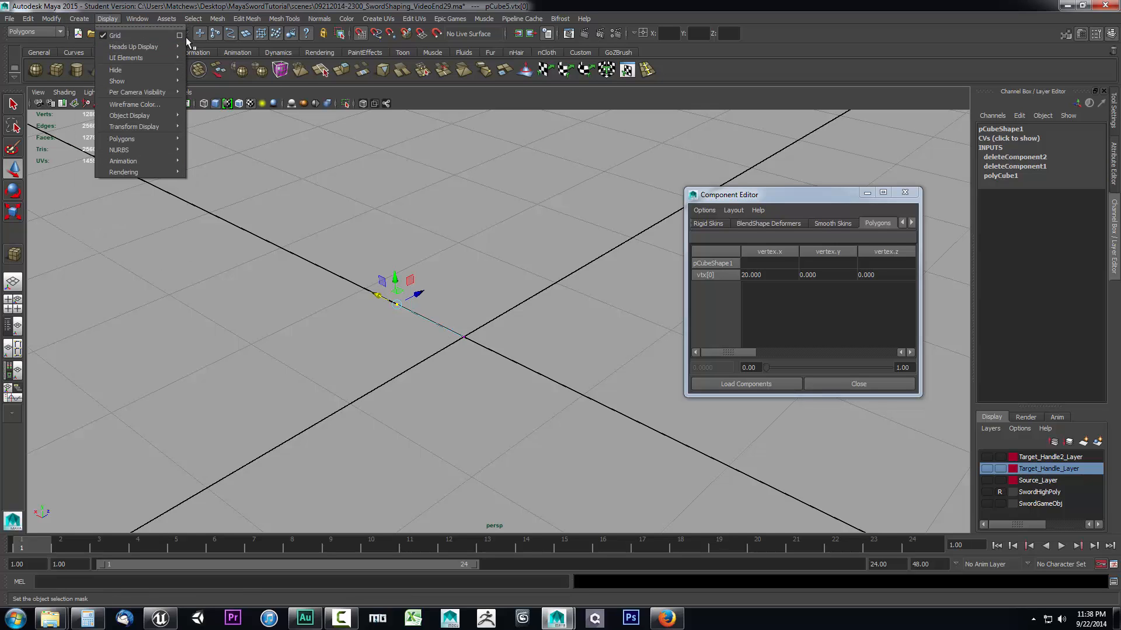
click(180, 35)
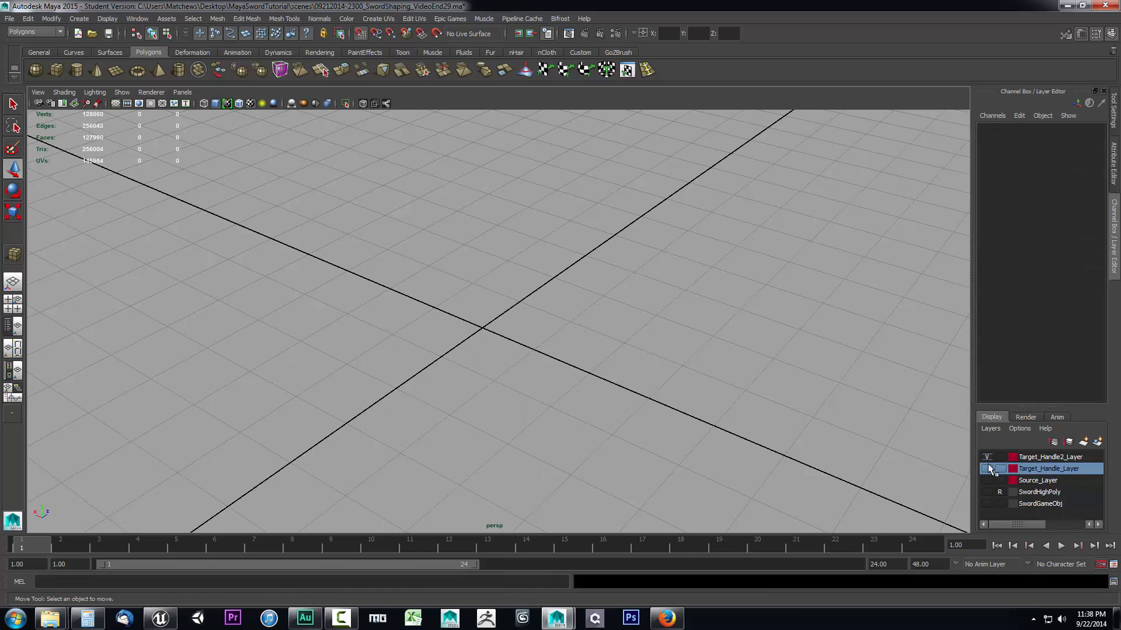
Step: Turn on visibility for Target_Handle_Layer and Source_Layer in the Layer Editor
click(986, 470)
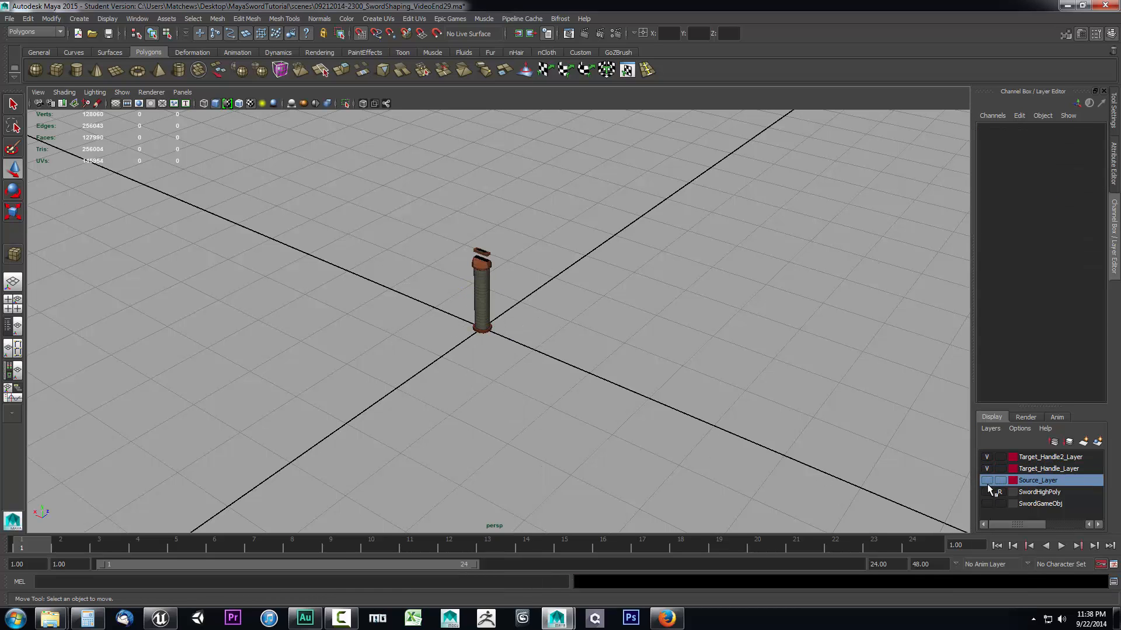
click(988, 504)
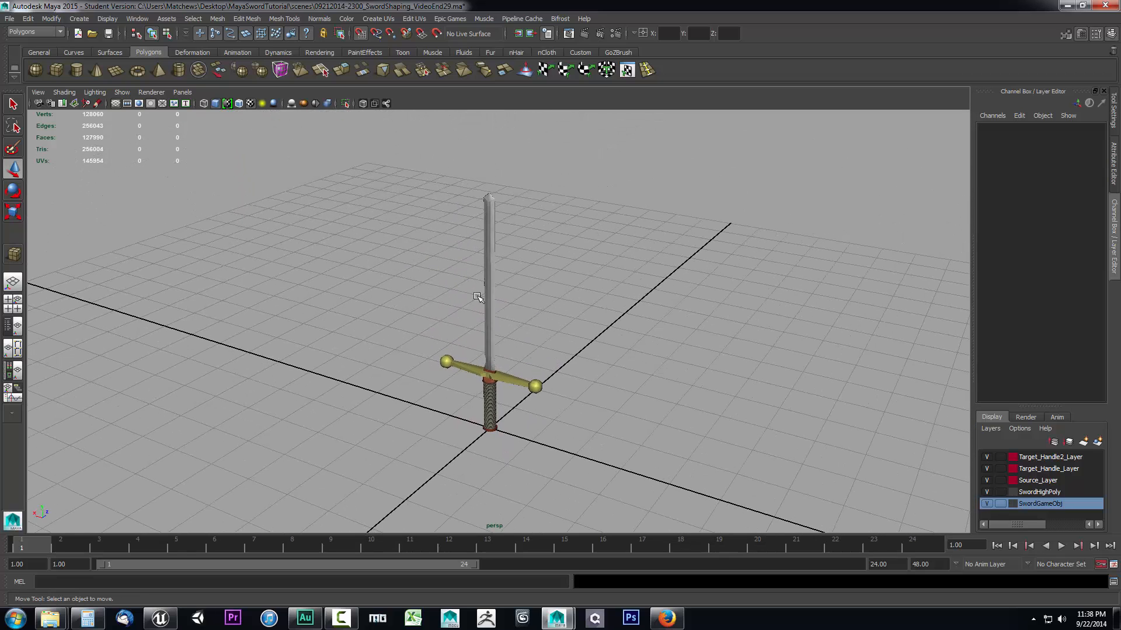
mouse_move(495, 378)
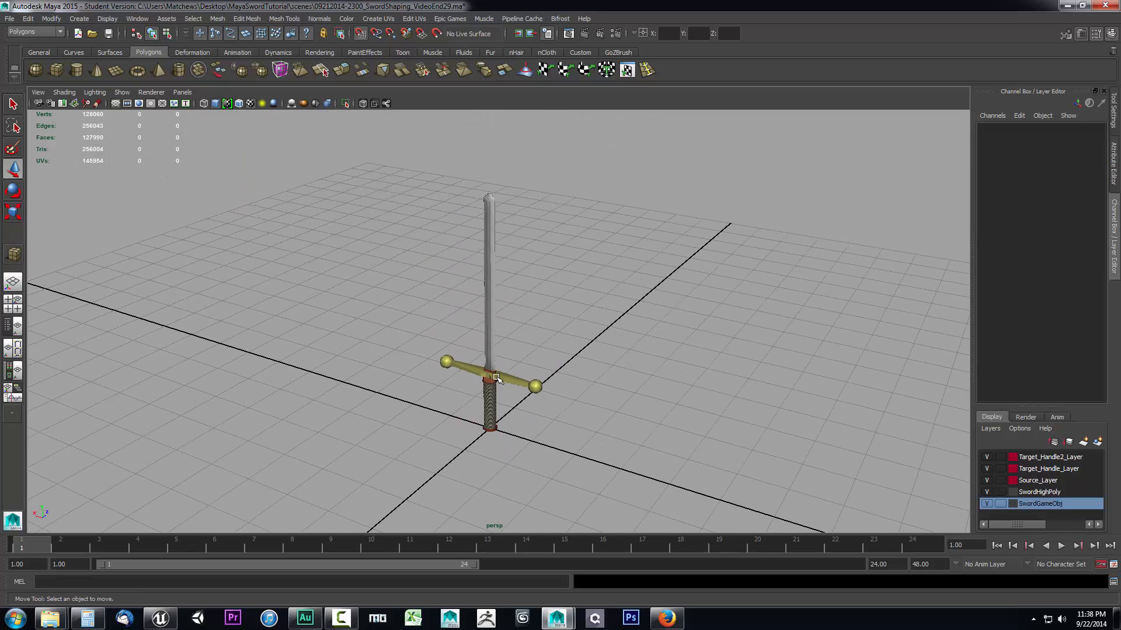
mouse_move(470, 407)
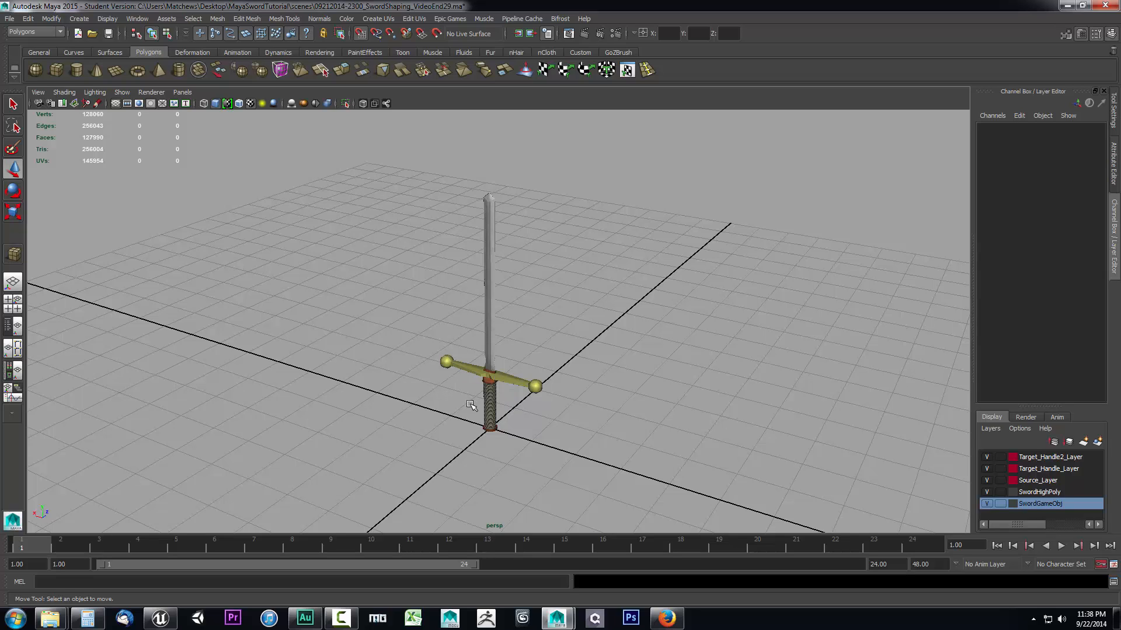
mouse_move(580, 383)
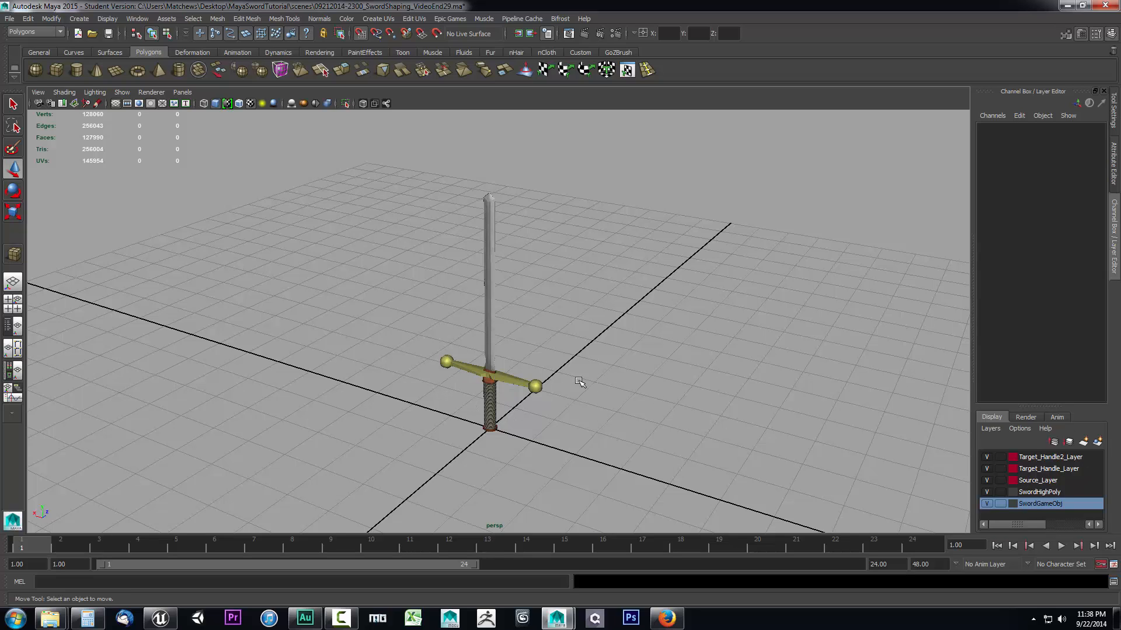
mouse_move(374, 239)
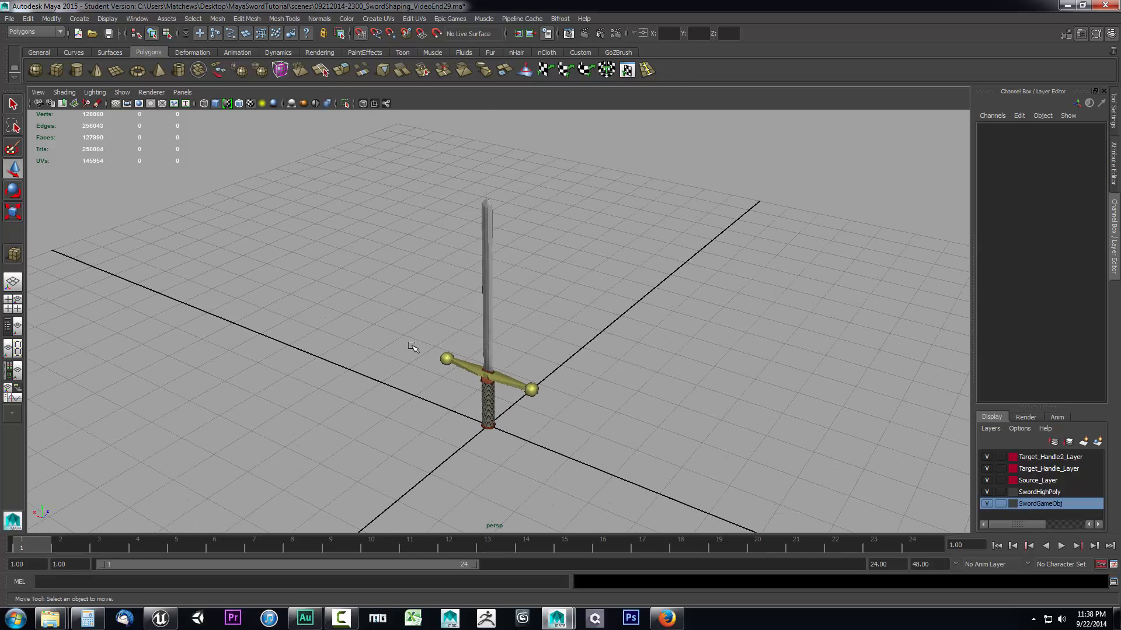
mouse_move(351, 269)
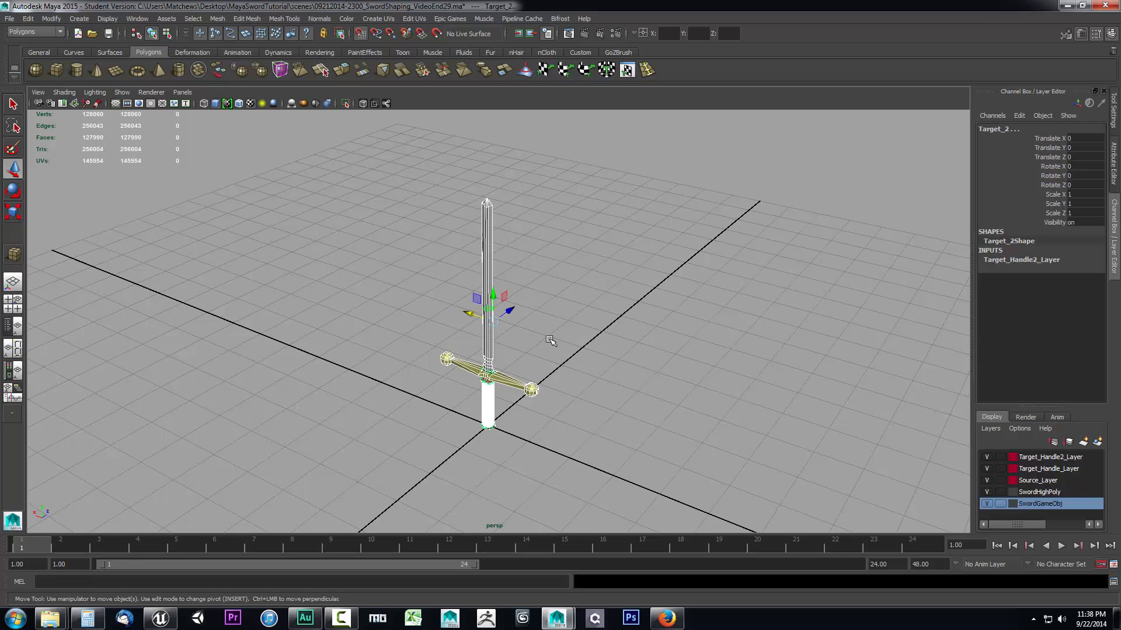
mouse_move(581, 299)
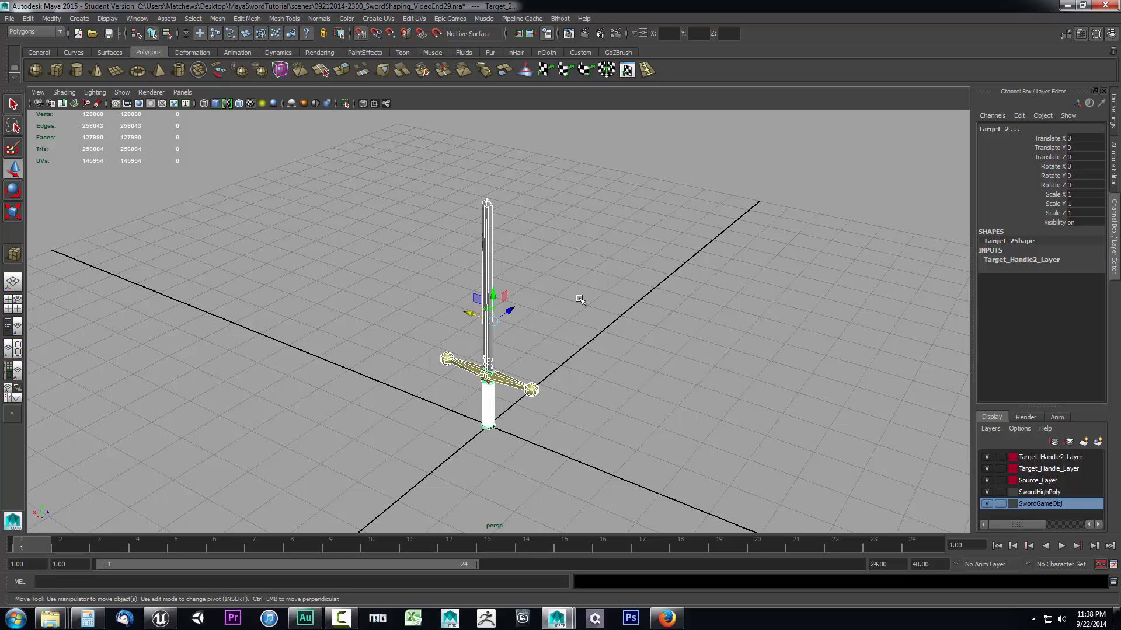
Step: Enter pivot edit mode on the selected Target_2 handle mesh with Insert
key(insert)
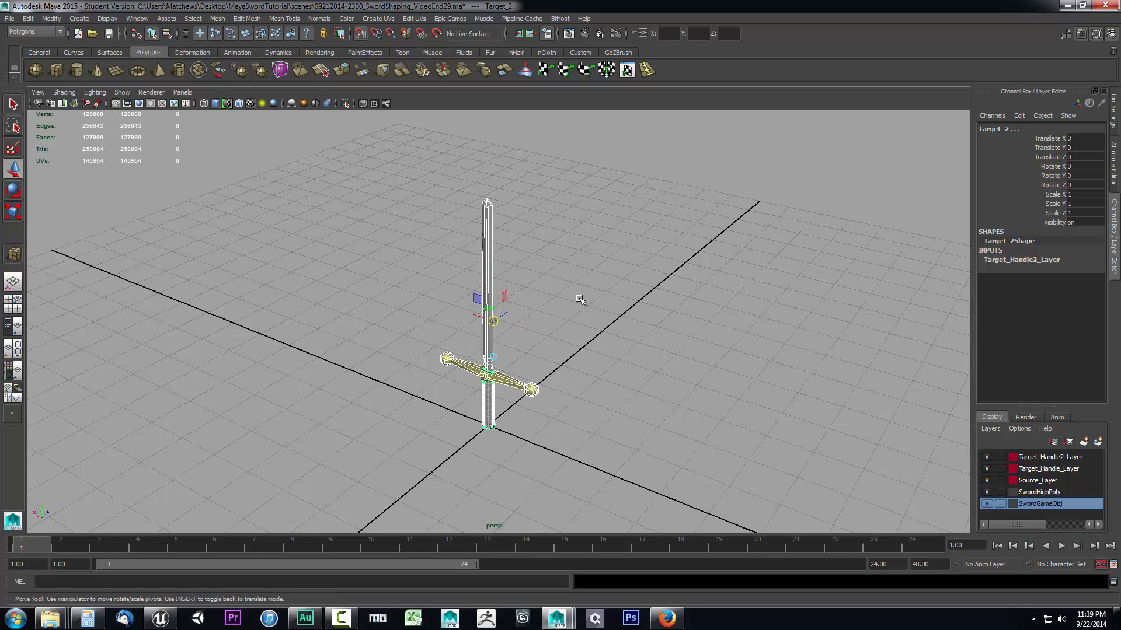
mouse_move(493, 322)
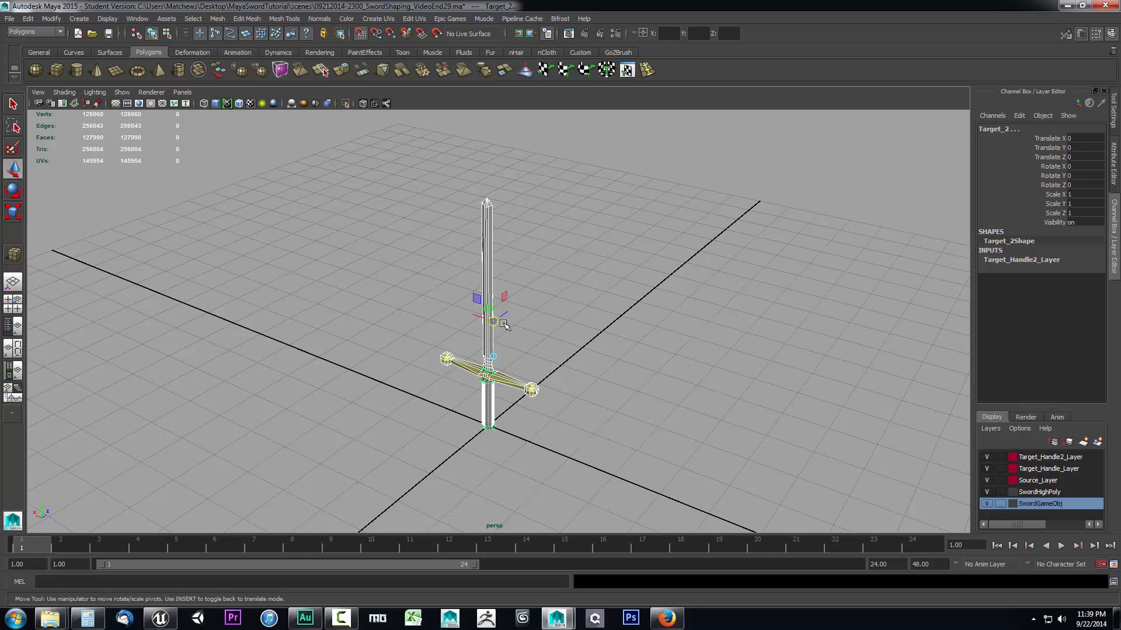
mouse_move(498, 327)
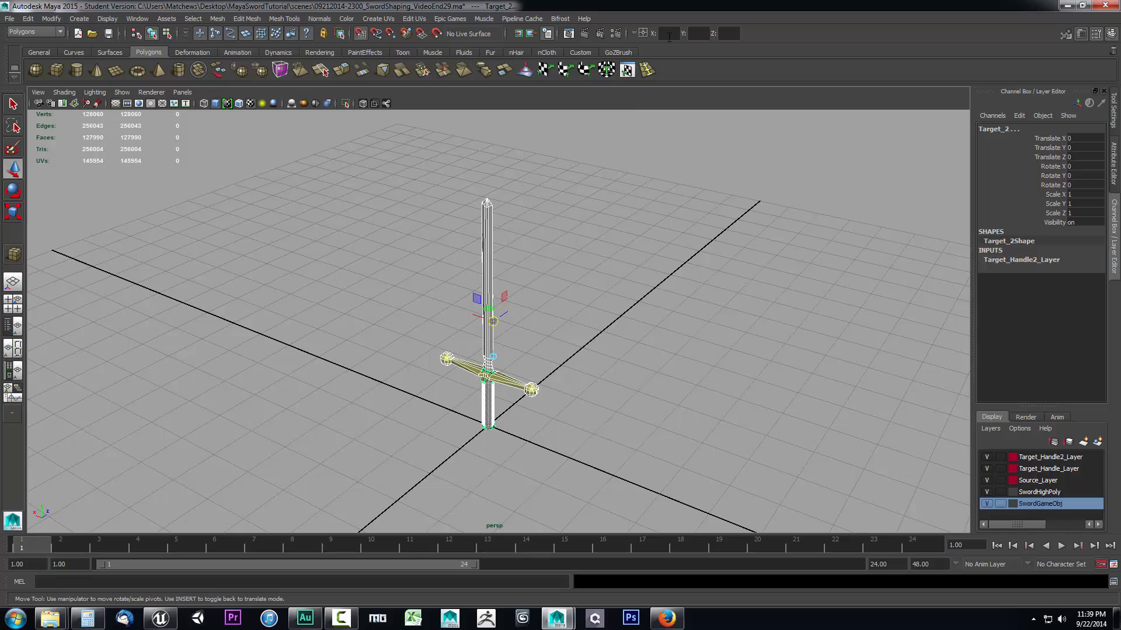
Step: Switch the input field to Absolute transform and place Target_2's pivot at 0 0 0
click(642, 34)
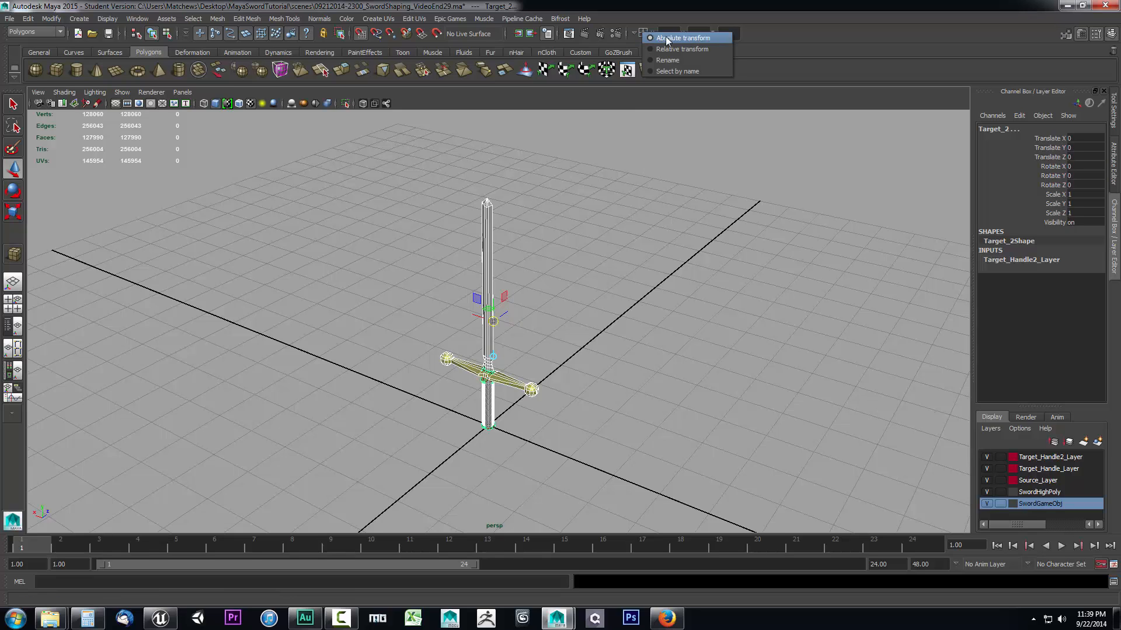
click(680, 38)
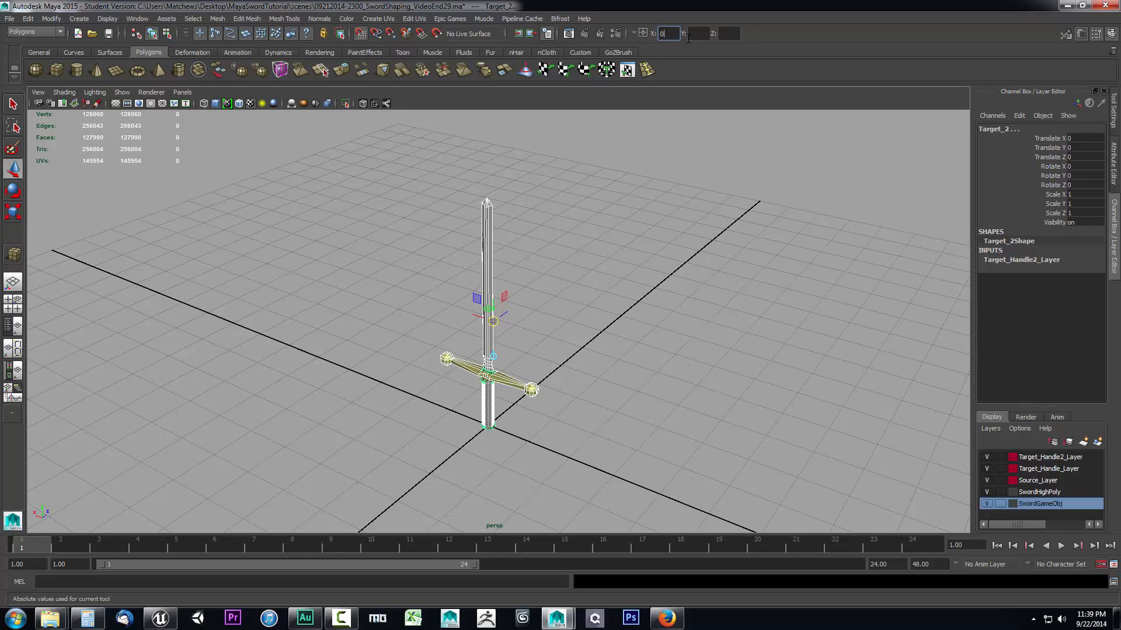
key(insert)
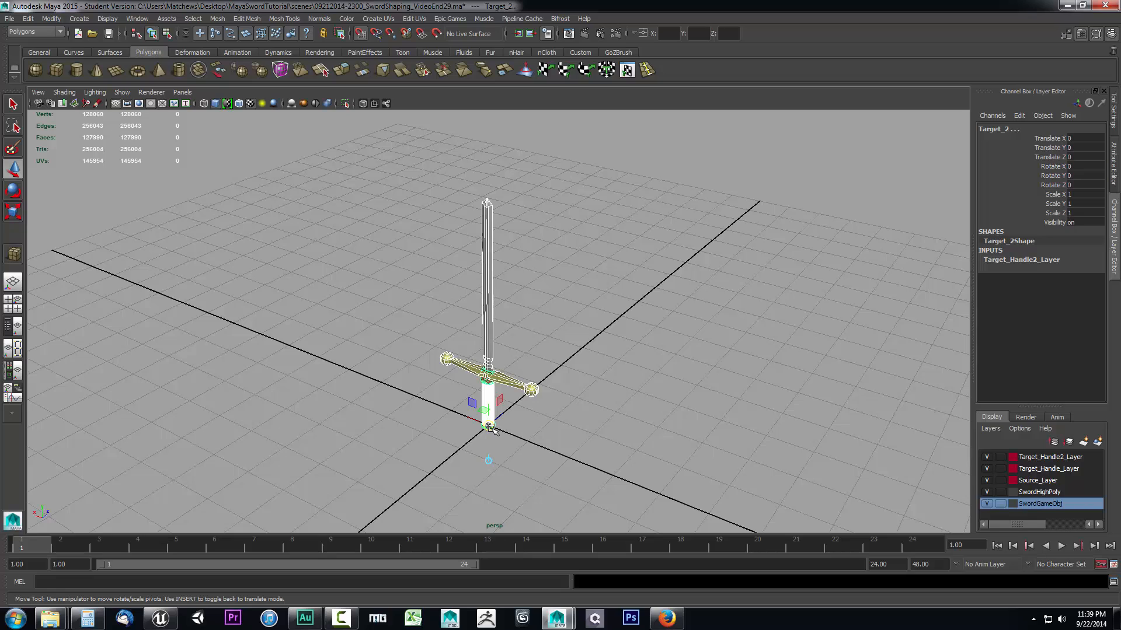
mouse_move(626, 431)
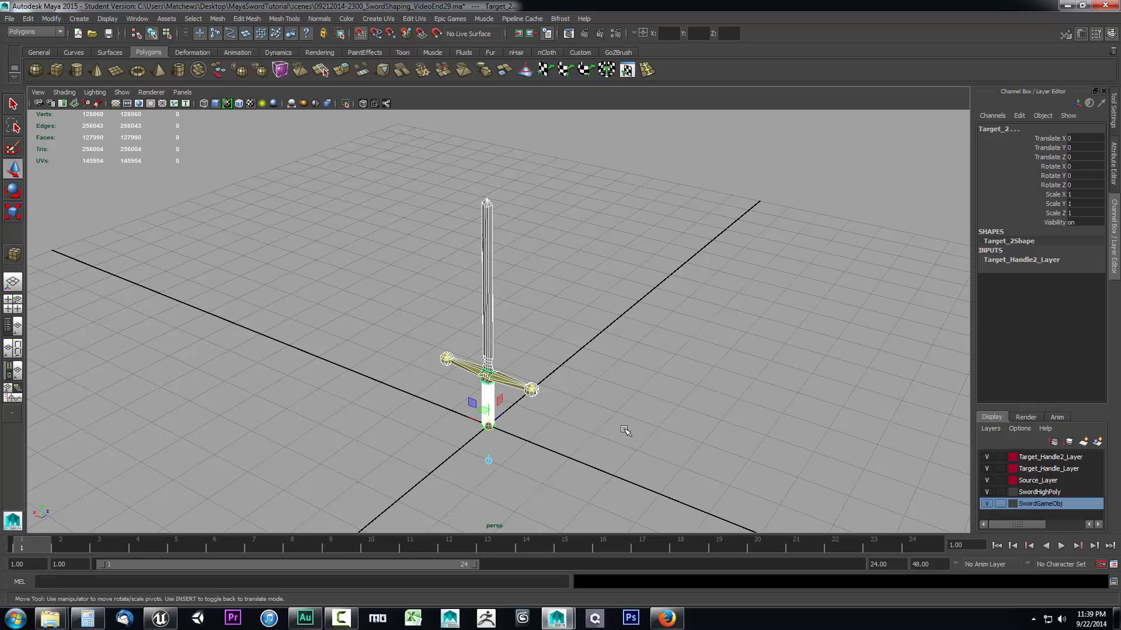
Step: End pivot editing, zero the sword's translate and rotate with scale 1 at the origin, and deselect it
key(insert)
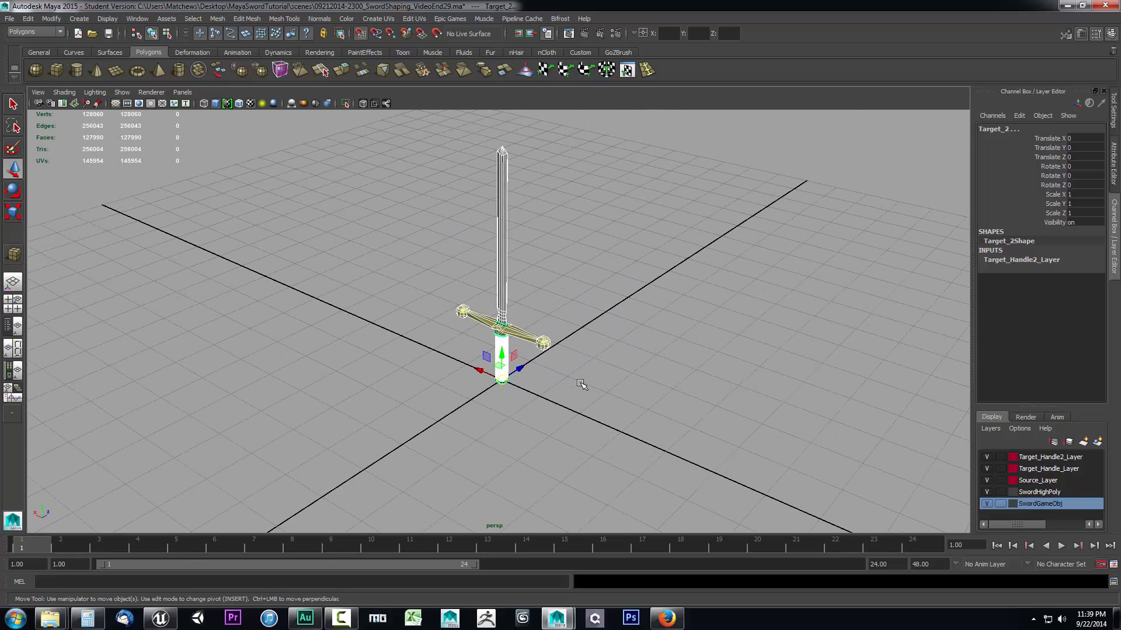
mouse_move(518, 409)
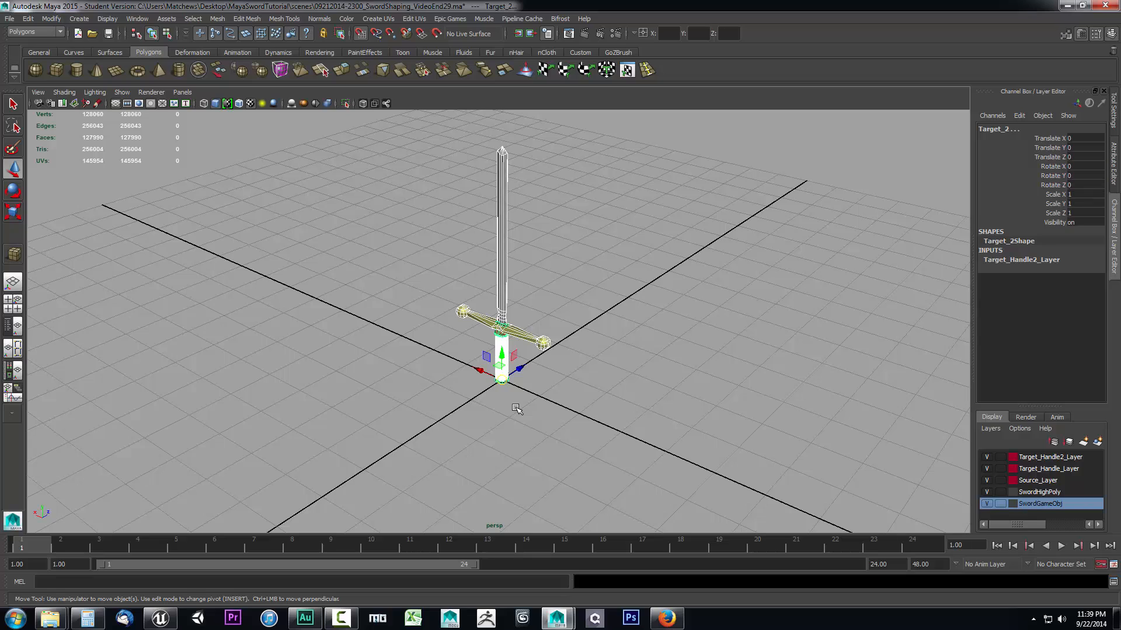
key(r)
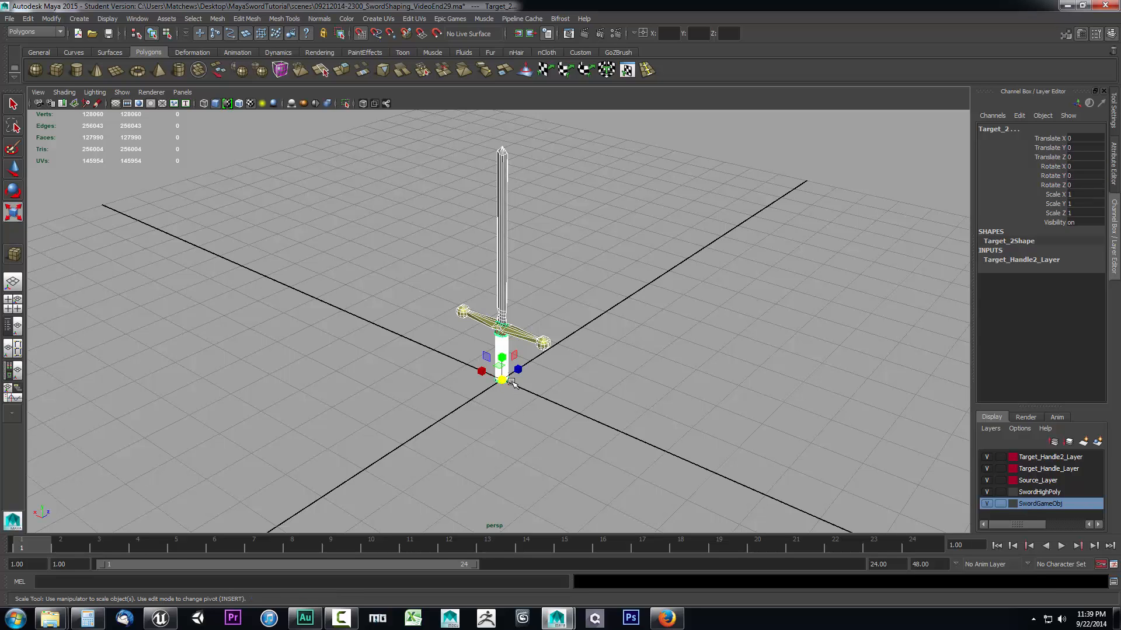
mouse_move(505, 286)
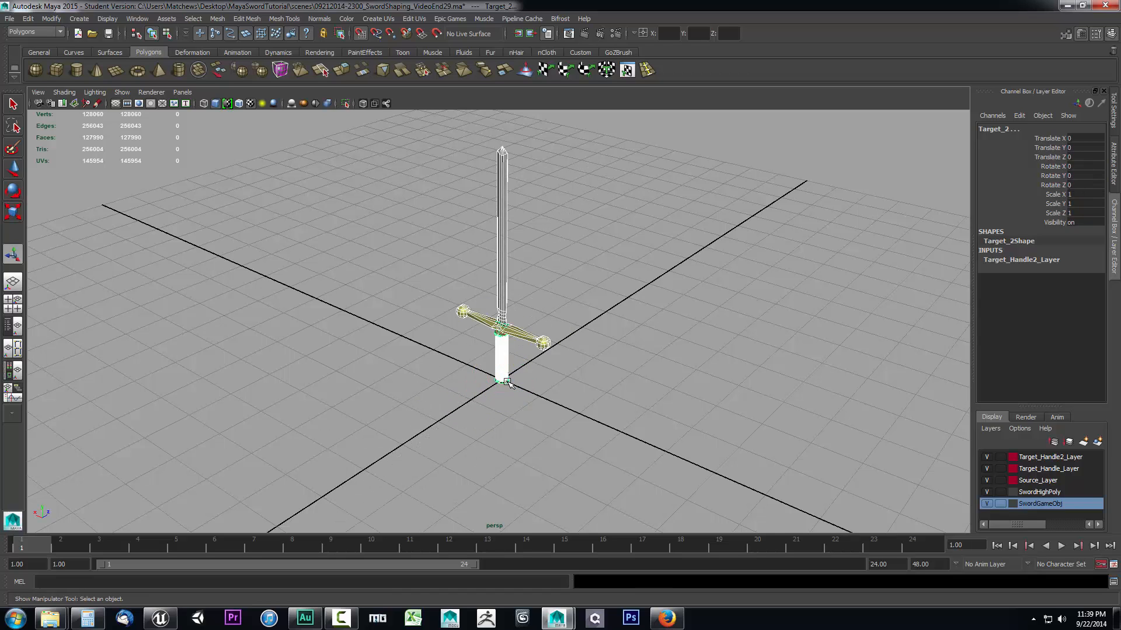
key(w)
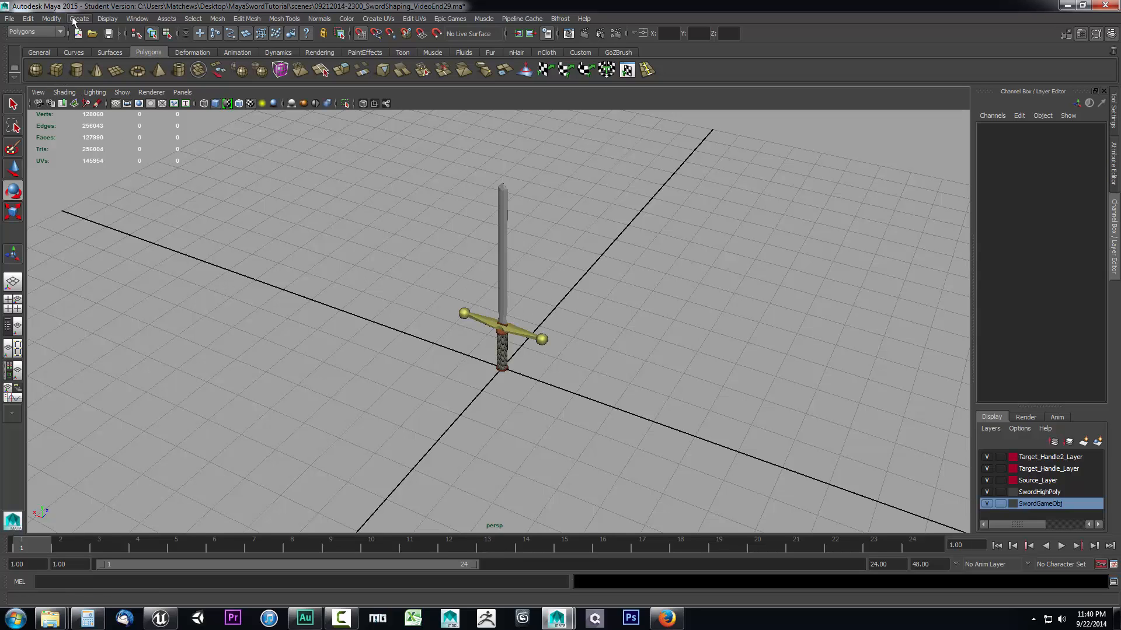
Step: Browse the Create > Polygon Primitives menu for a cube without adding an object
click(79, 17)
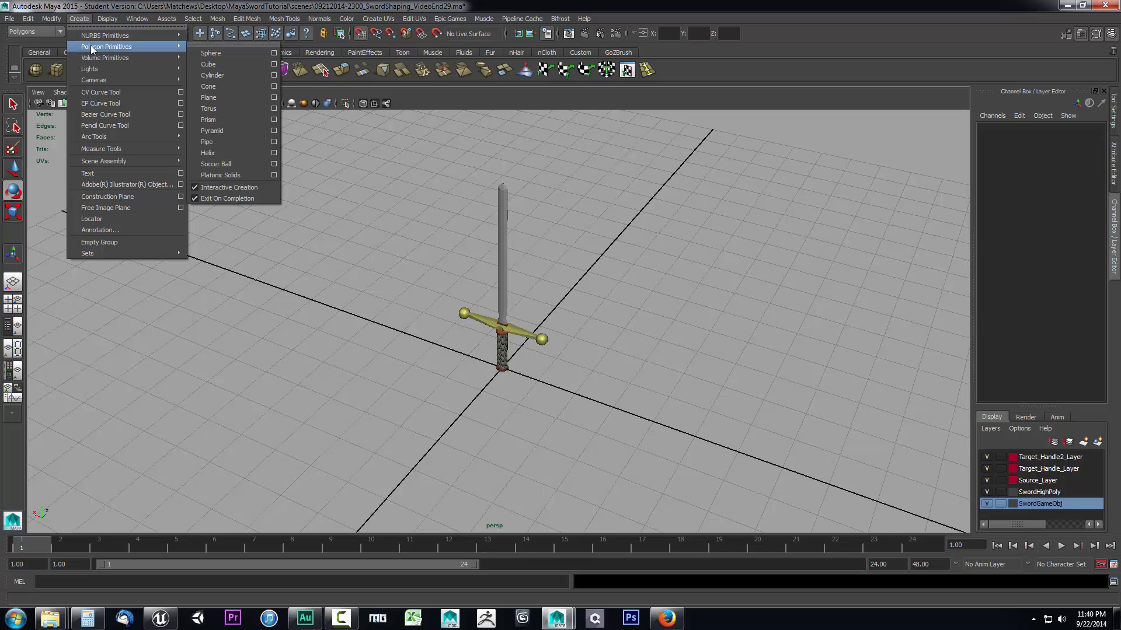
mouse_move(228, 199)
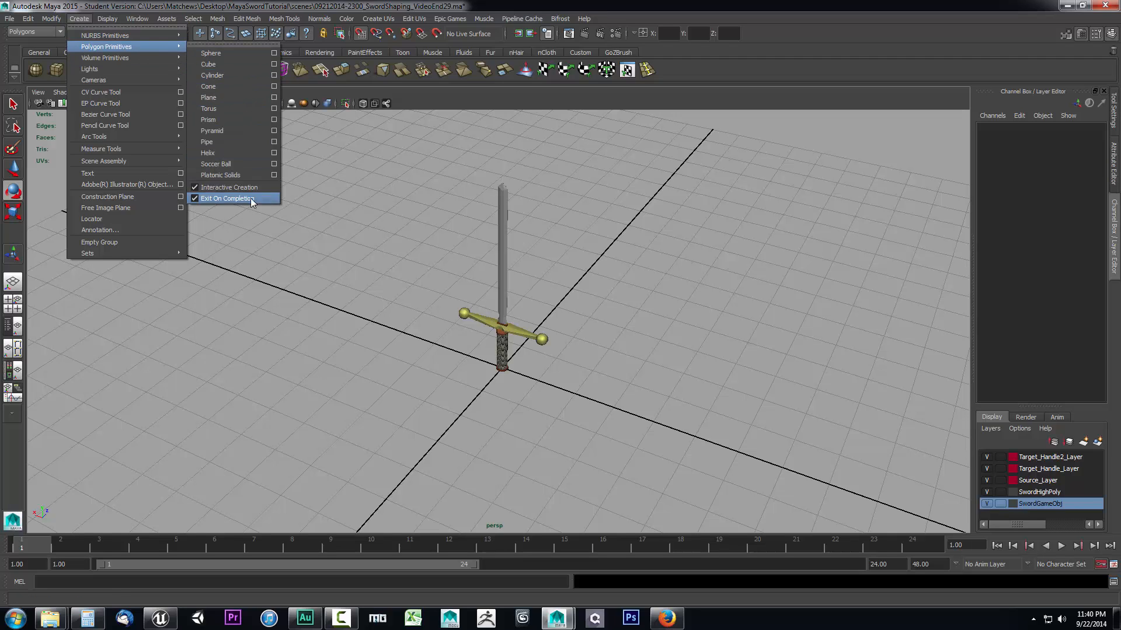
mouse_move(229, 186)
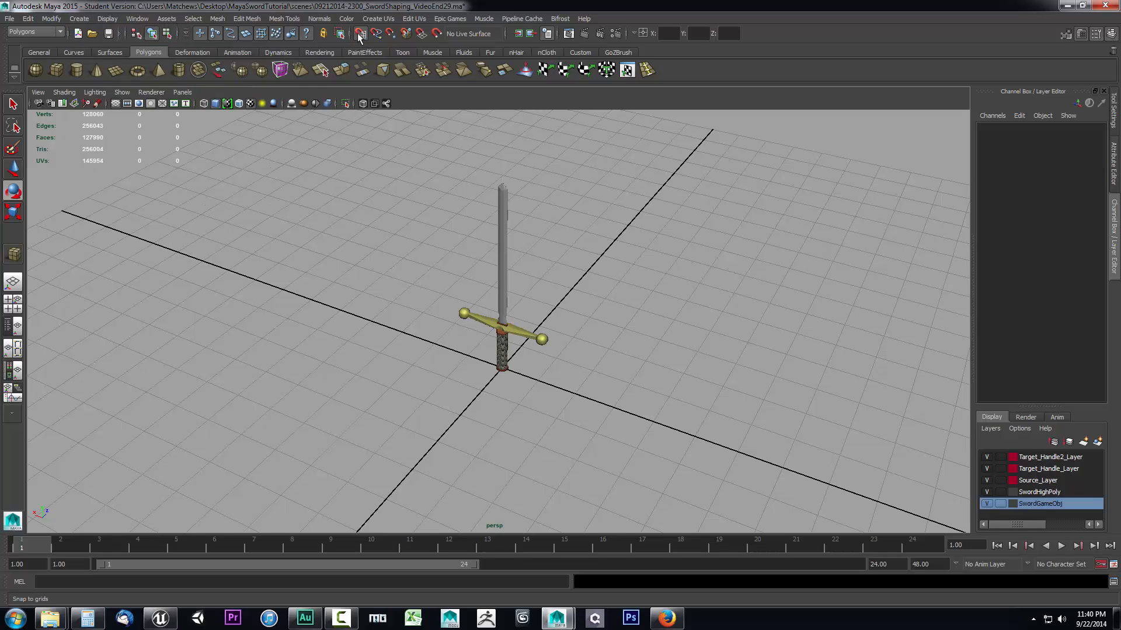
click(360, 34)
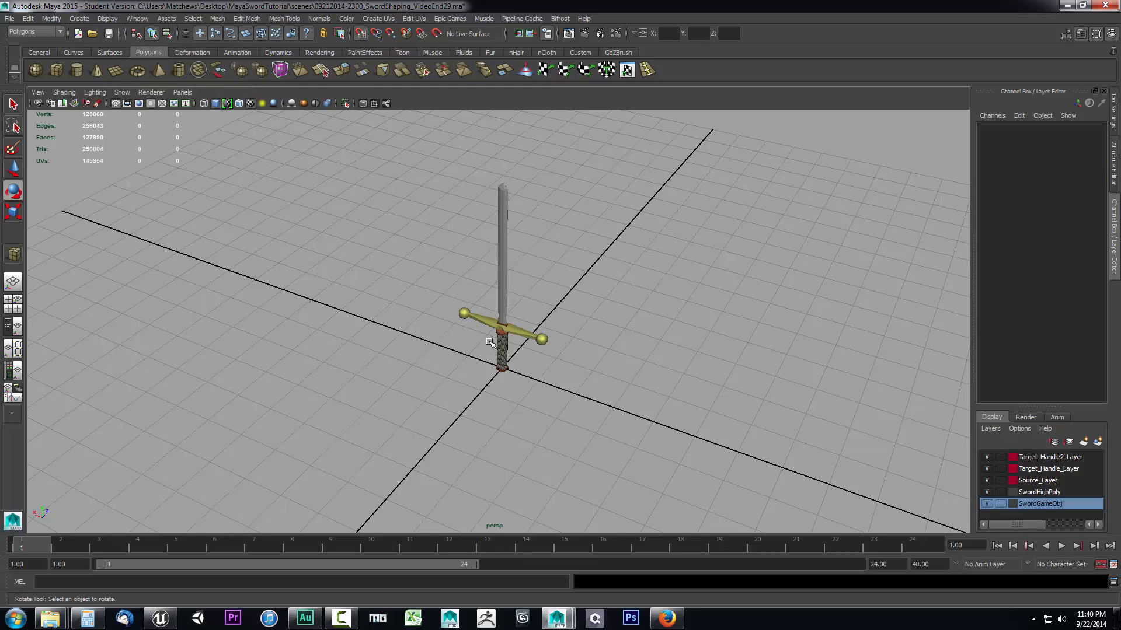
mouse_move(502, 377)
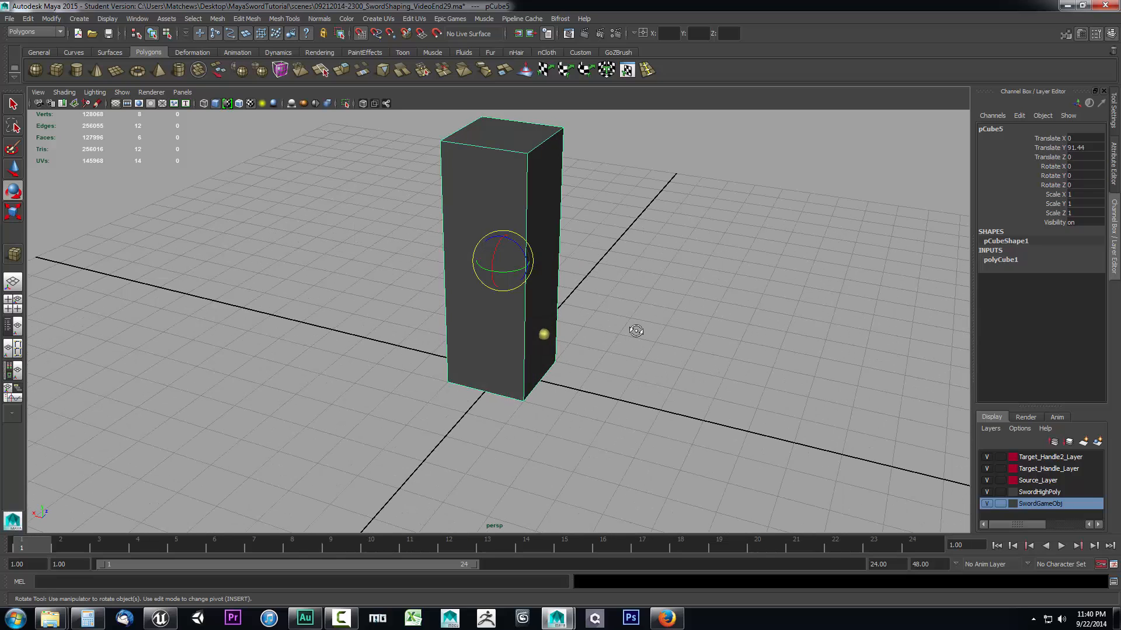
mouse_move(613, 301)
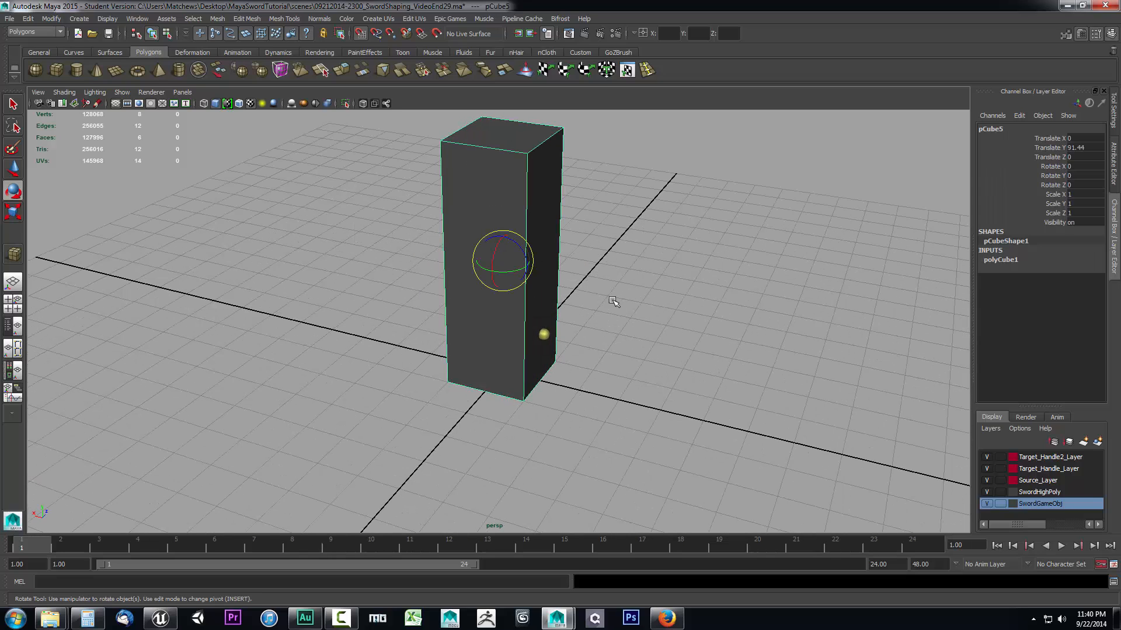
mouse_move(516, 315)
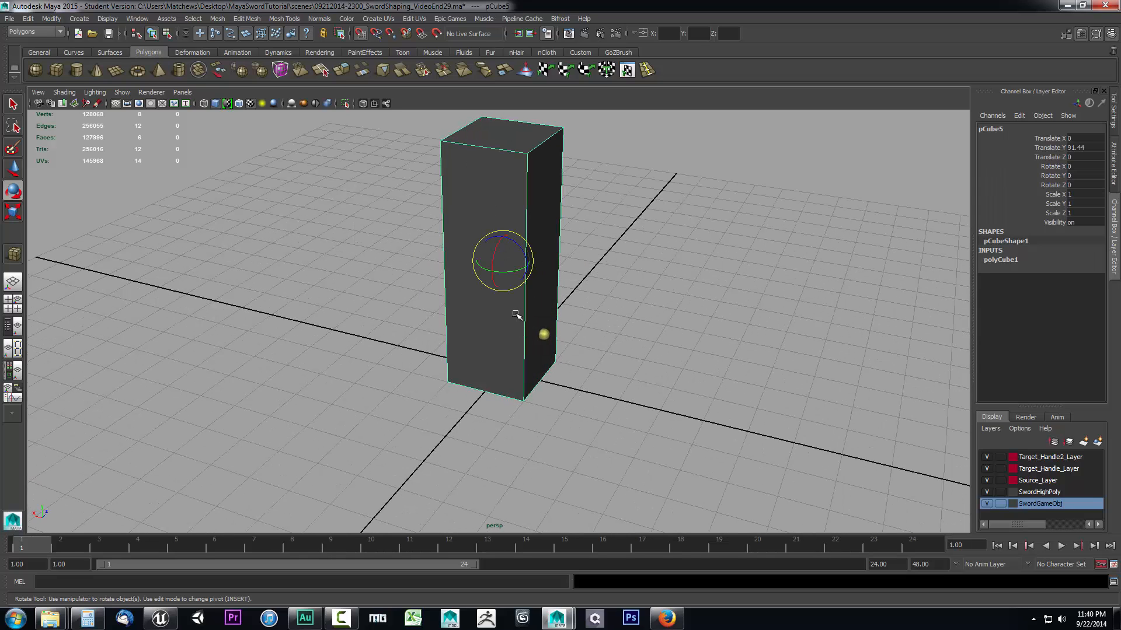
mouse_move(1099, 443)
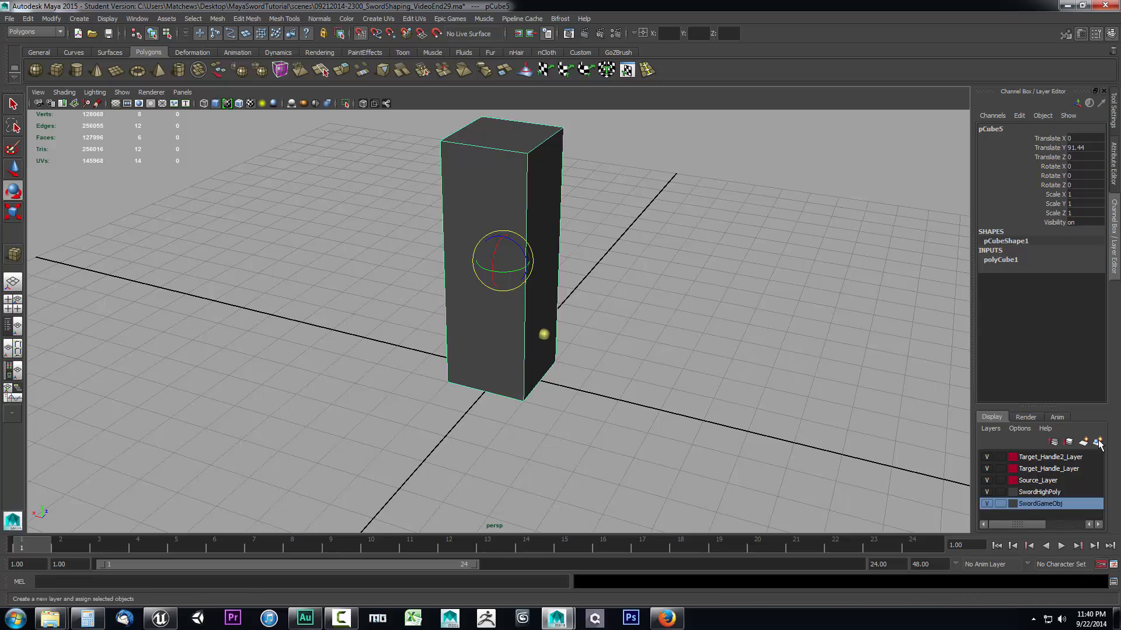
Step: Assign the box to a new layer named Char_REF and set it to Template so the sword shows through
click(1100, 441)
text(Char_REF)
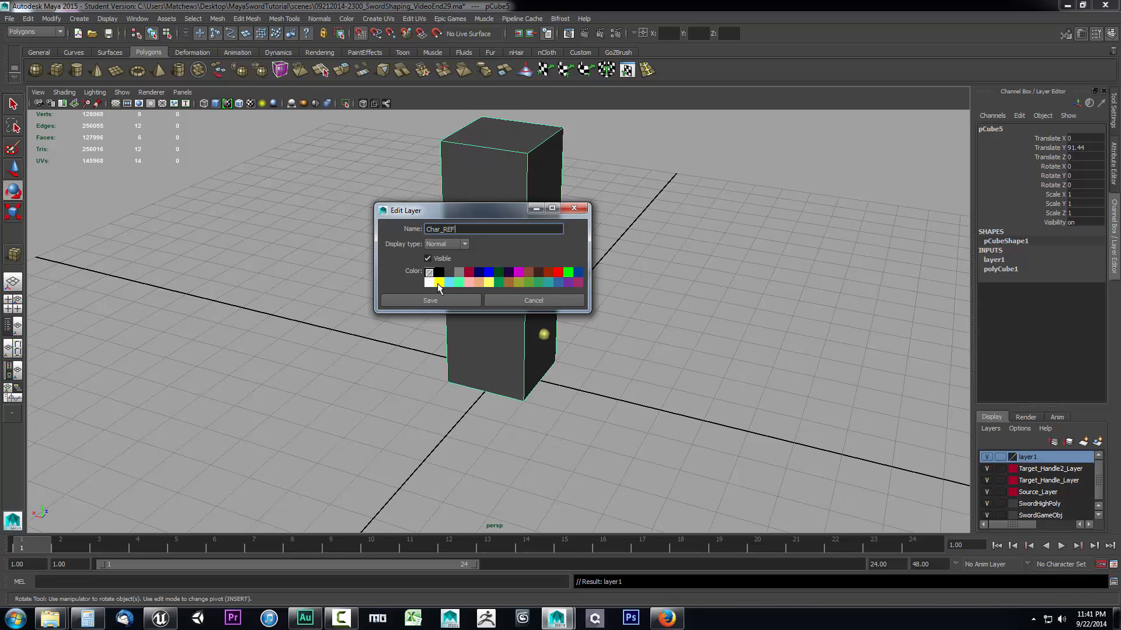
click(430, 300)
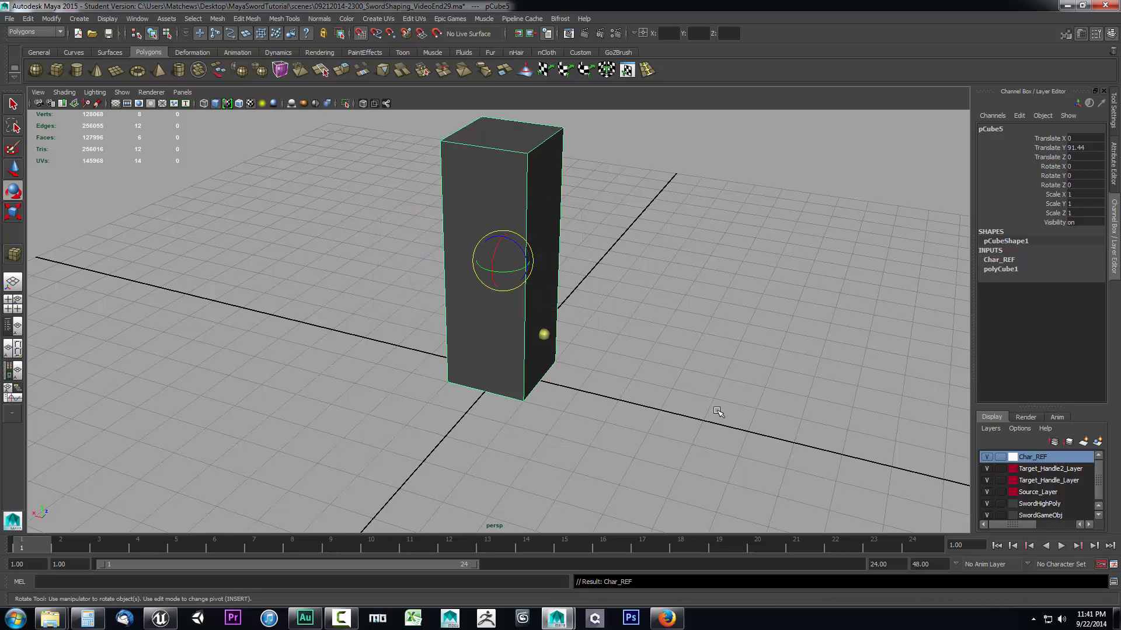
click(1001, 457)
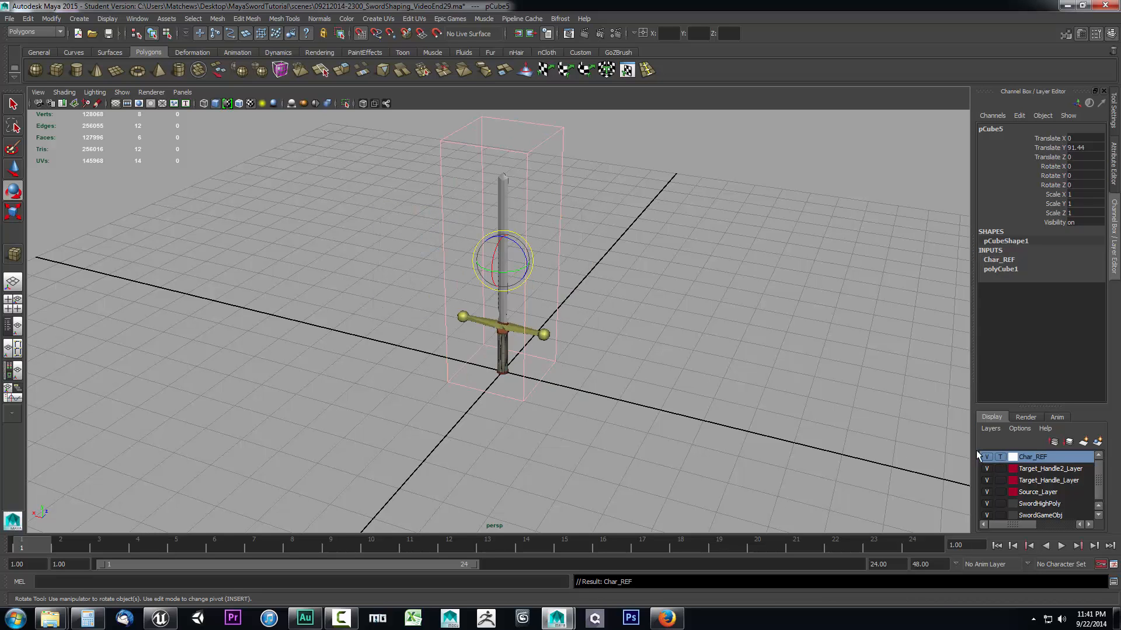
click(579, 416)
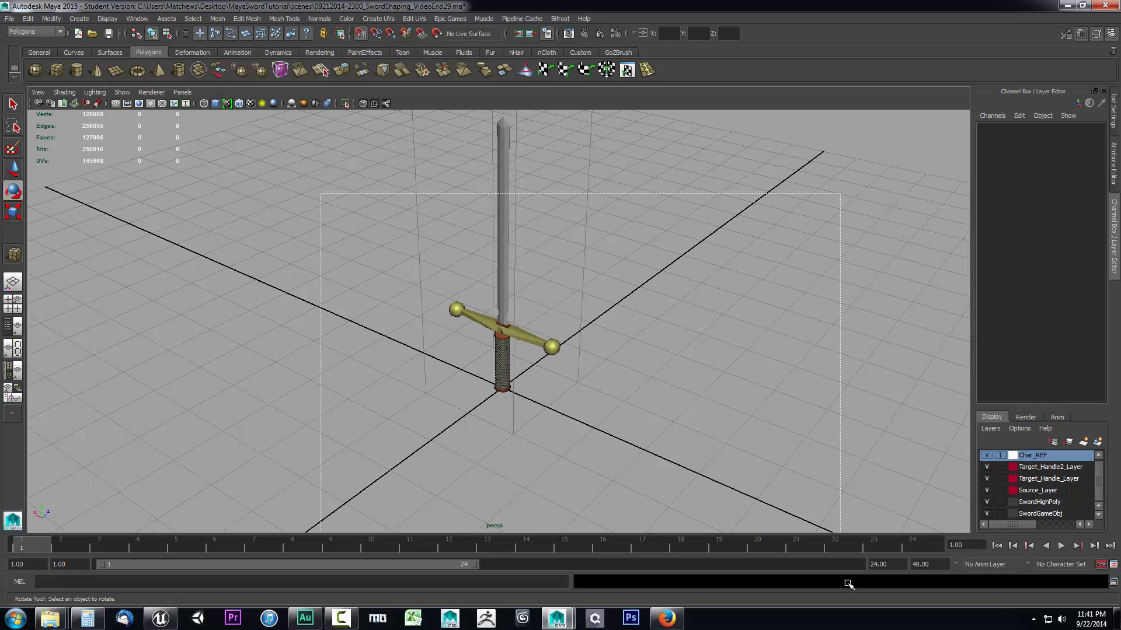
Step: Scale the sword uniformly to 0.795 in the front view, then deselect it
click(502, 386)
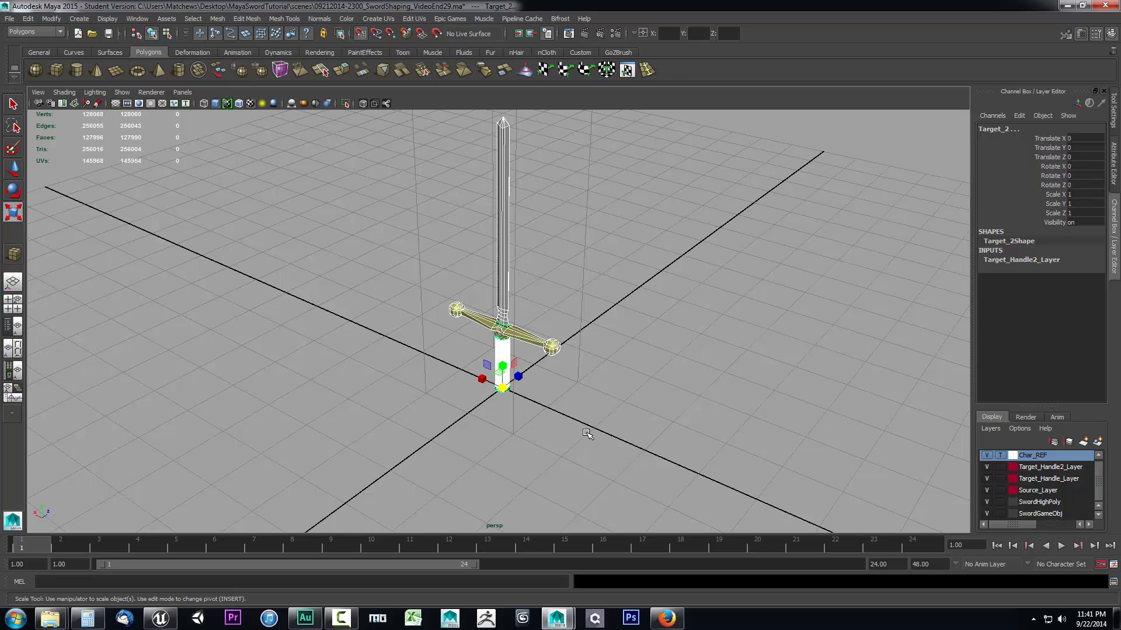
mouse_move(604, 245)
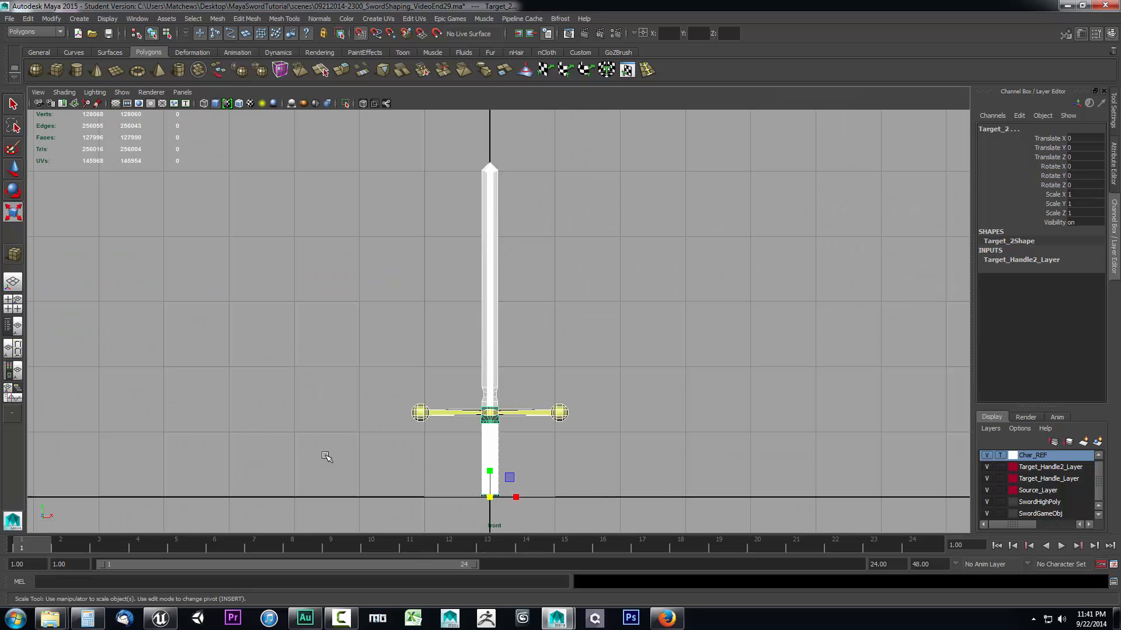
mouse_move(441, 326)
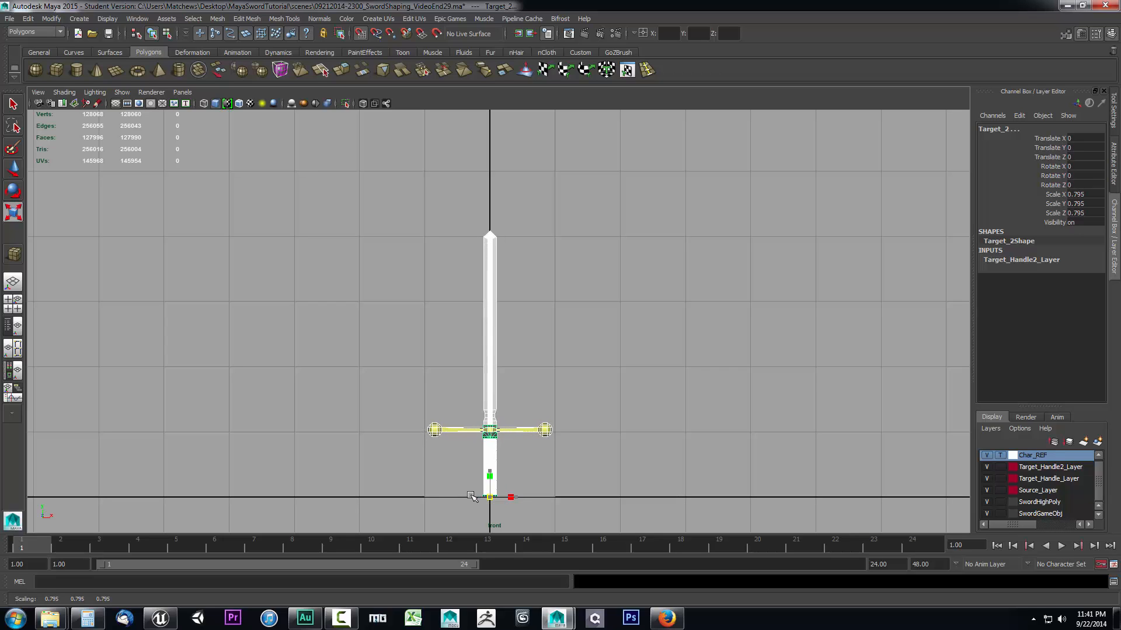
click(654, 491)
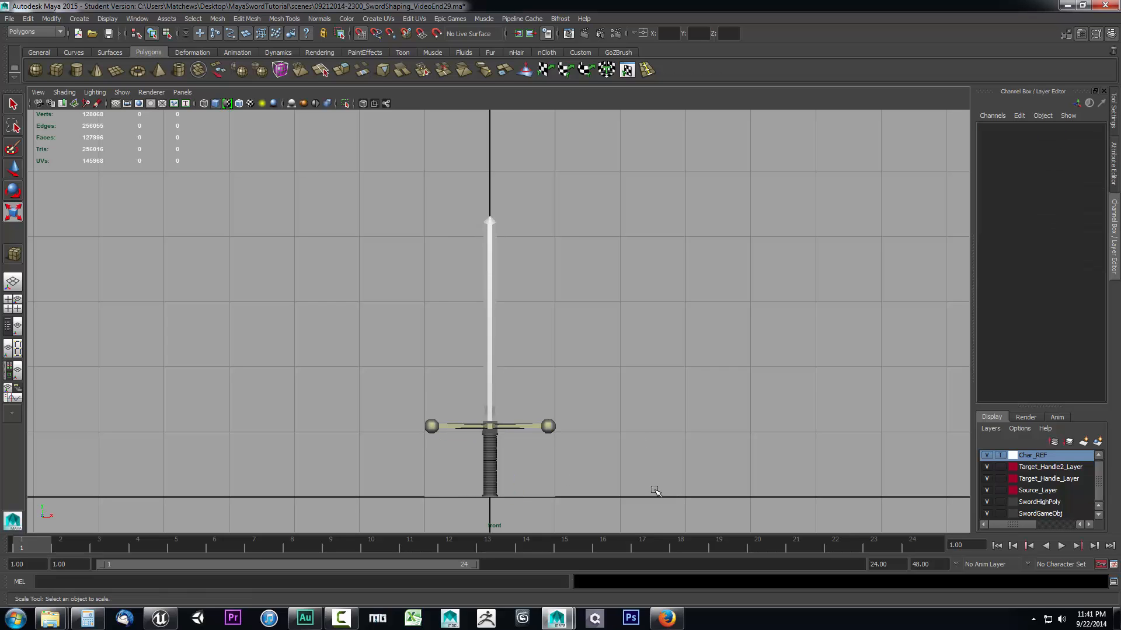
mouse_move(584, 399)
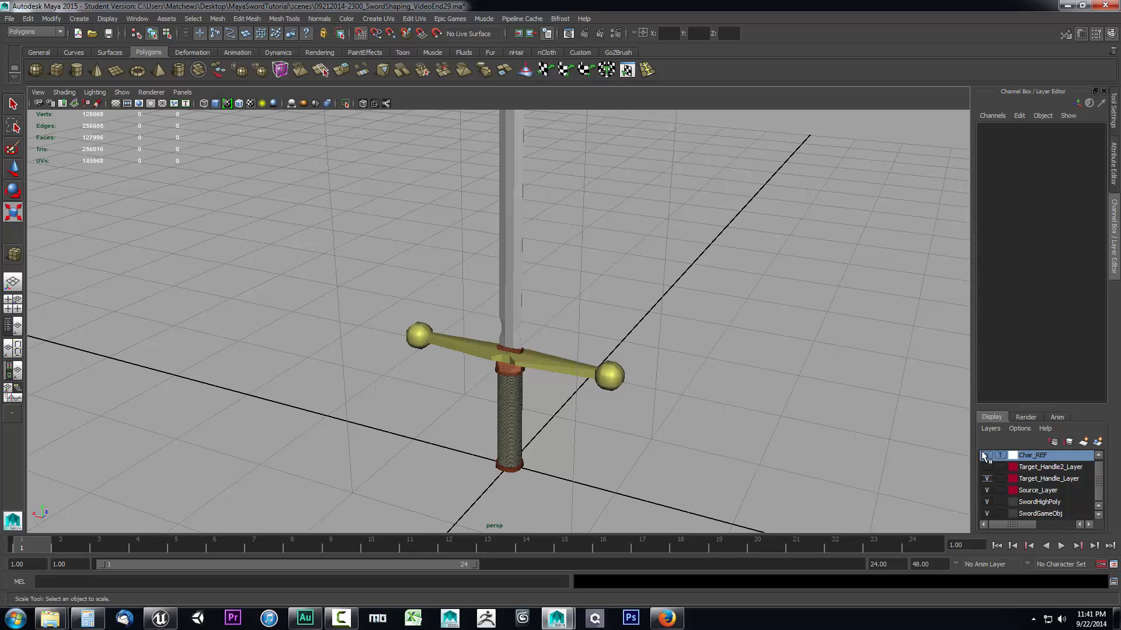
Step: Toggle off visibility for the handle, source and SwordHighPoly layers, leaving only the sword and Char_REF box
click(986, 456)
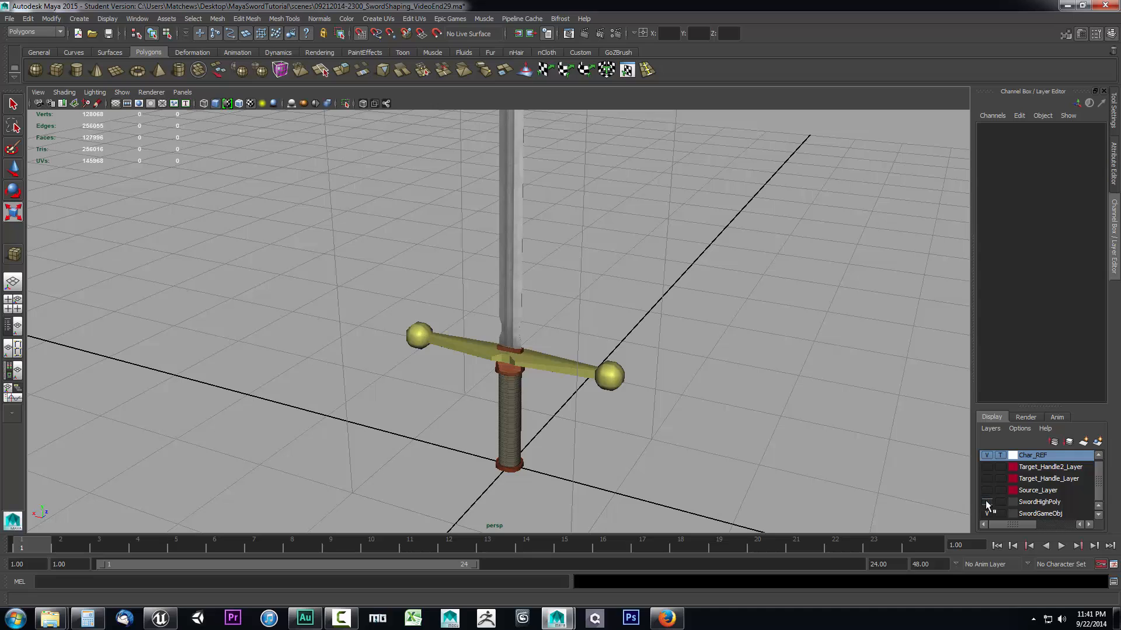
click(986, 502)
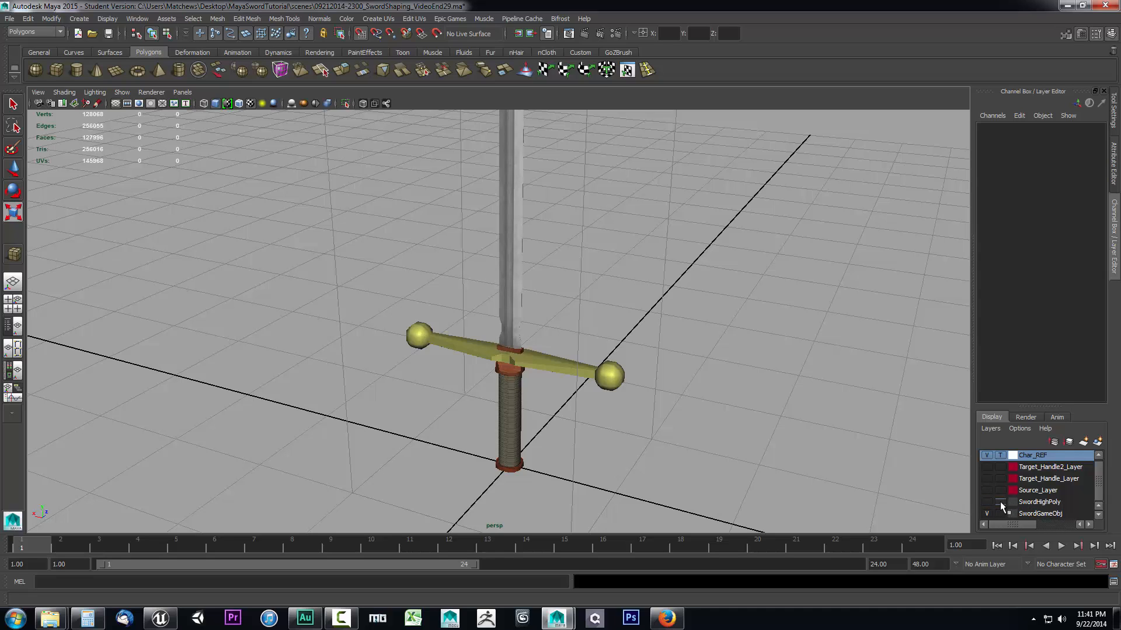
click(987, 502)
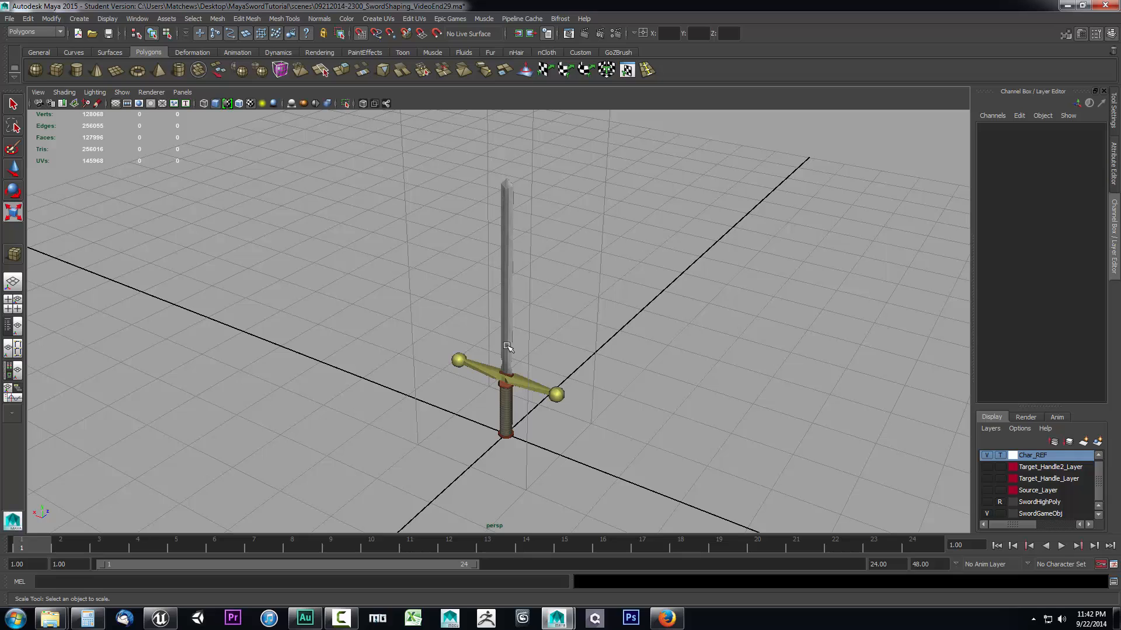
mouse_move(327, 318)
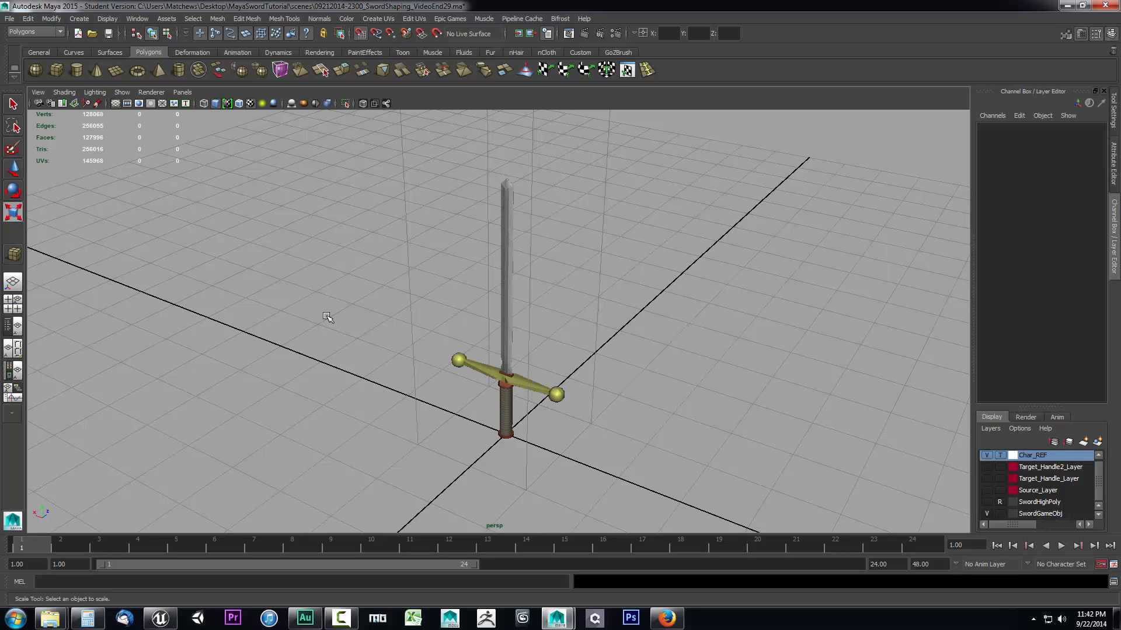
mouse_move(547, 308)
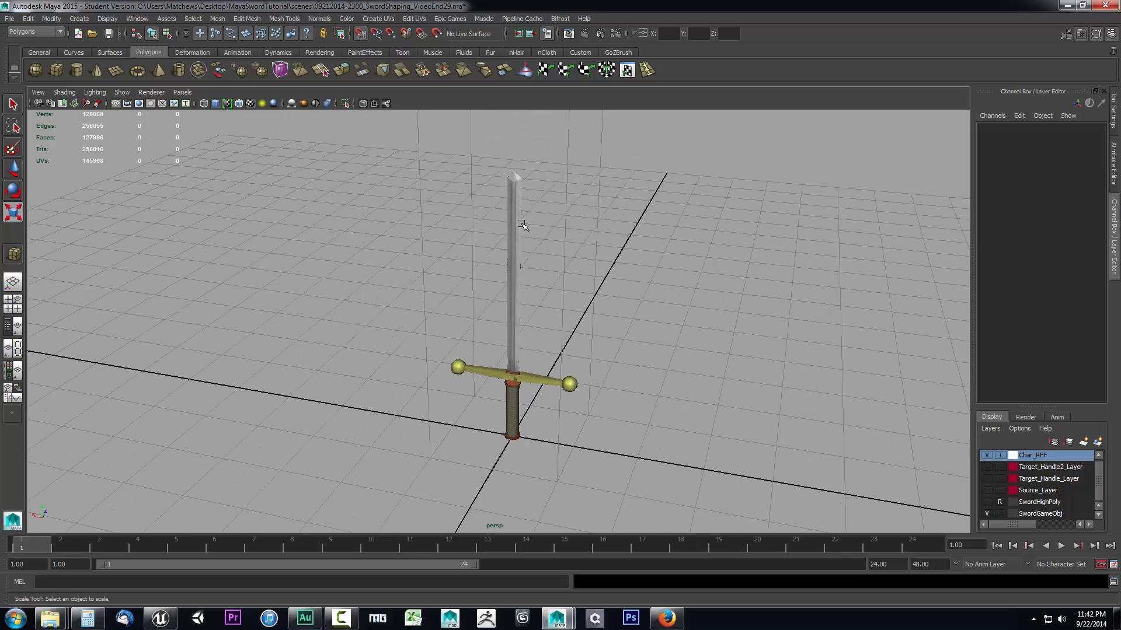
mouse_move(597, 242)
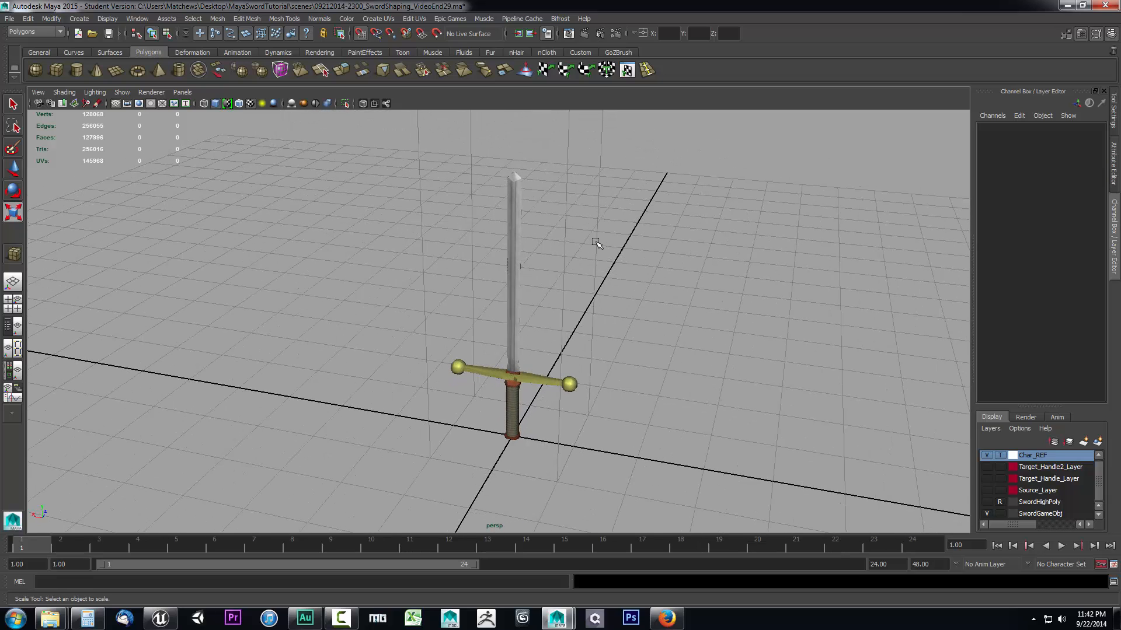